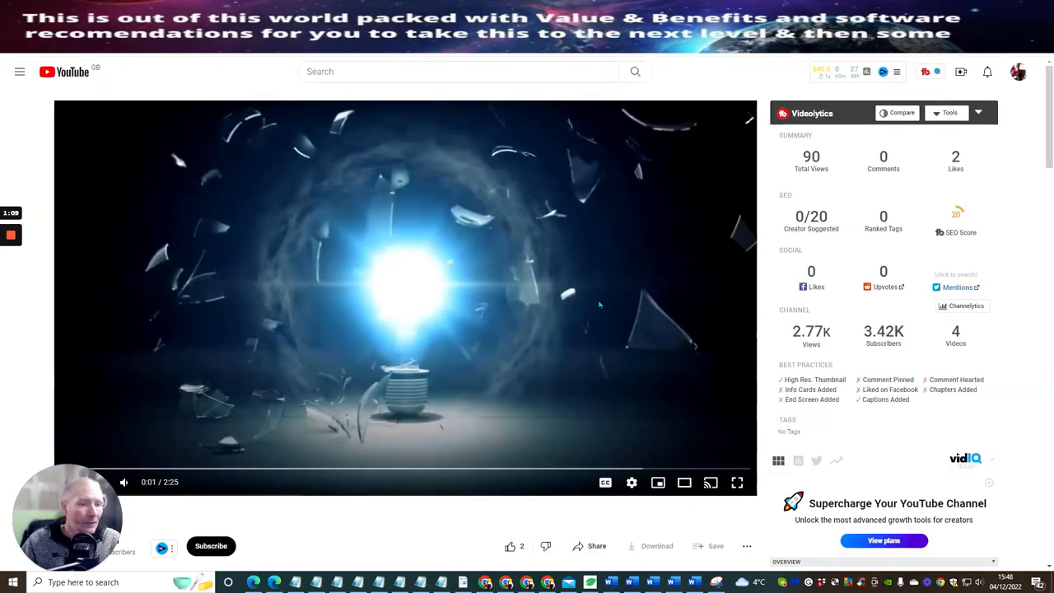
mouse_move(161, 450)
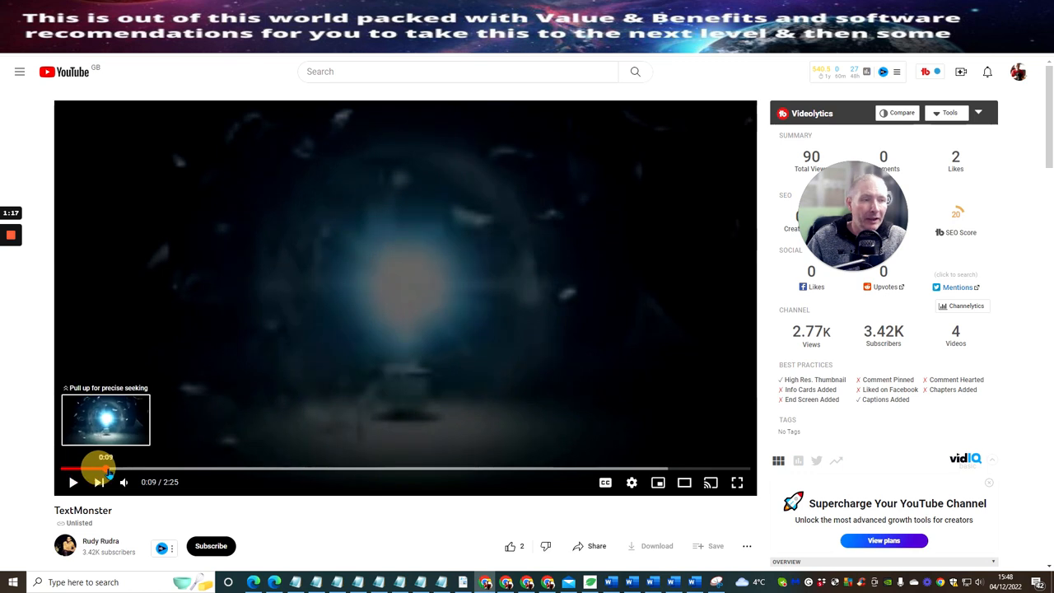
Scrub the TextMonster YouTube video forward to about 0:30, past the intro.
drag(103, 470, 145, 470)
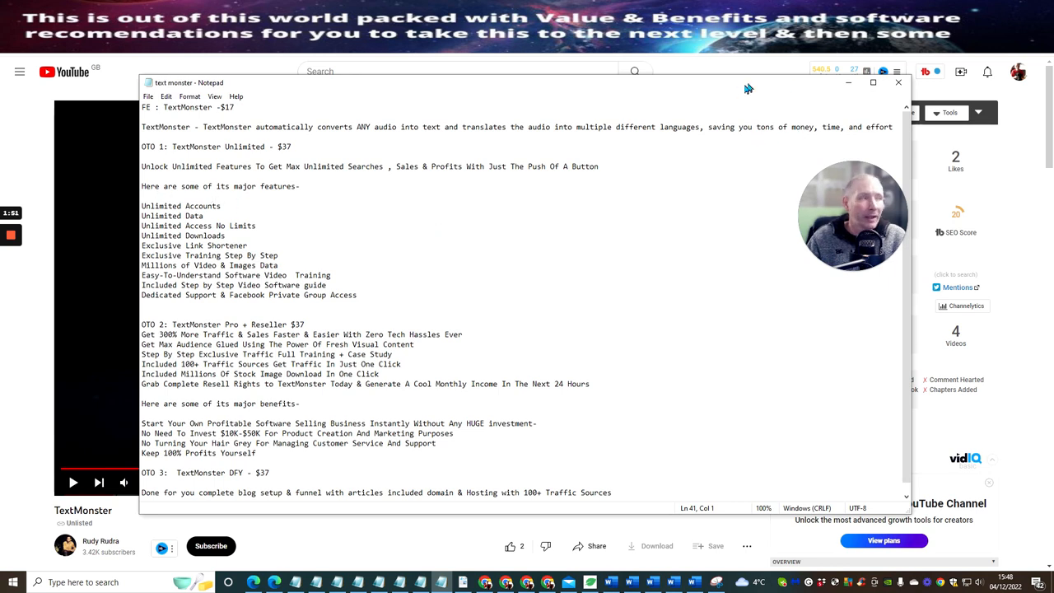
Close the Notepad window listing TextMonster pricing tiers.
click(899, 82)
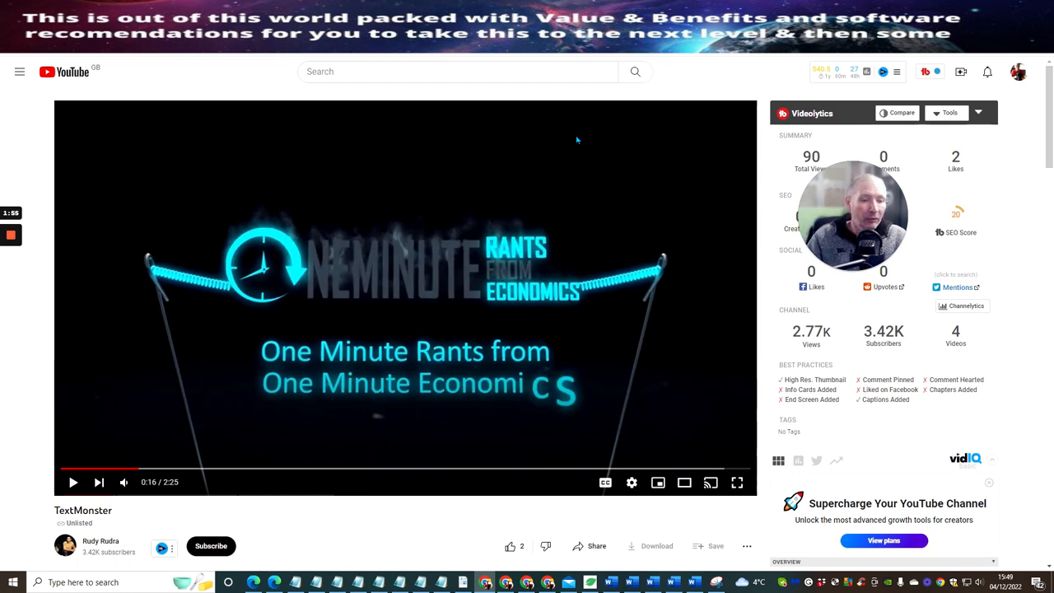
mouse_move(577, 180)
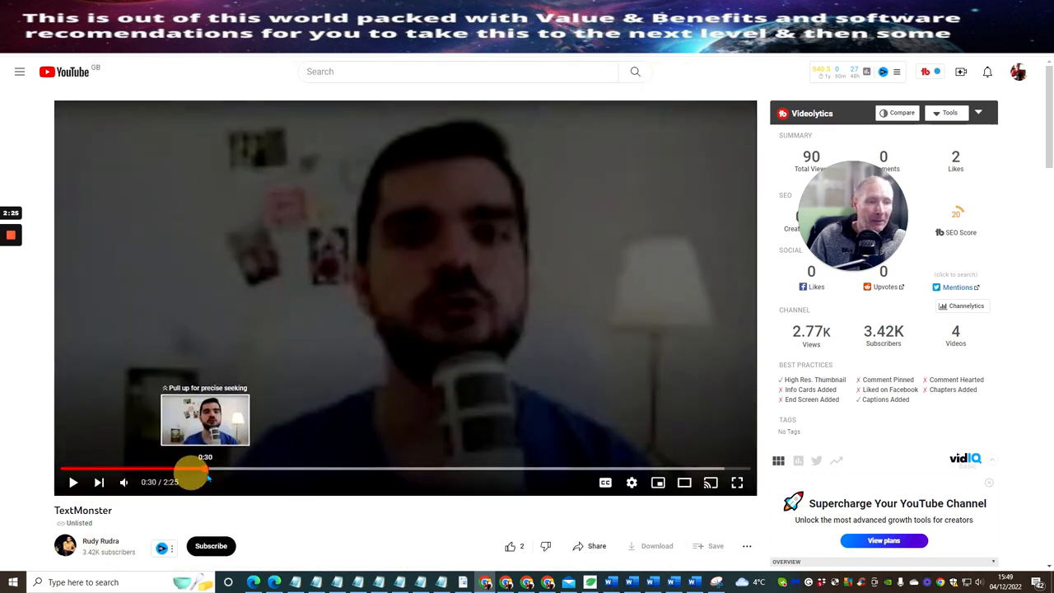
Scrub the video ahead to the Upload & Transcribe dashboard demo.
drag(192, 472, 255, 472)
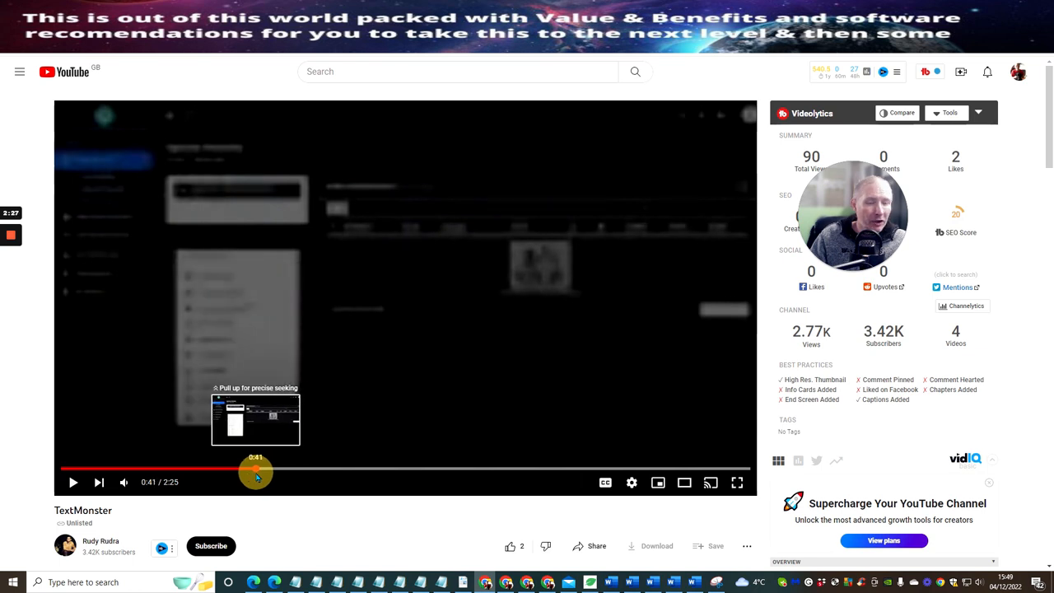
drag(255, 471, 237, 470)
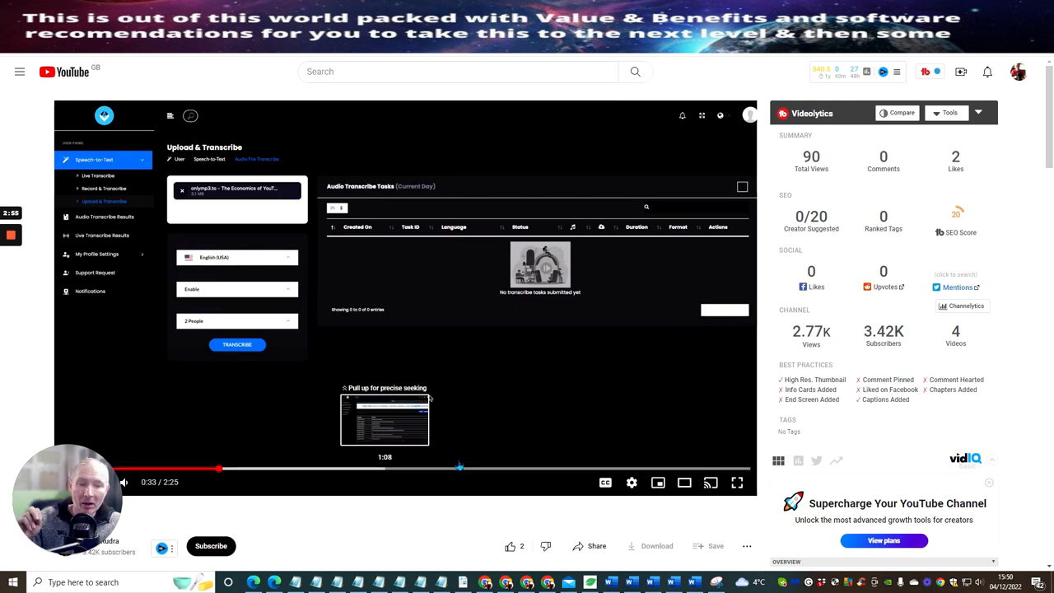
mouse_move(622, 401)
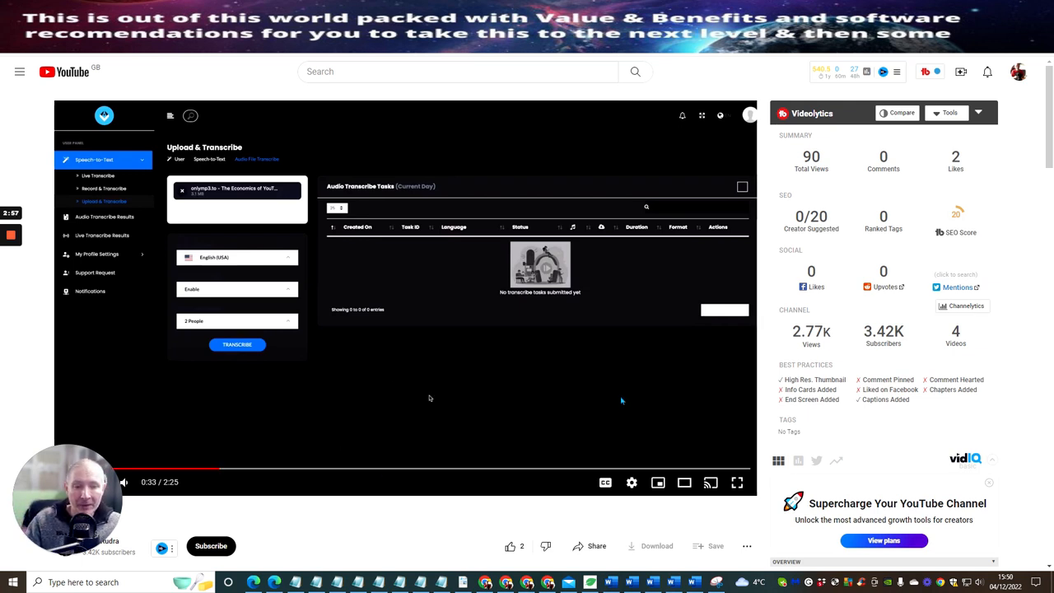
mouse_move(608, 411)
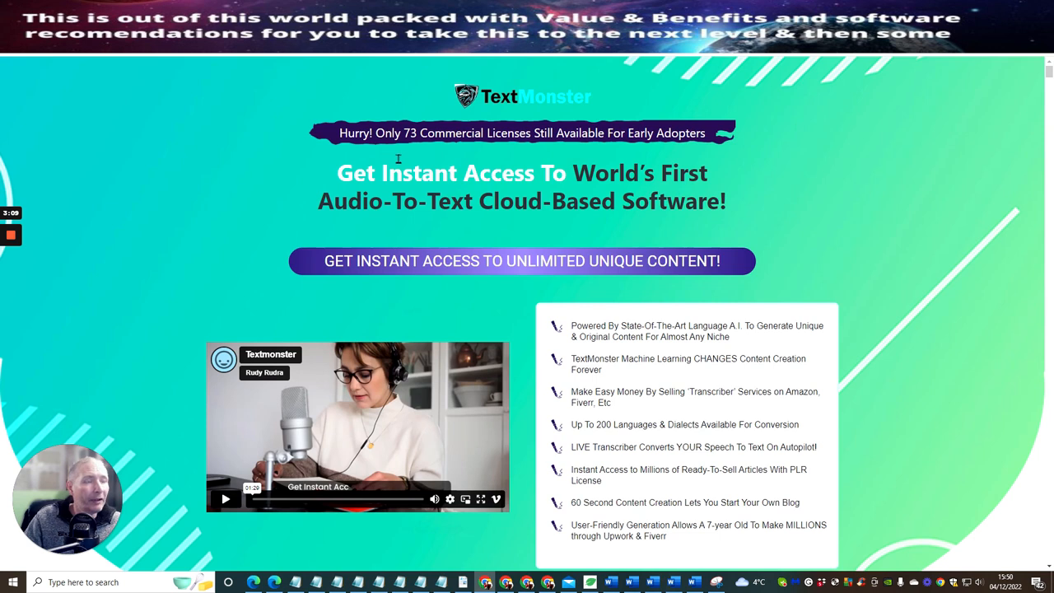
mouse_move(616, 157)
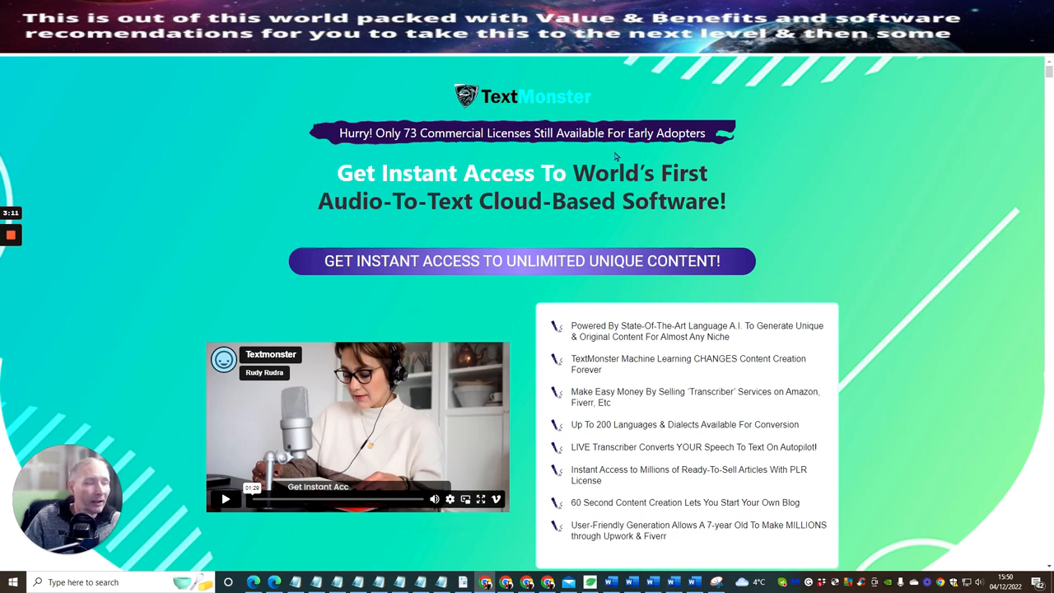
mouse_move(881, 169)
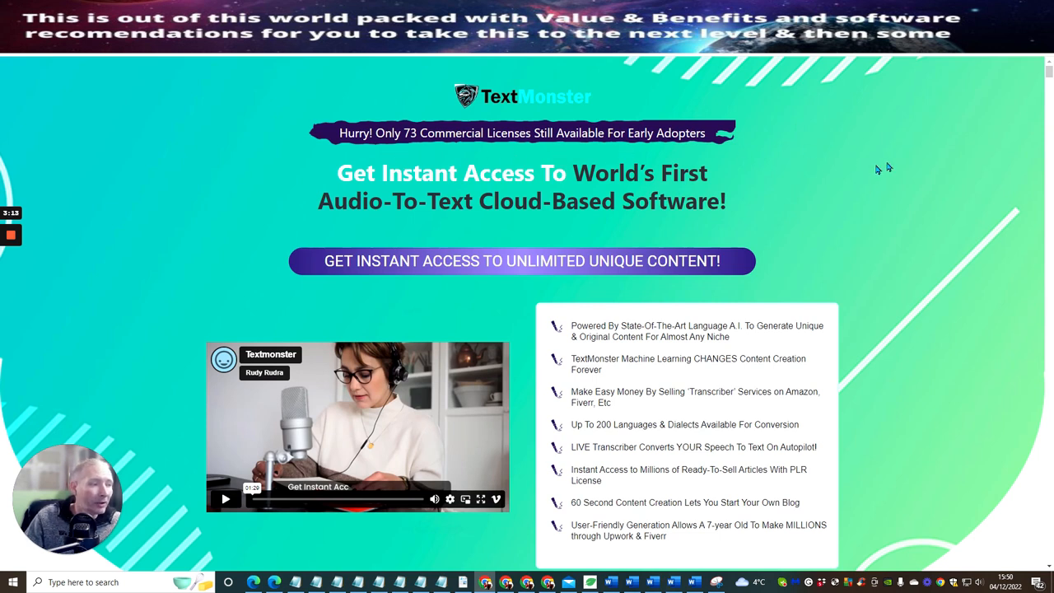
Scroll the TextMonster sales page to the feature bullets and $17 offer.
scroll(down, 3)
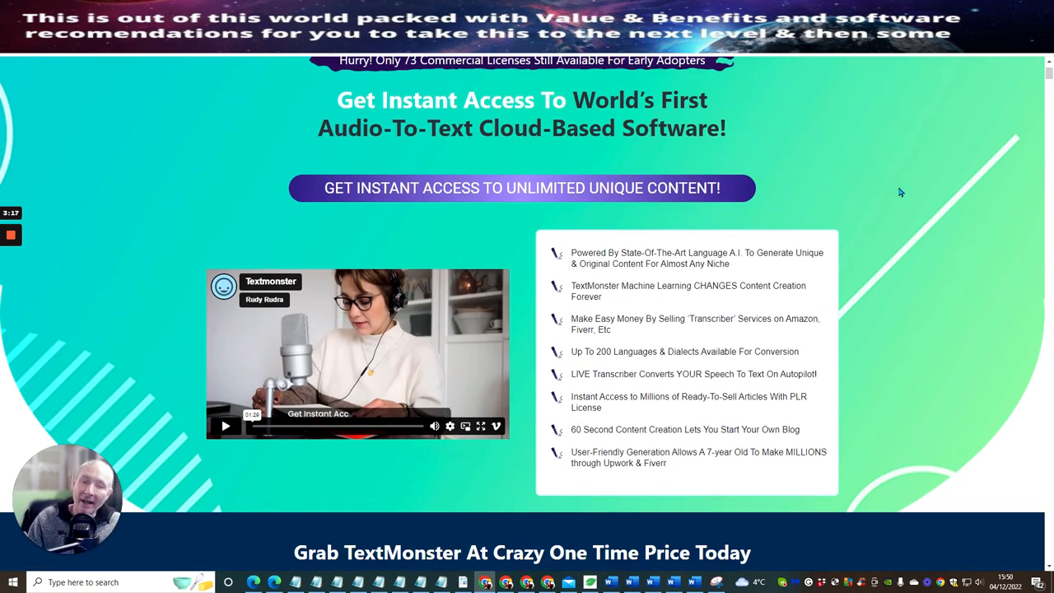
mouse_move(388, 384)
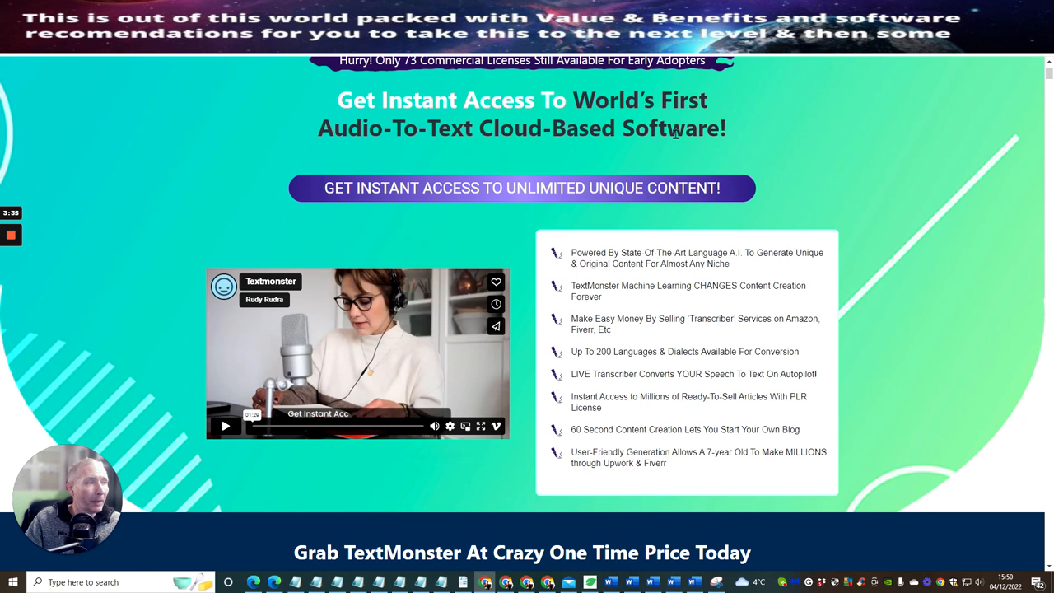
mouse_move(875, 158)
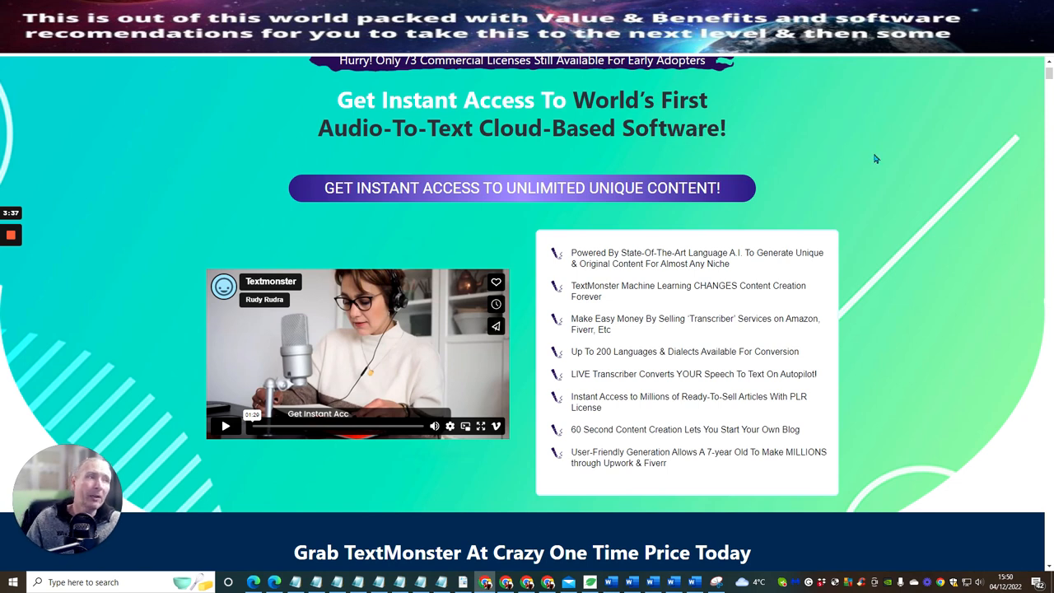
mouse_move(805, 187)
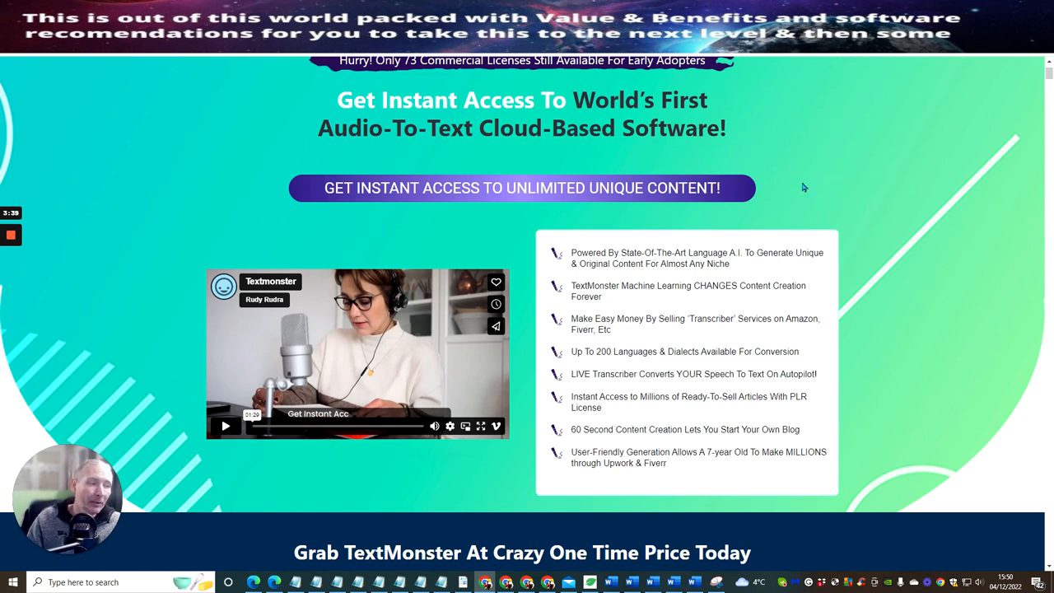
mouse_move(840, 264)
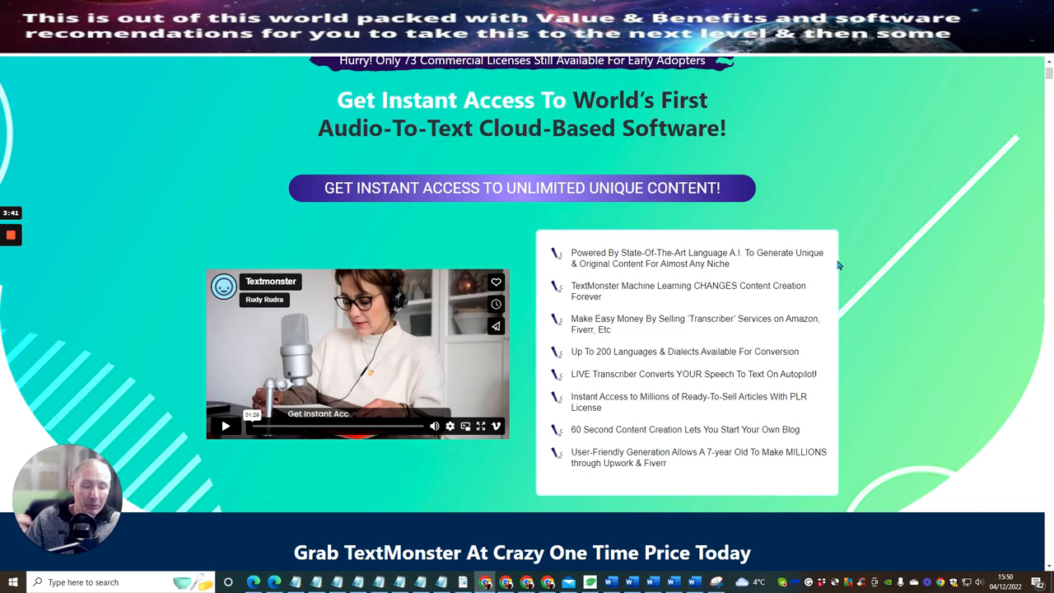
mouse_move(851, 284)
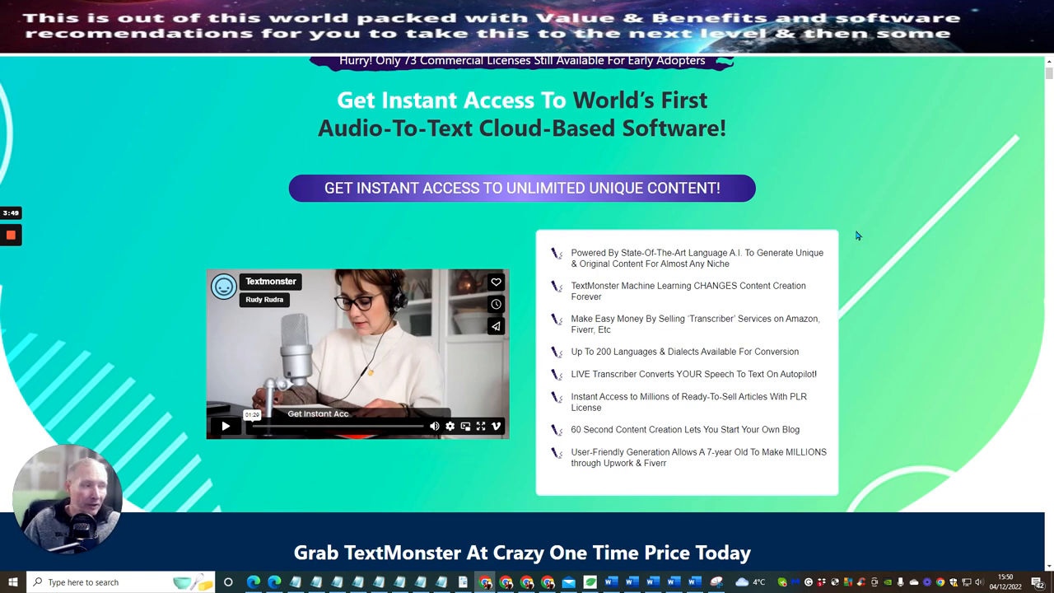
mouse_move(890, 234)
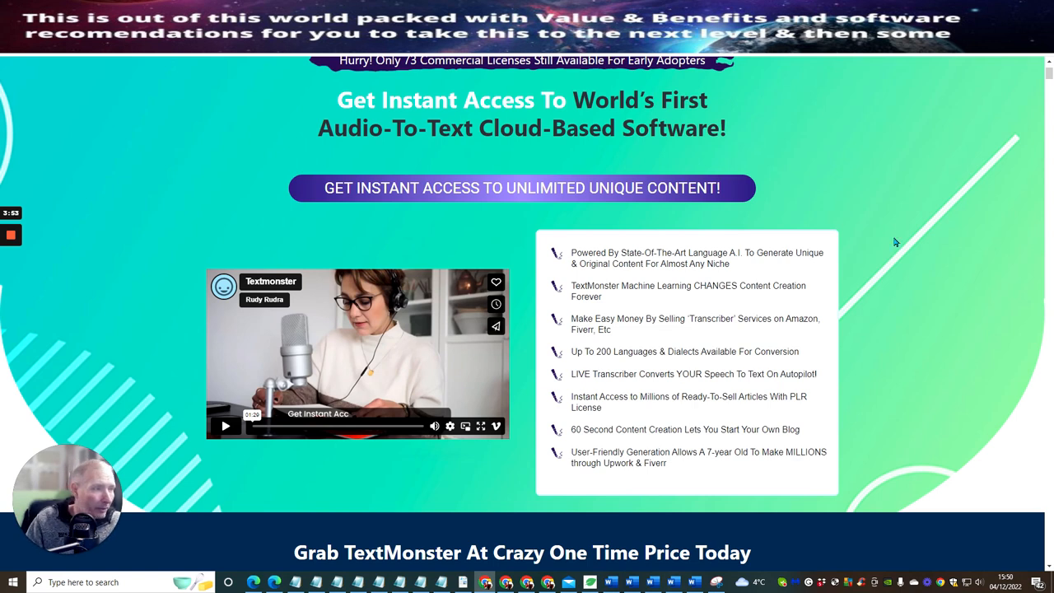
mouse_move(905, 276)
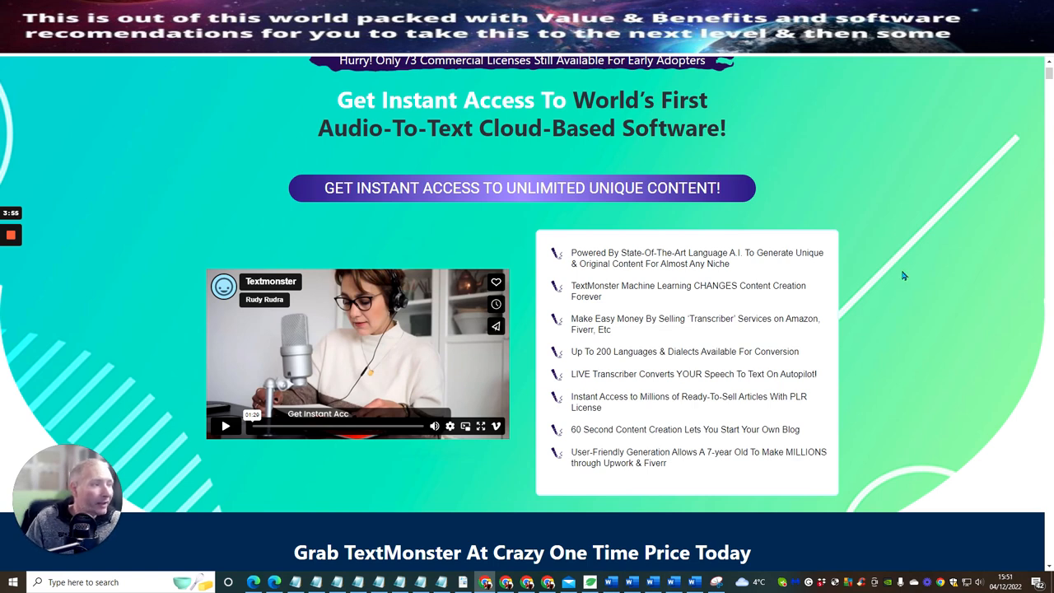
mouse_move(874, 311)
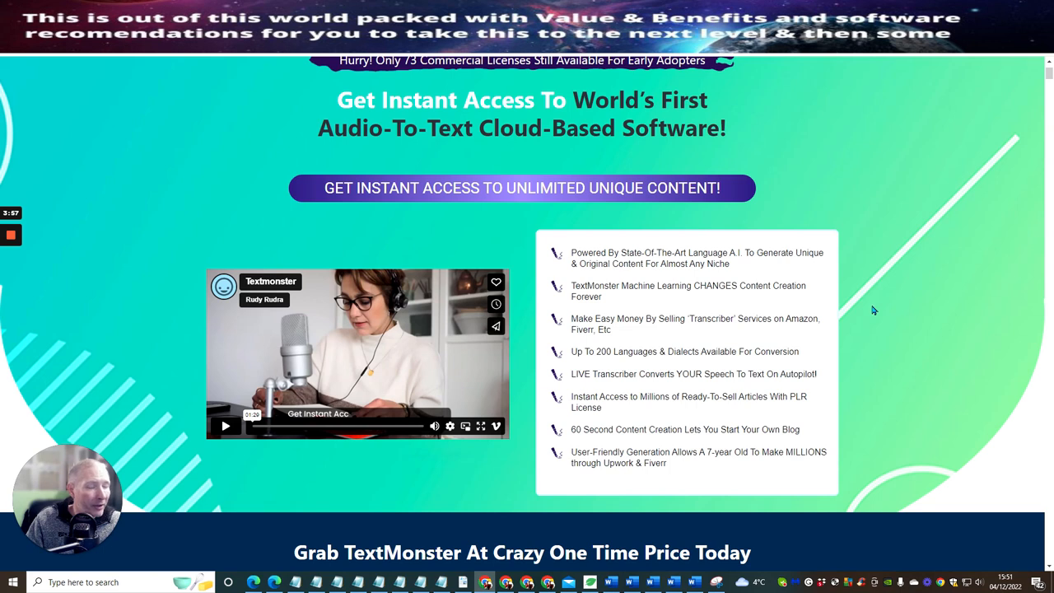
mouse_move(855, 293)
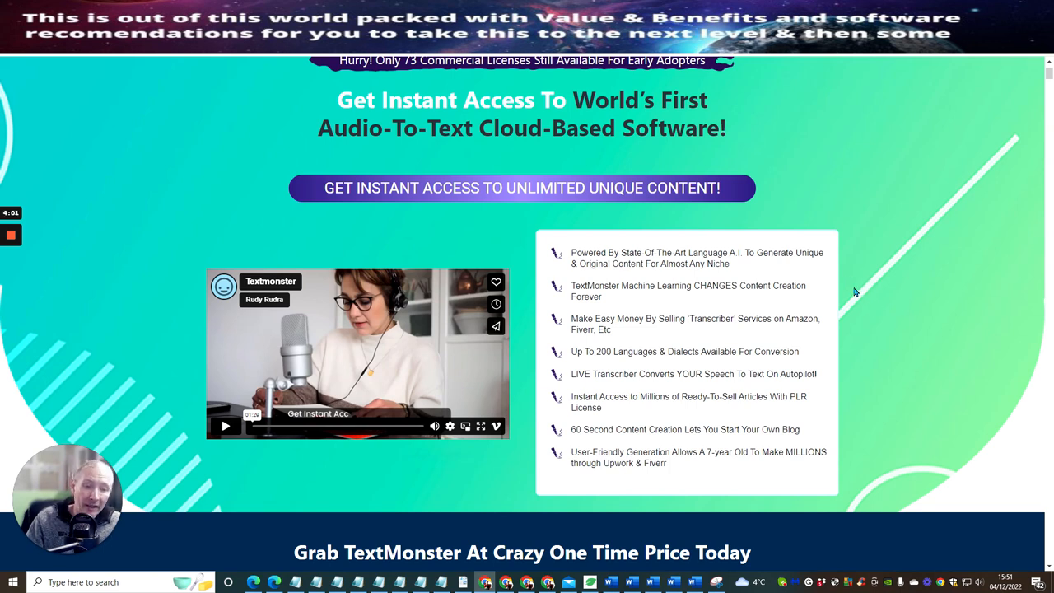
mouse_move(837, 317)
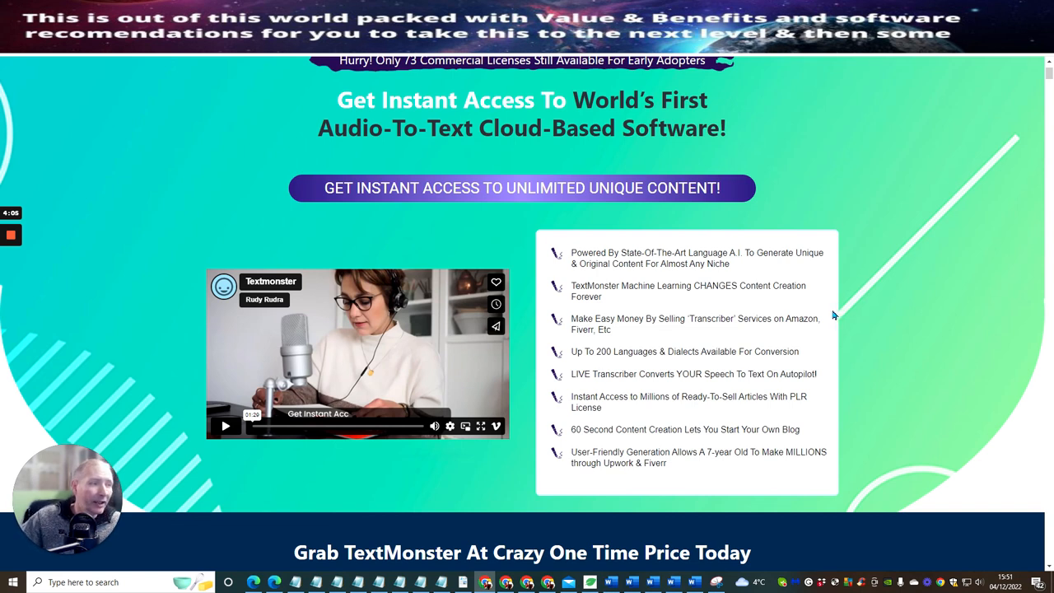
mouse_move(847, 319)
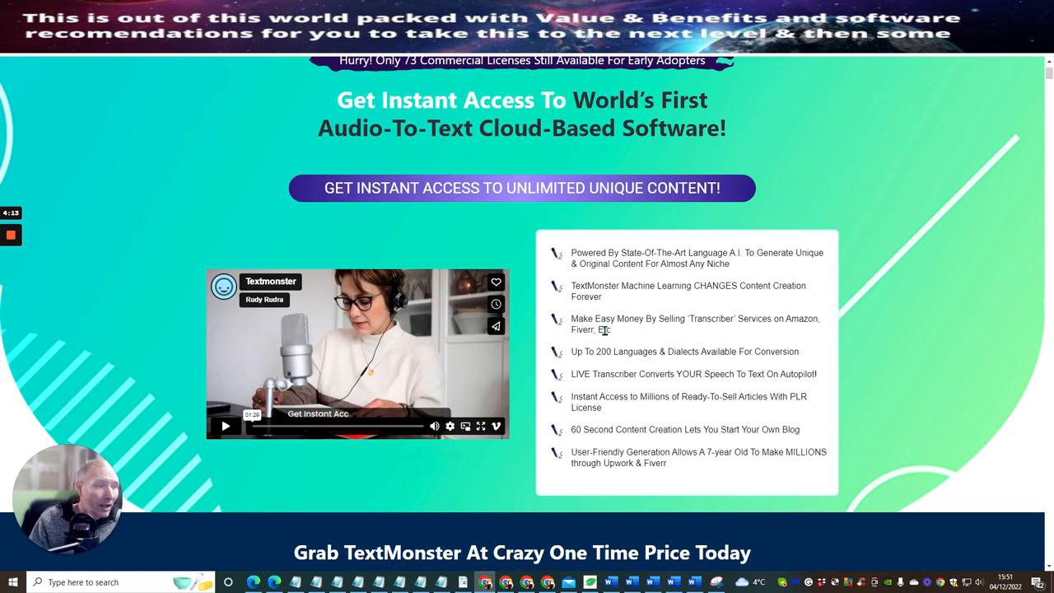
mouse_move(613, 333)
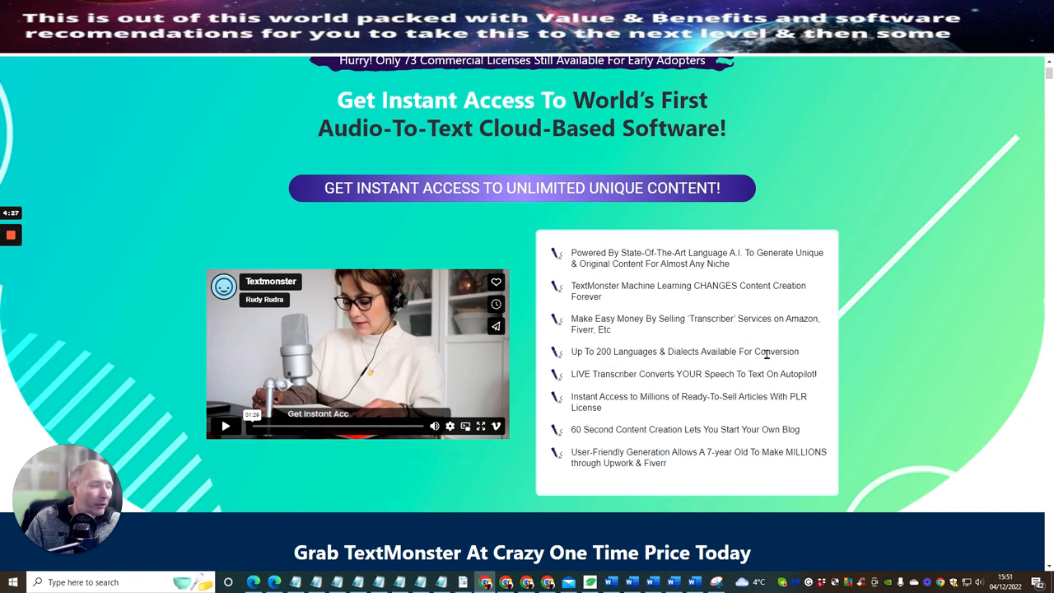
mouse_move(641, 391)
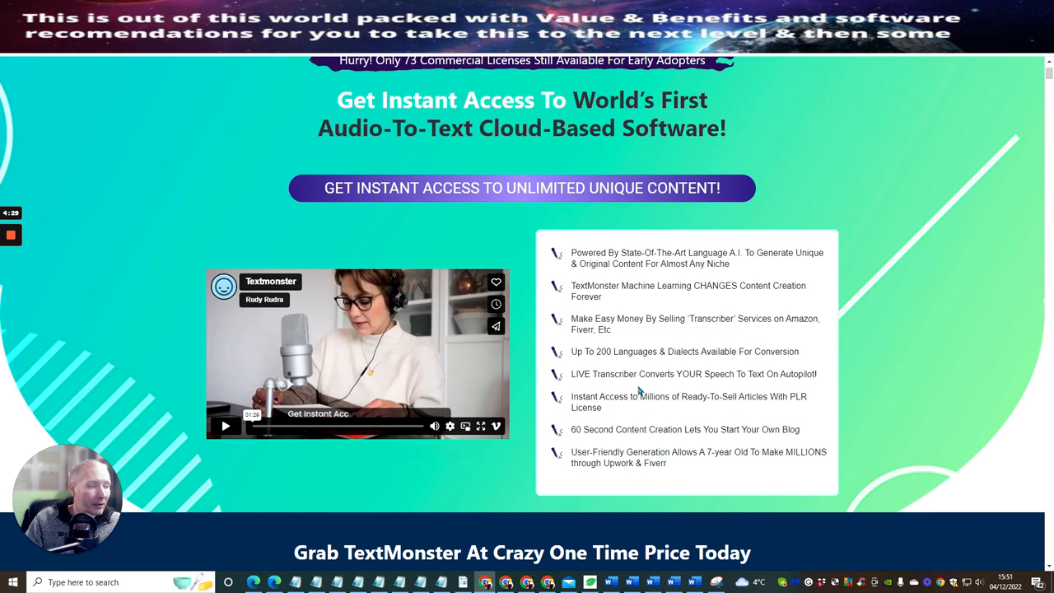
mouse_move(838, 333)
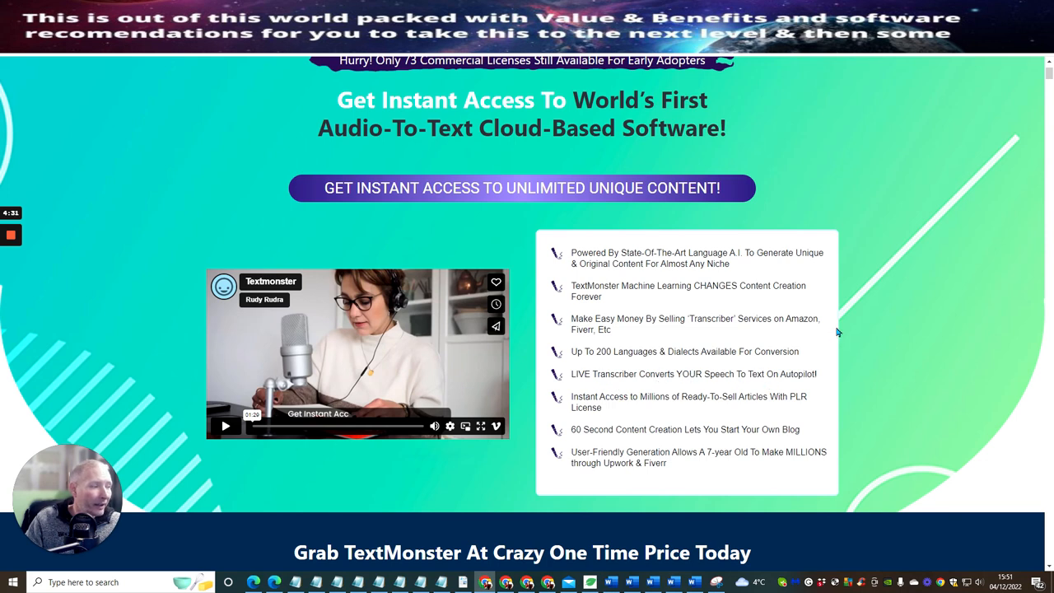
scroll(down, 3)
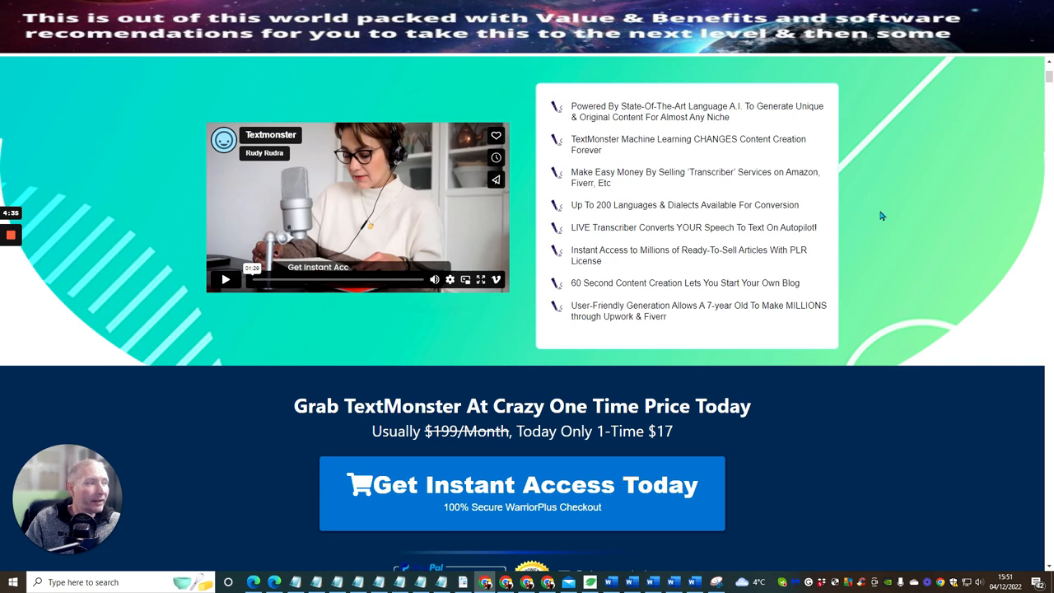
mouse_move(887, 229)
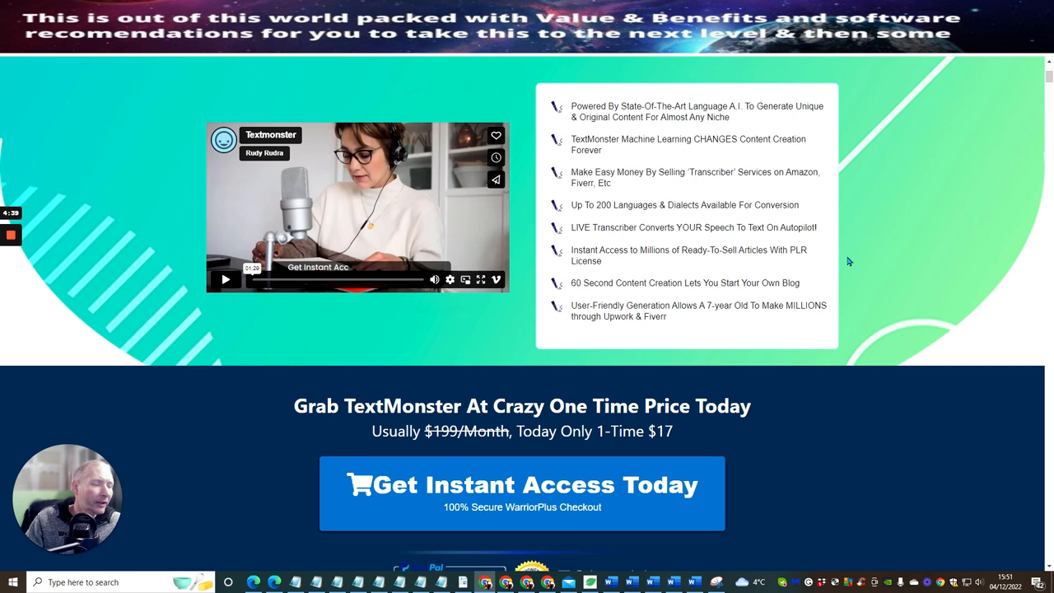
mouse_move(849, 279)
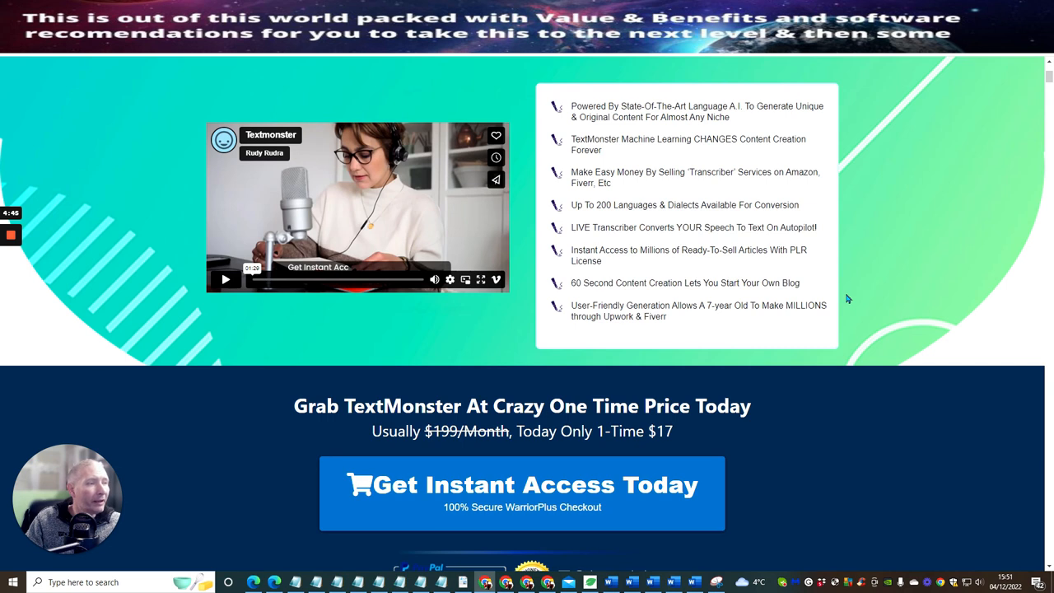
Scroll toward the 'Grab TextMonster At Crazy One Time Price Today' section.
scroll(down, 3)
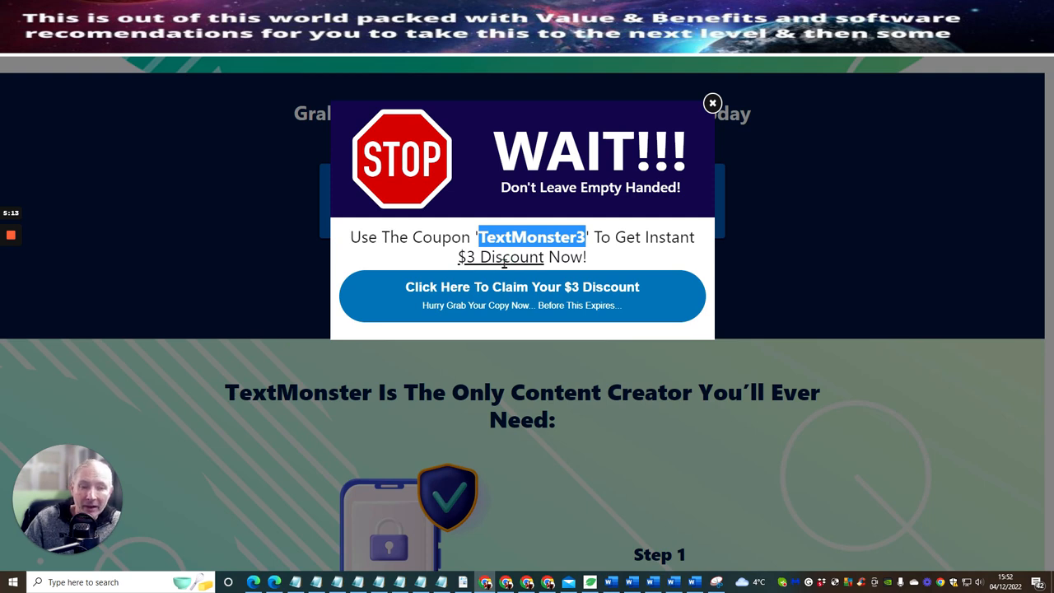
mouse_move(799, 207)
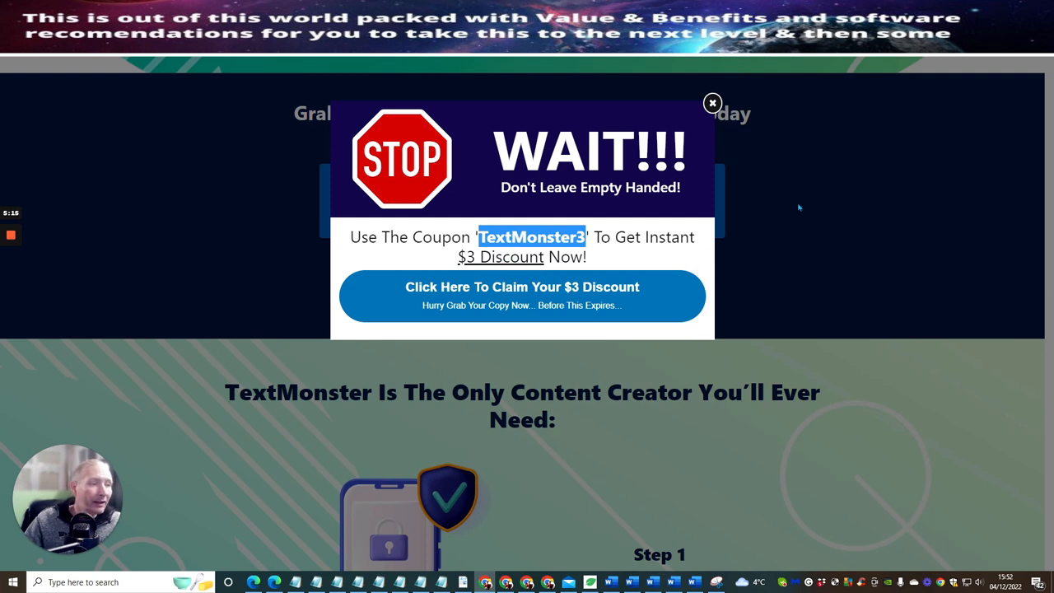
mouse_move(790, 204)
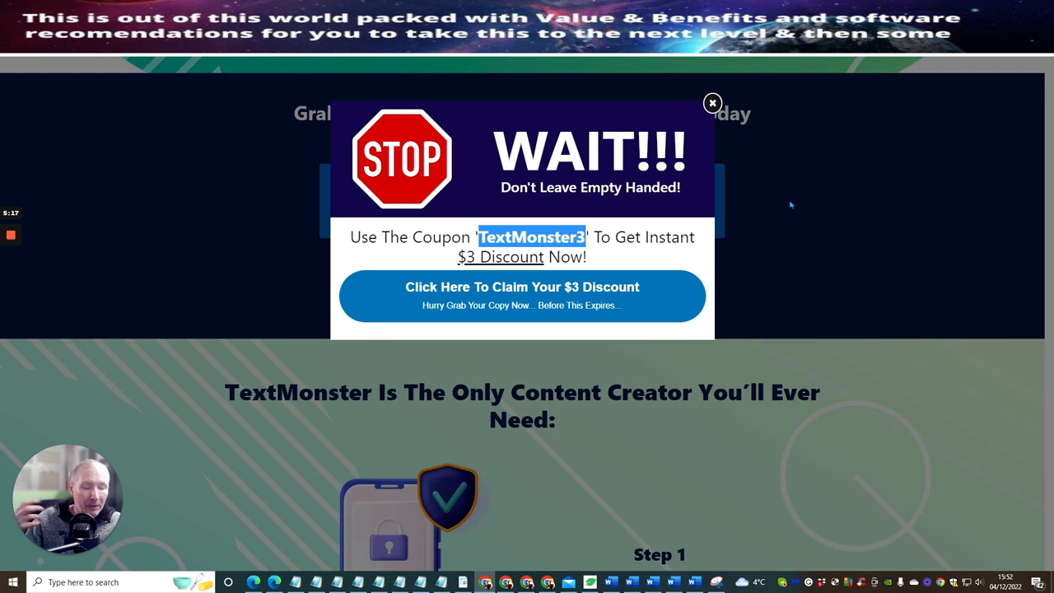
mouse_move(782, 205)
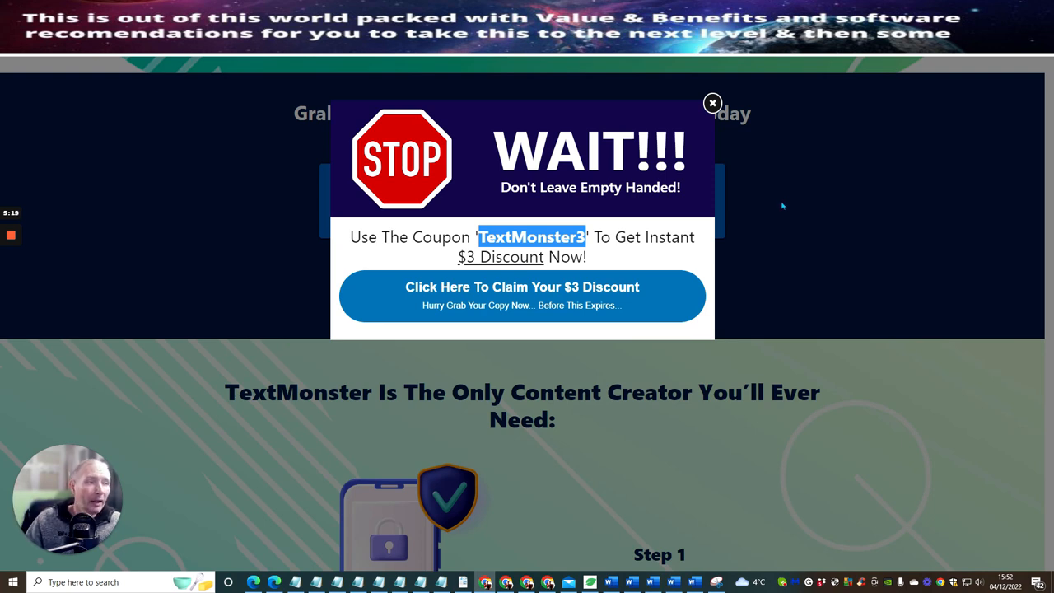
mouse_move(811, 232)
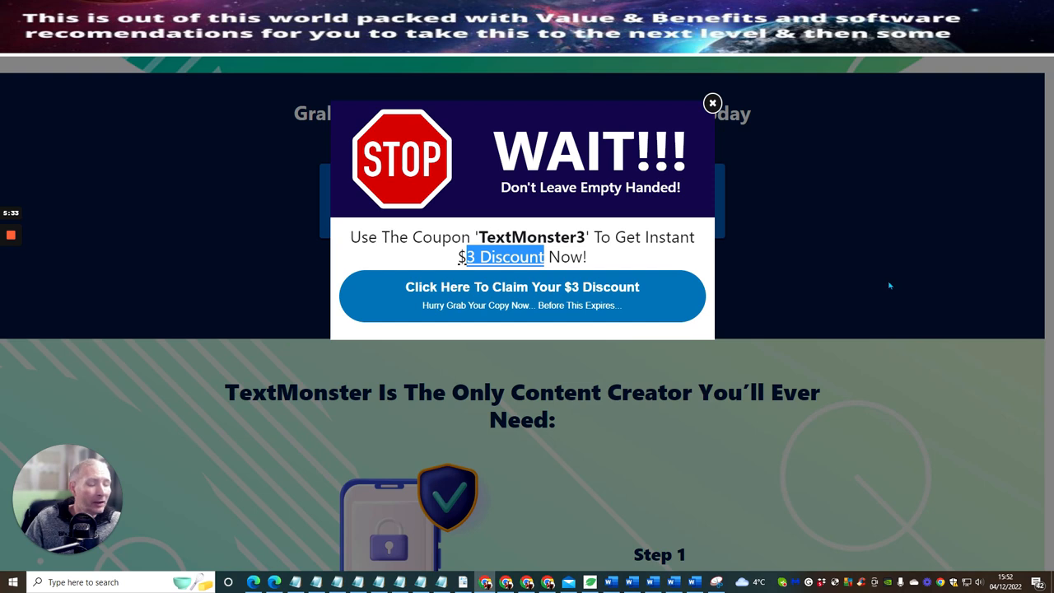
mouse_move(835, 219)
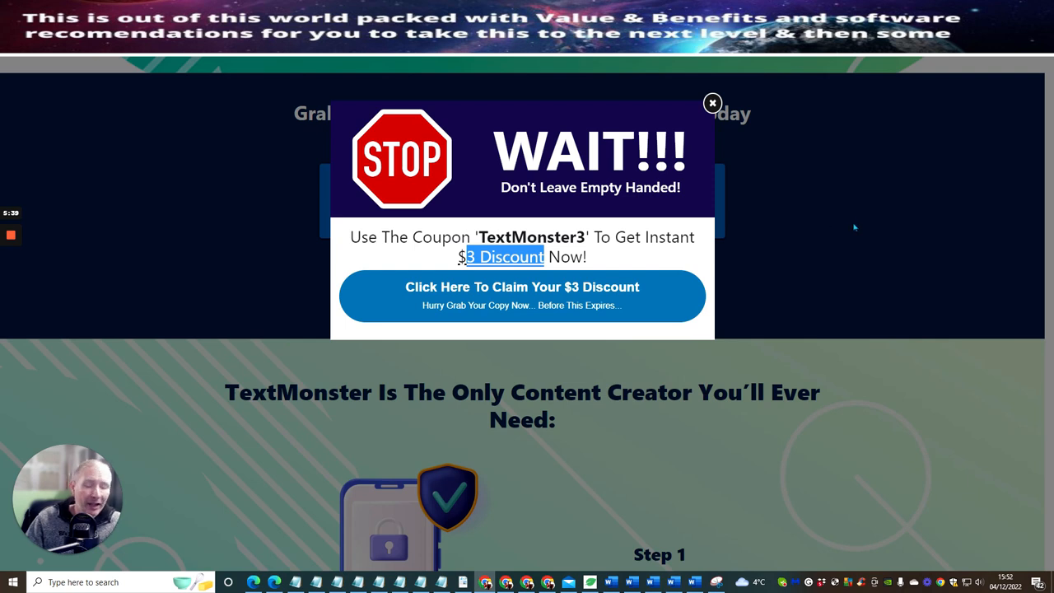
mouse_move(818, 236)
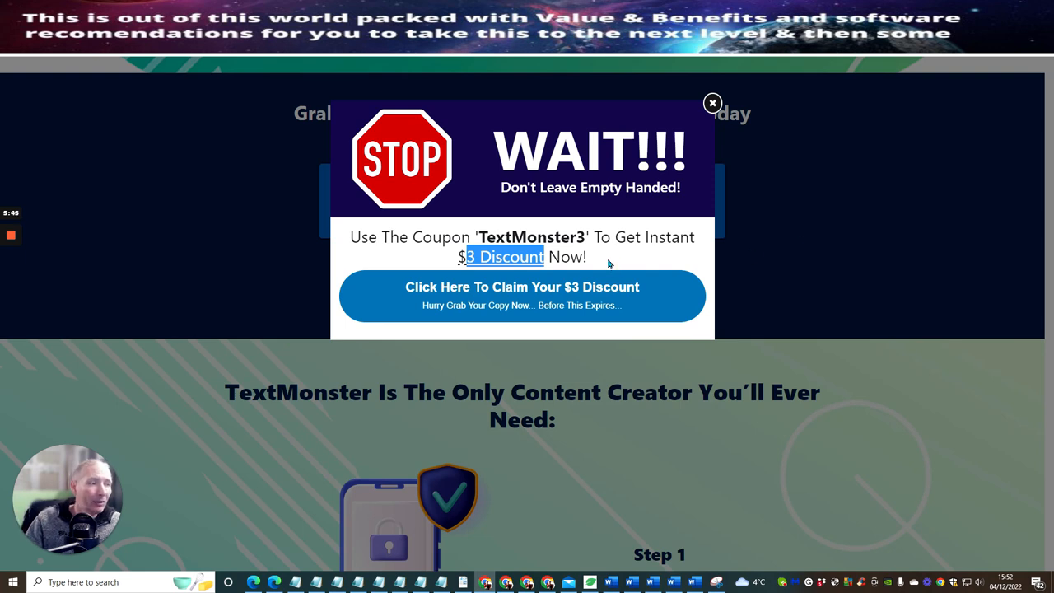
mouse_move(896, 187)
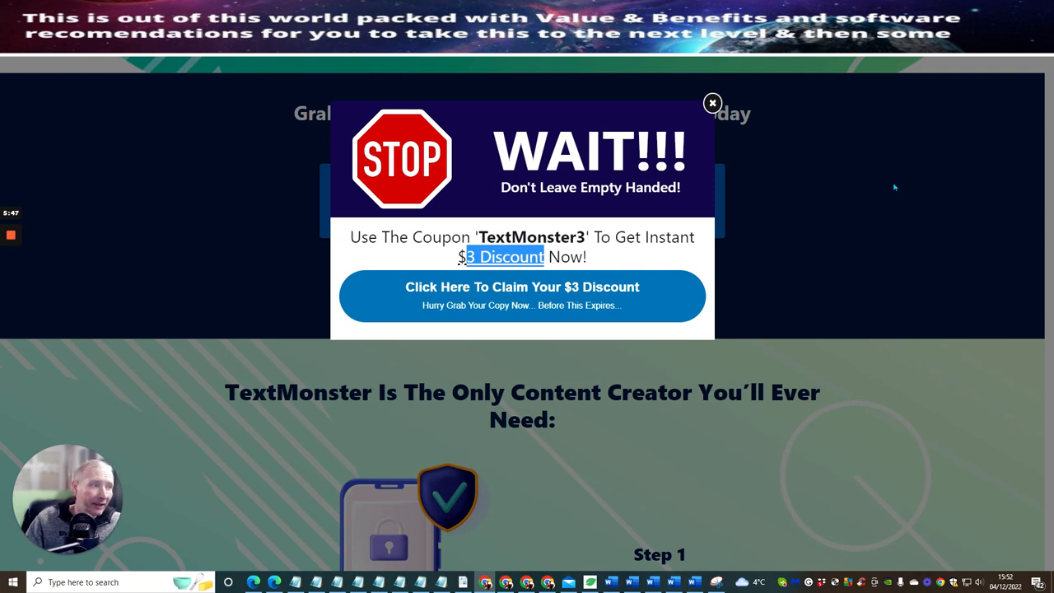
Close the $3 TextMonster3 coupon popup and scroll to the three-step section.
click(713, 103)
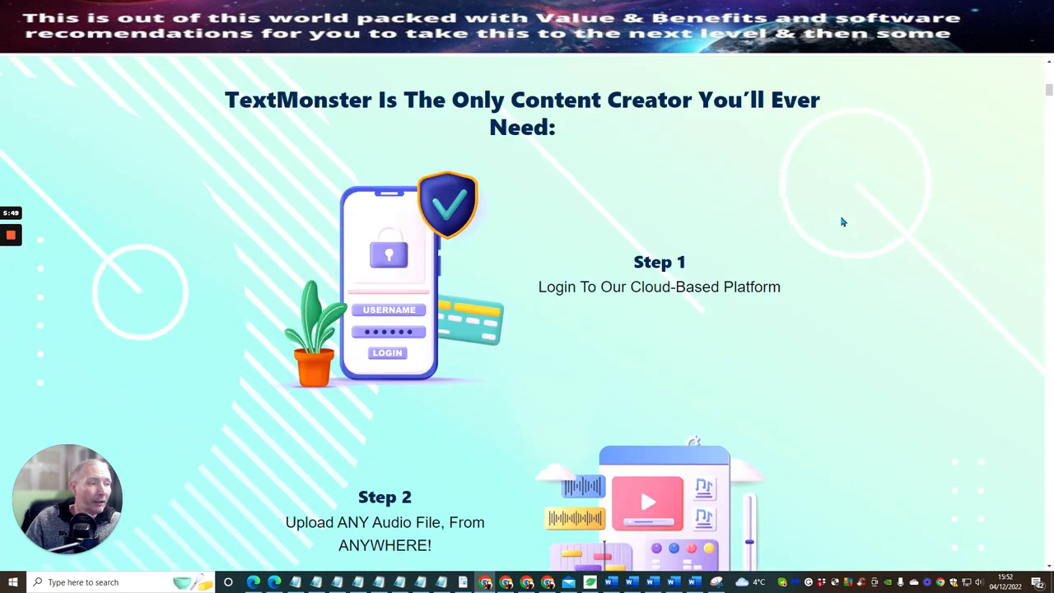
scroll(down, 3)
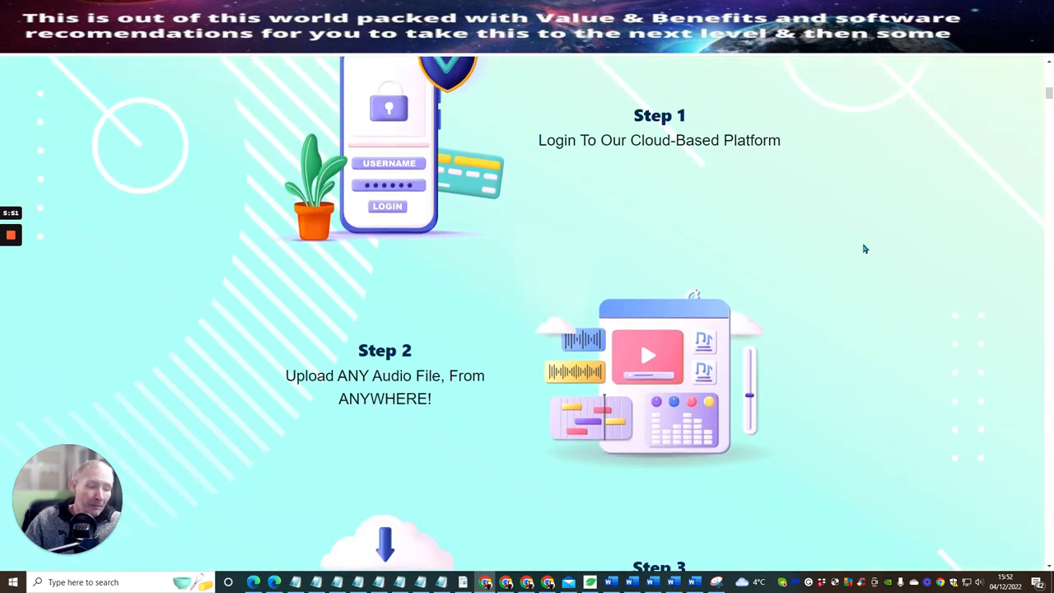
mouse_move(807, 284)
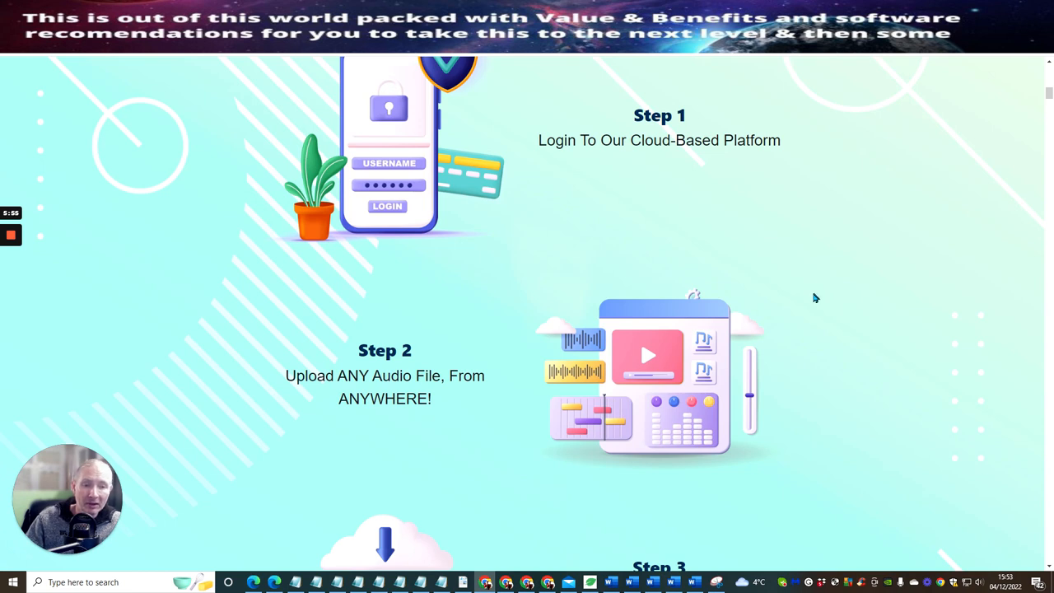
mouse_move(805, 298)
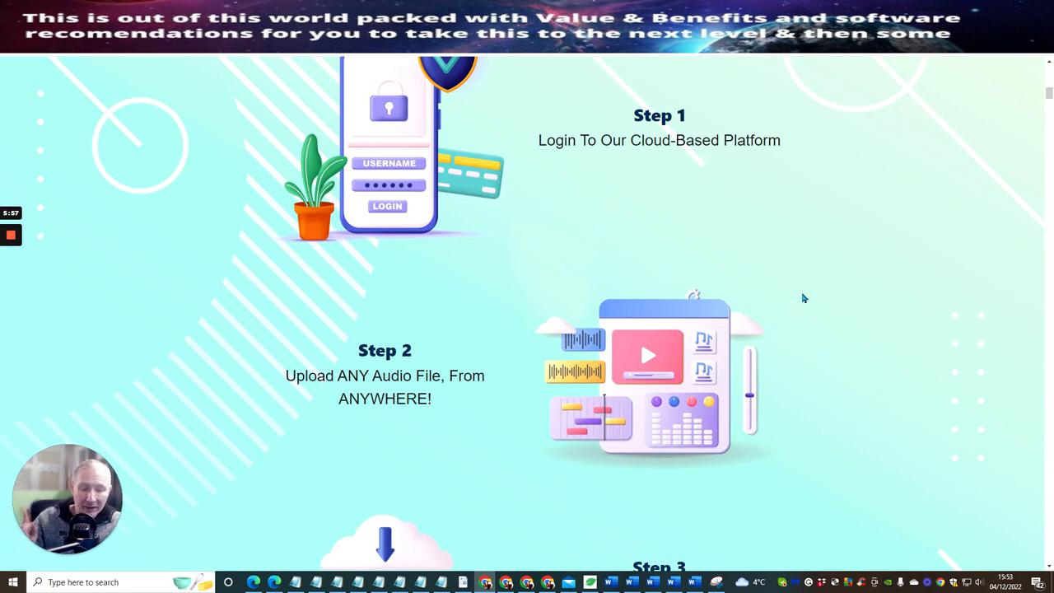
mouse_move(811, 263)
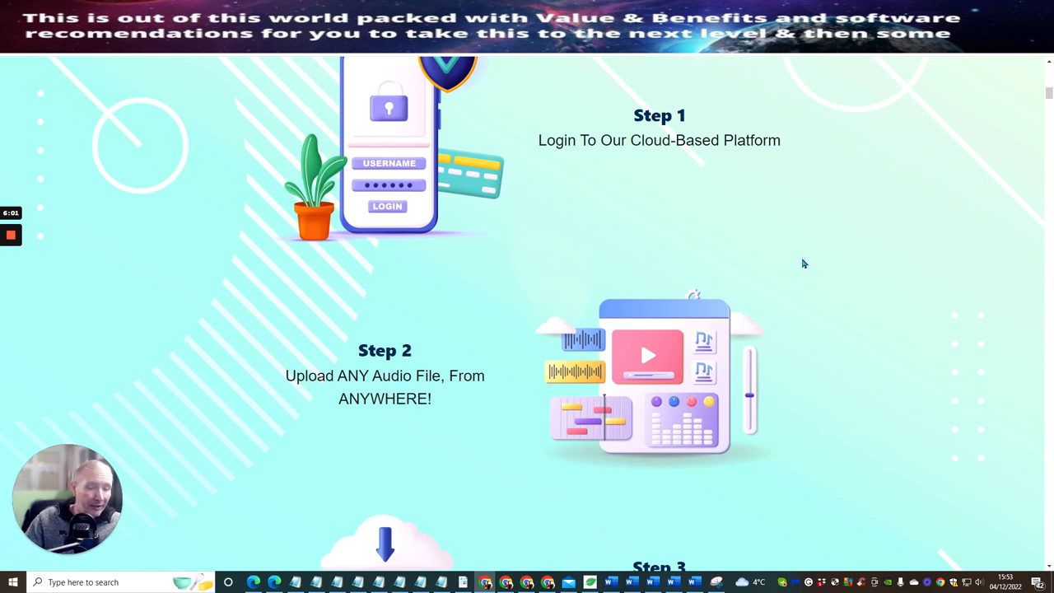
mouse_move(816, 308)
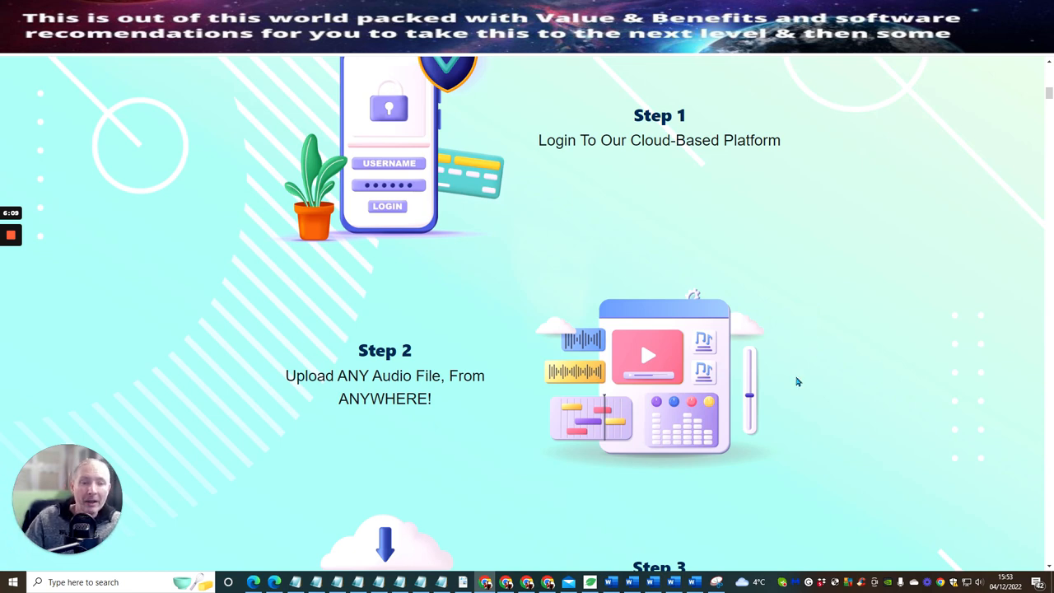
mouse_move(813, 285)
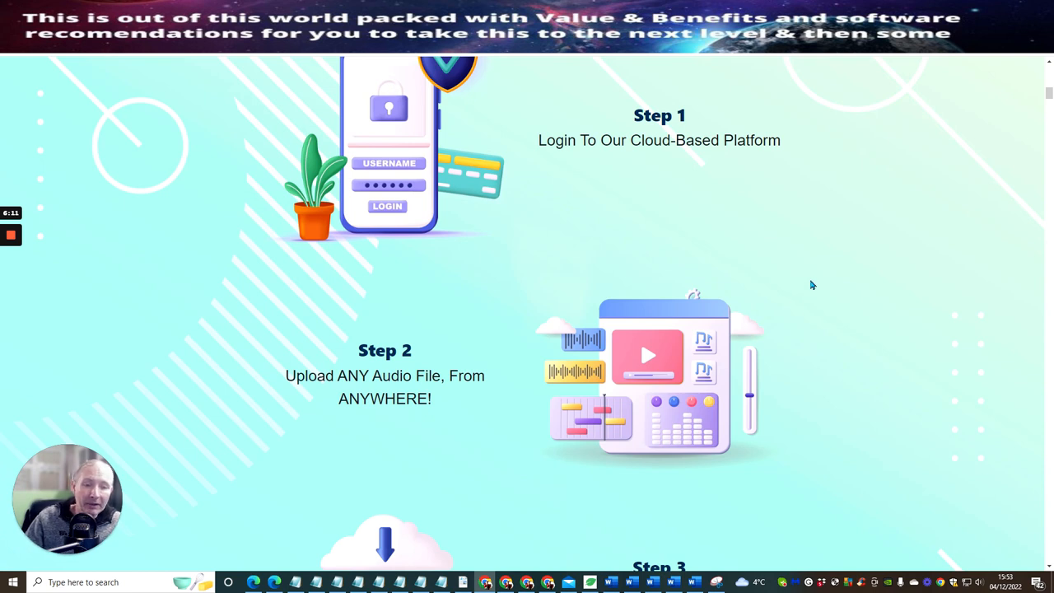
mouse_move(827, 279)
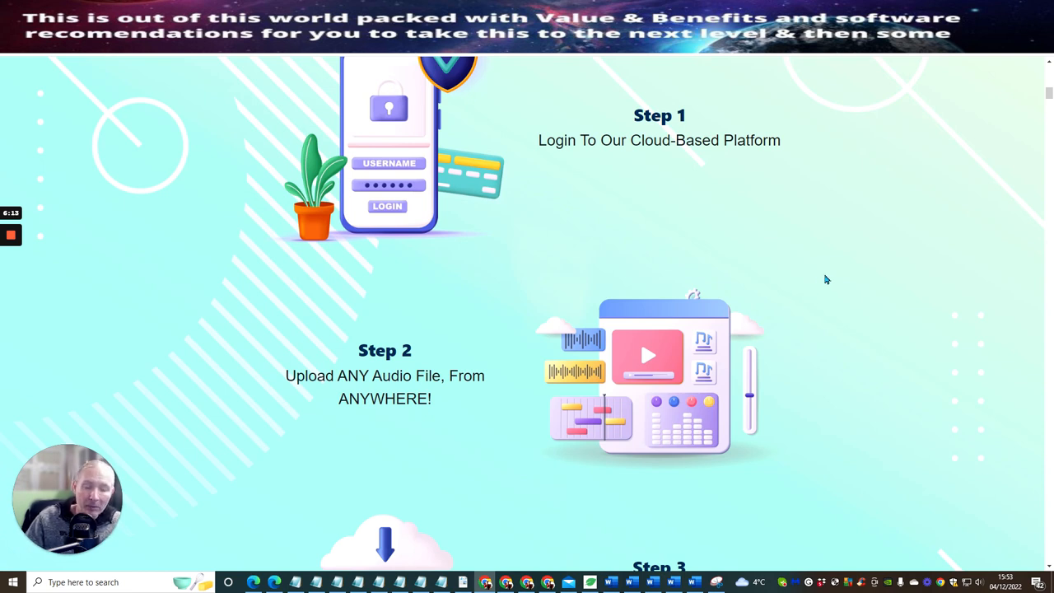
mouse_move(814, 248)
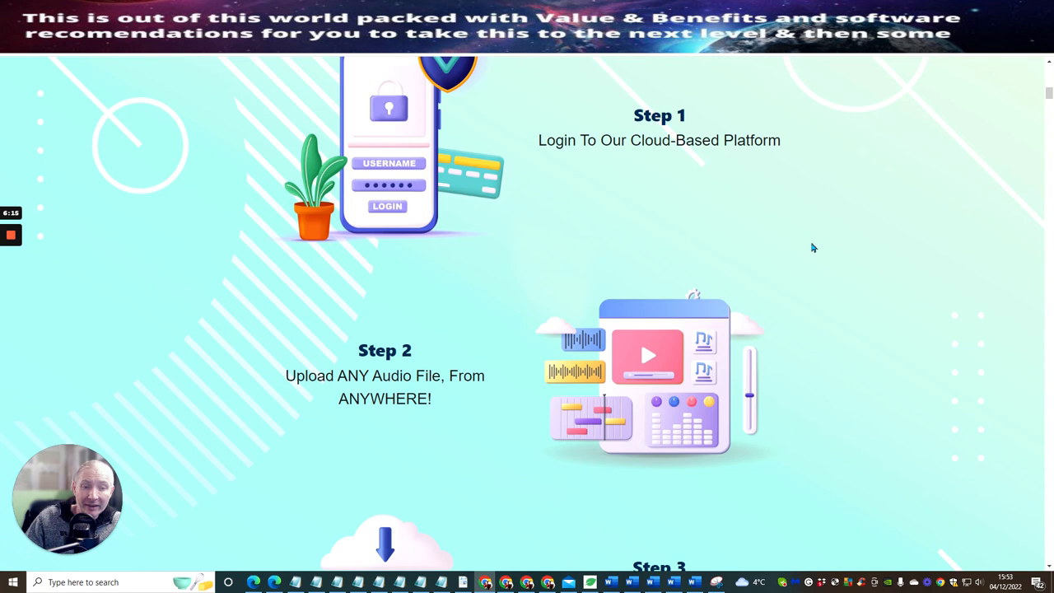
mouse_move(802, 317)
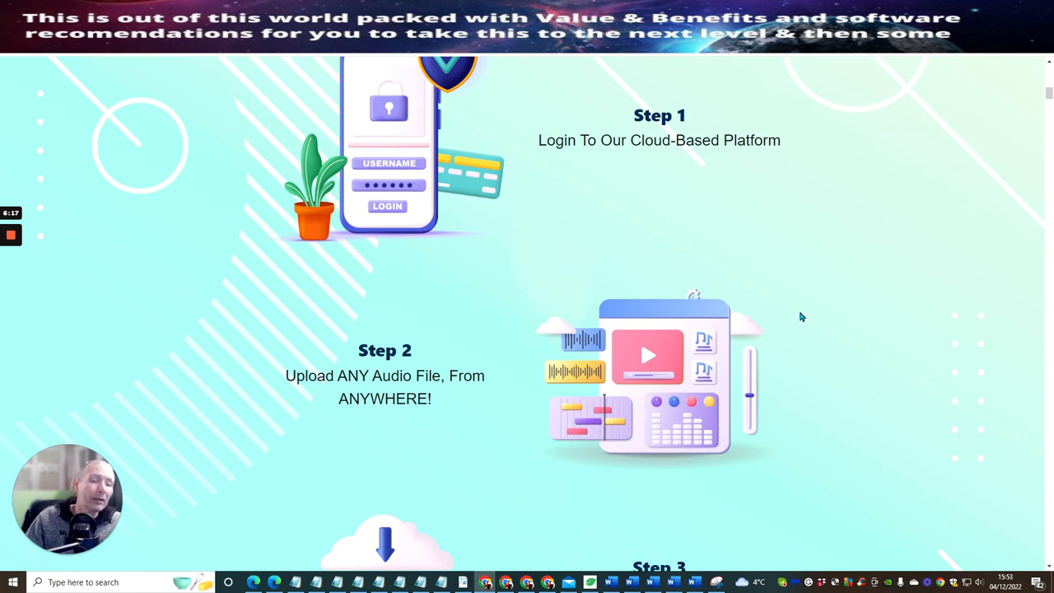
mouse_move(853, 327)
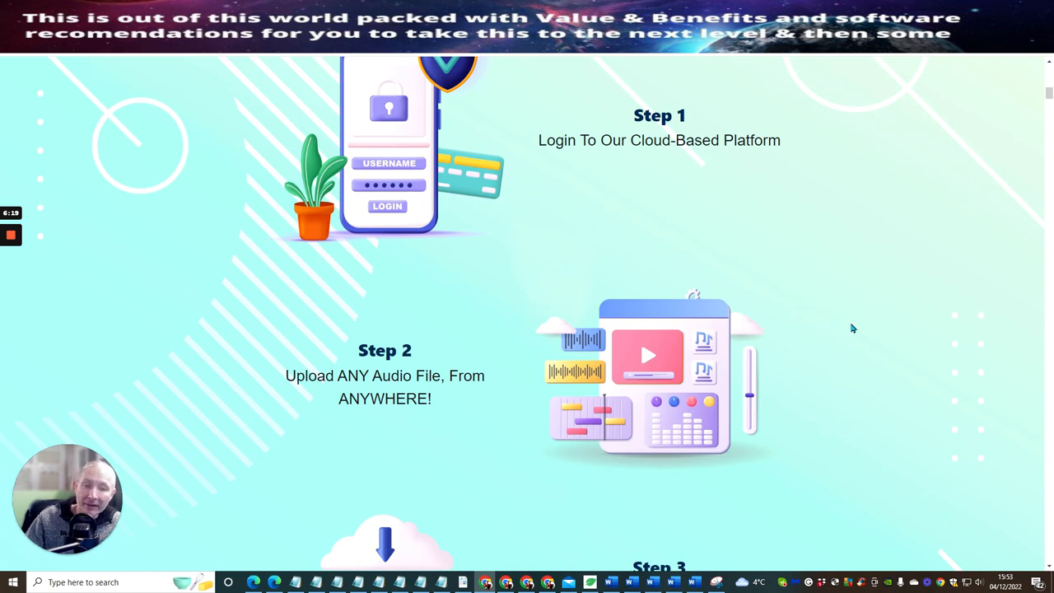
mouse_move(854, 310)
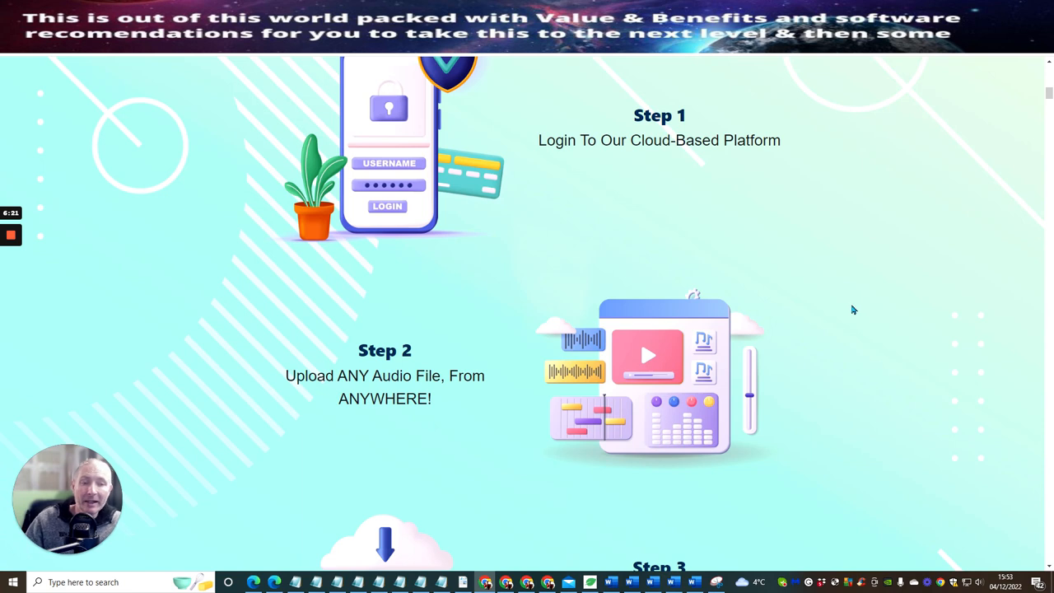
scroll(down, 3)
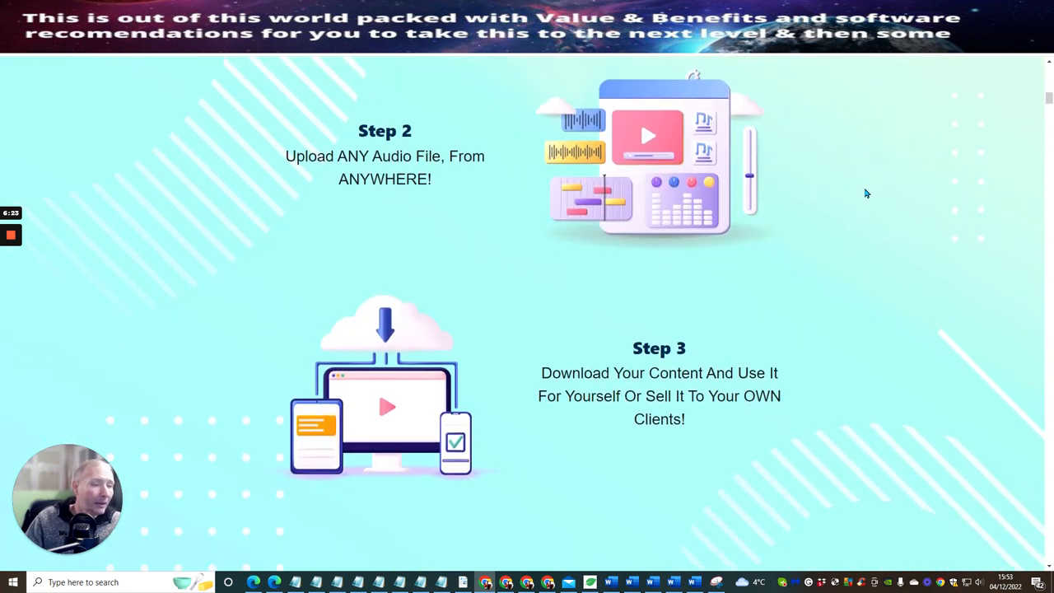
Dismiss the reappearing coupon popup and scroll to the benefits grid.
scroll(down, 3)
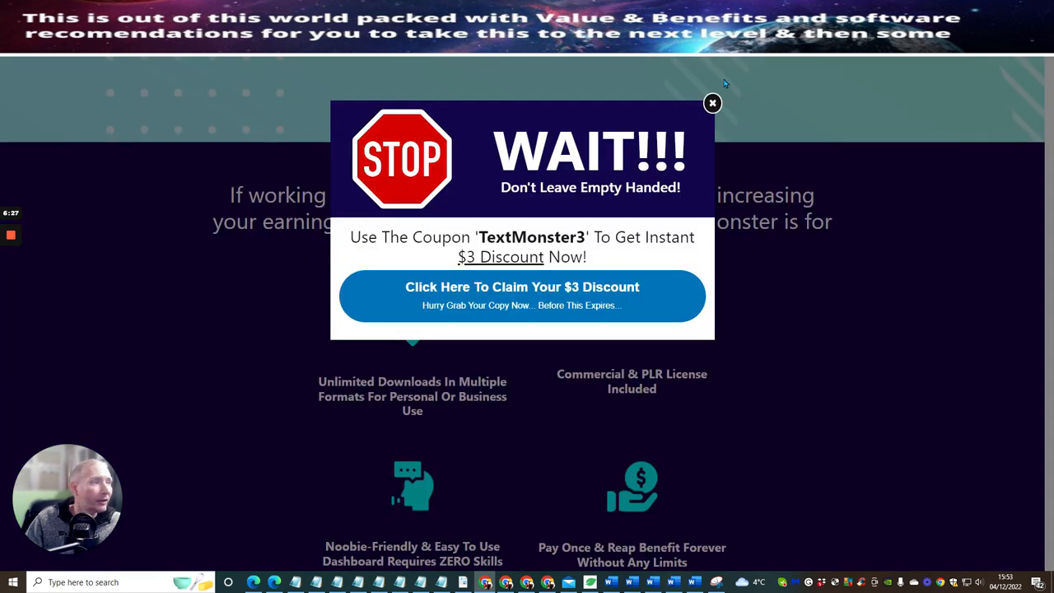
click(713, 103)
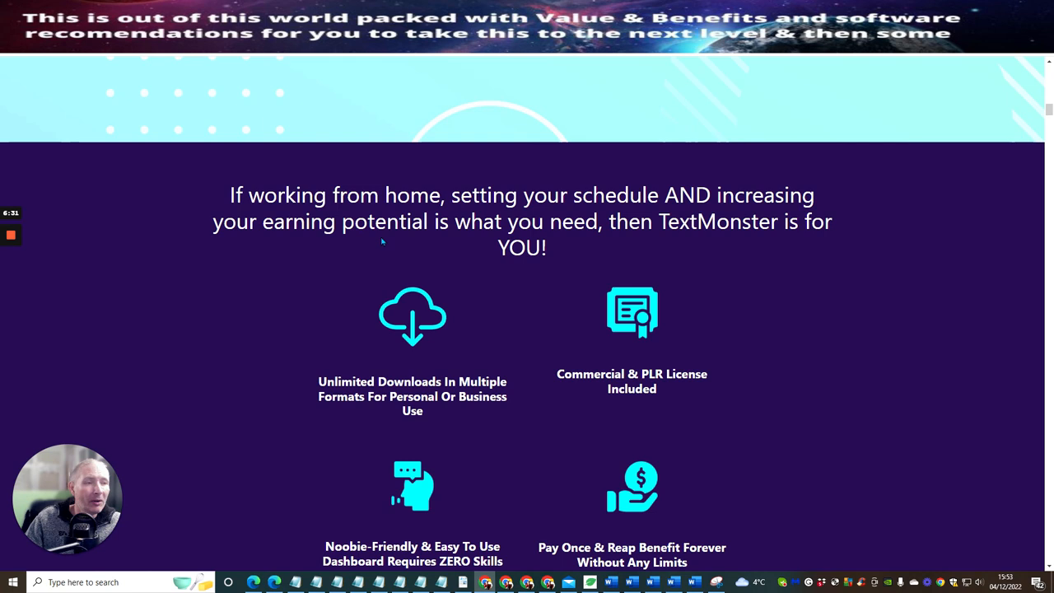
mouse_move(547, 273)
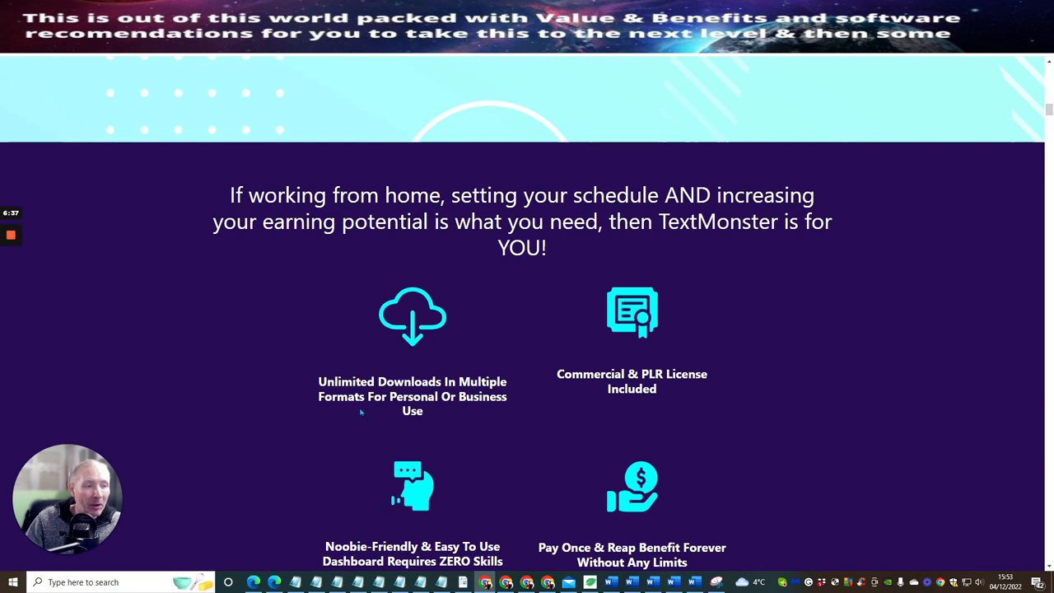
mouse_move(684, 398)
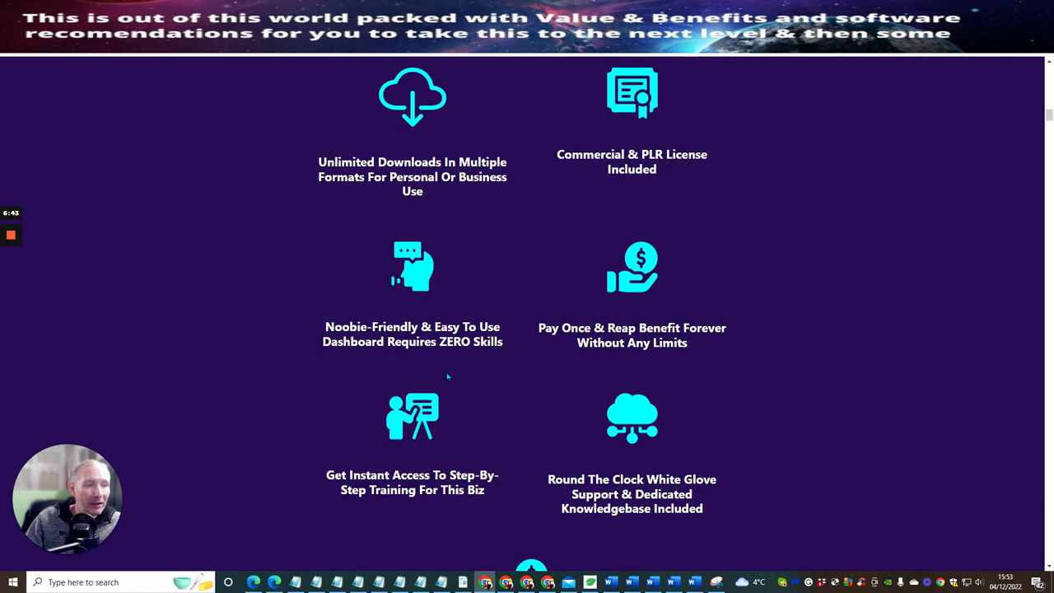
mouse_move(749, 376)
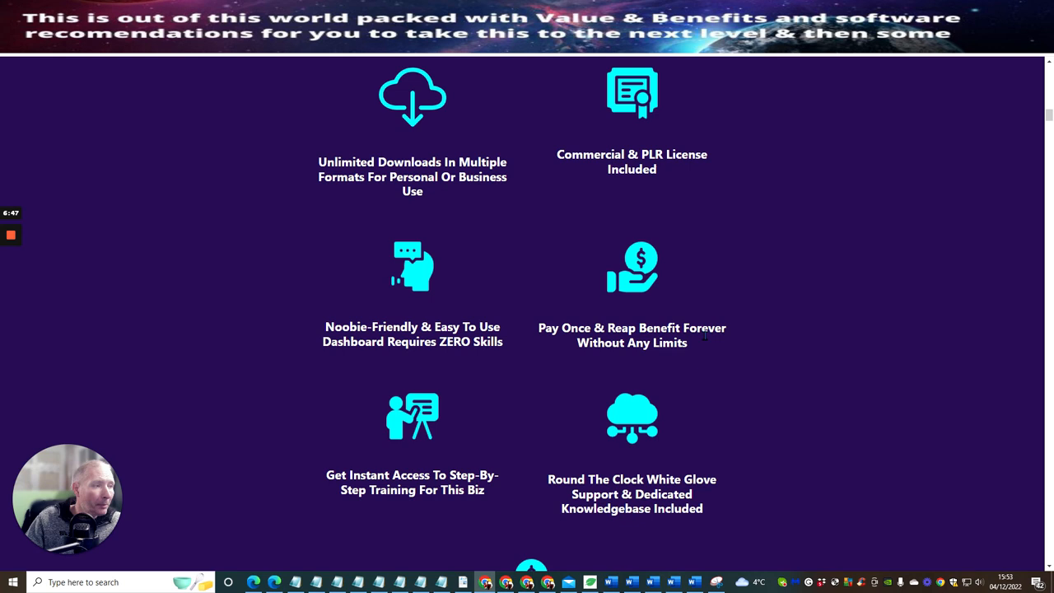
scroll(down, 3)
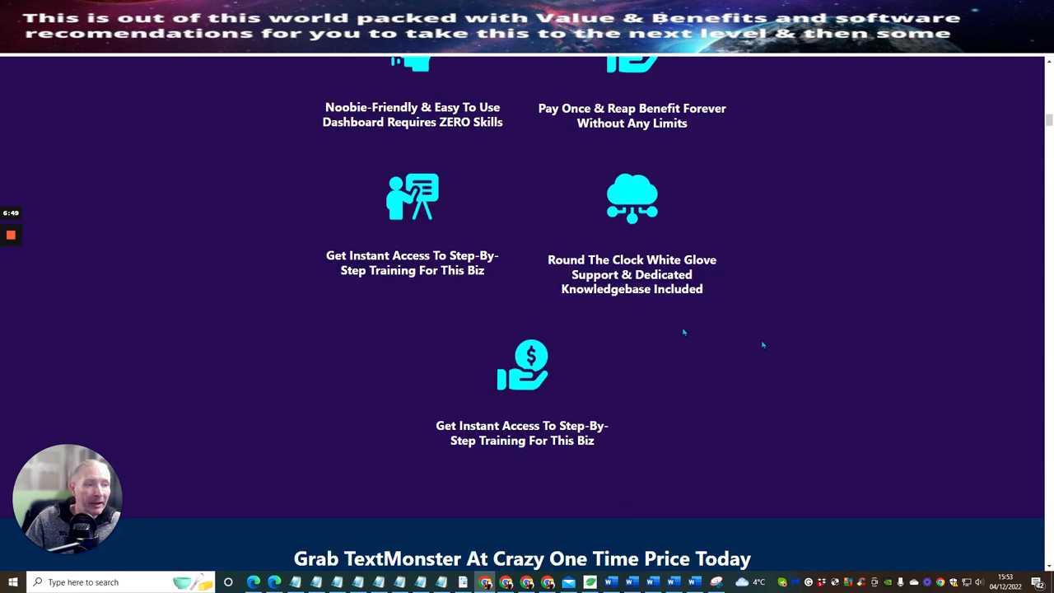
mouse_move(416, 331)
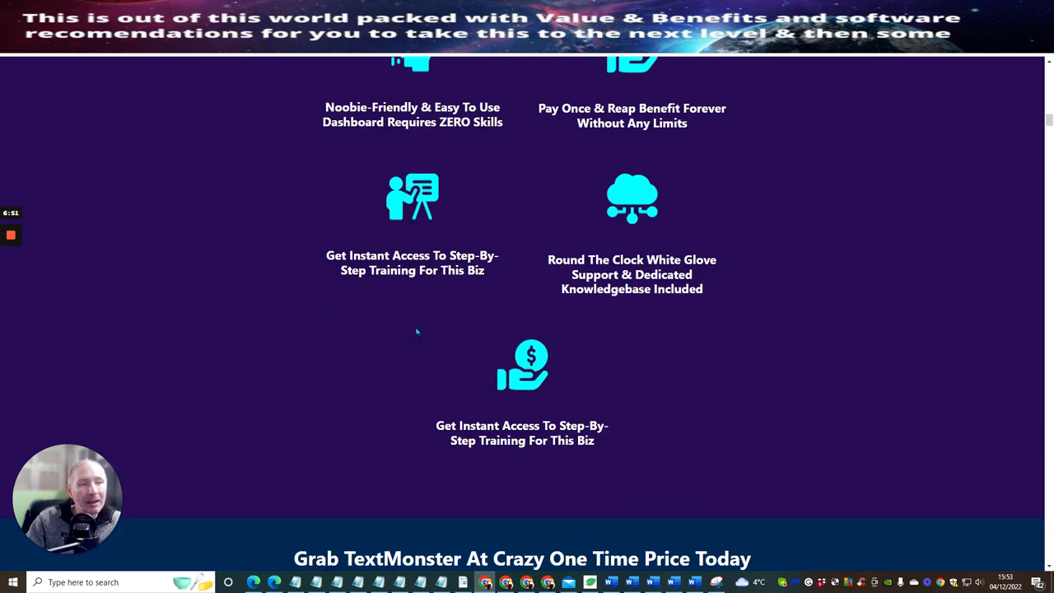
mouse_move(349, 317)
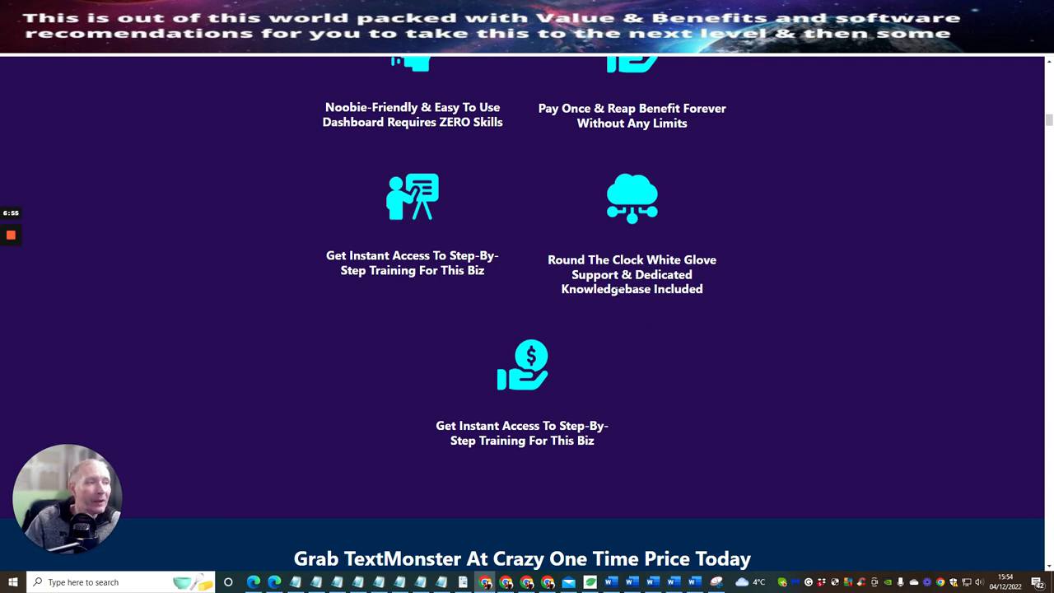
mouse_move(645, 321)
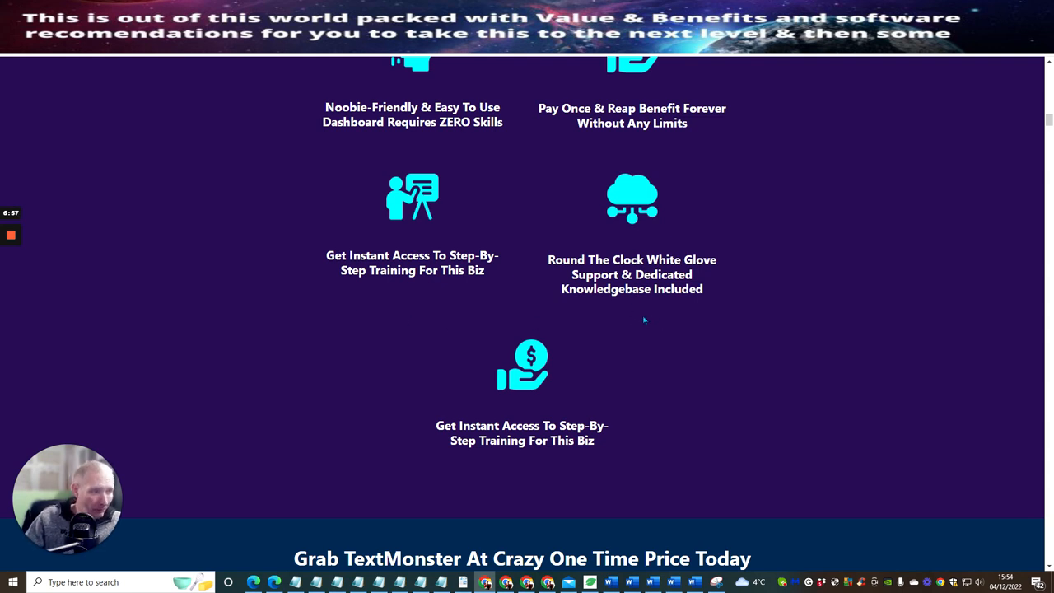
mouse_move(681, 312)
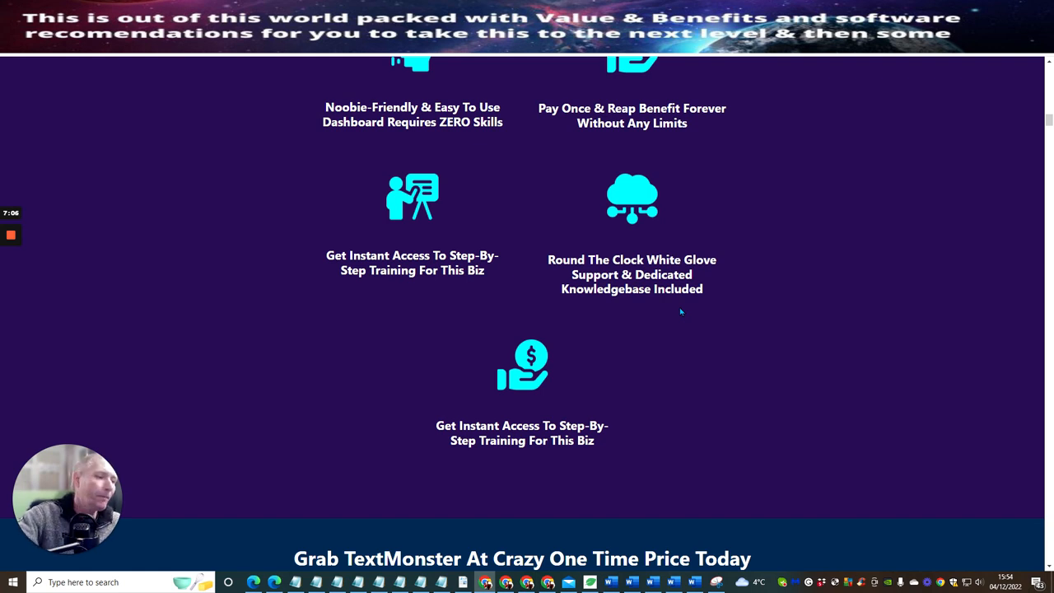
mouse_move(728, 280)
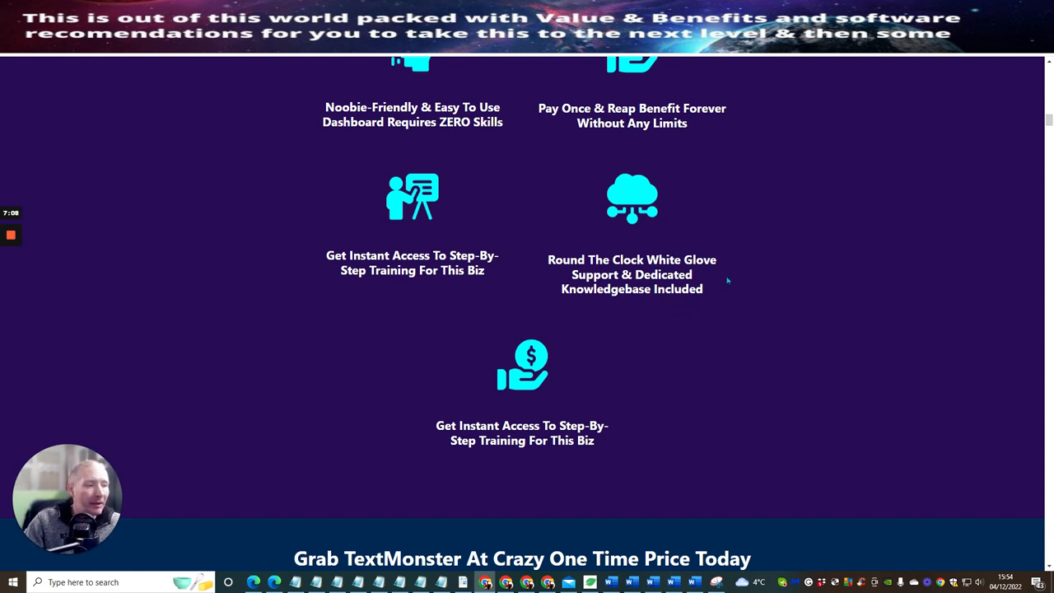
Scroll to the $17 one-time price block with its 30-day guarantee.
scroll(down, 3)
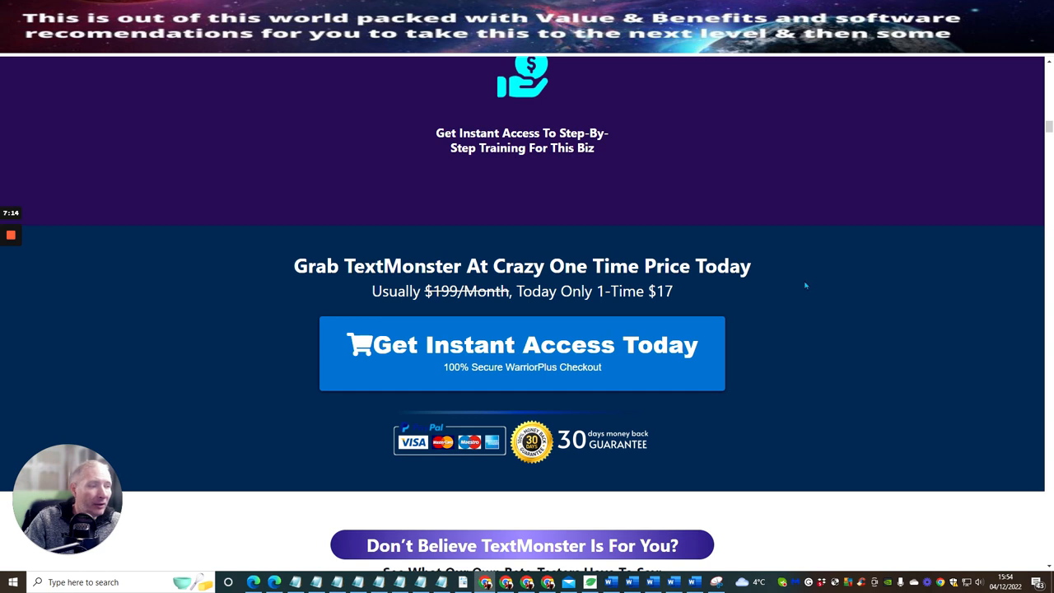
mouse_move(493, 306)
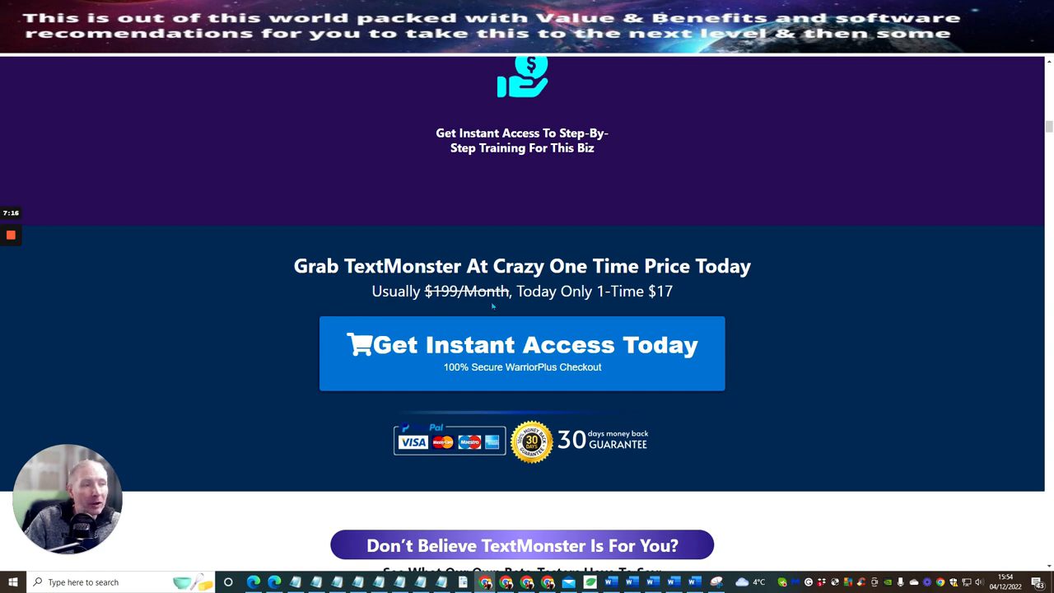
Scroll past testimonials and Live Transcription sections to the product mockups.
scroll(down, 3)
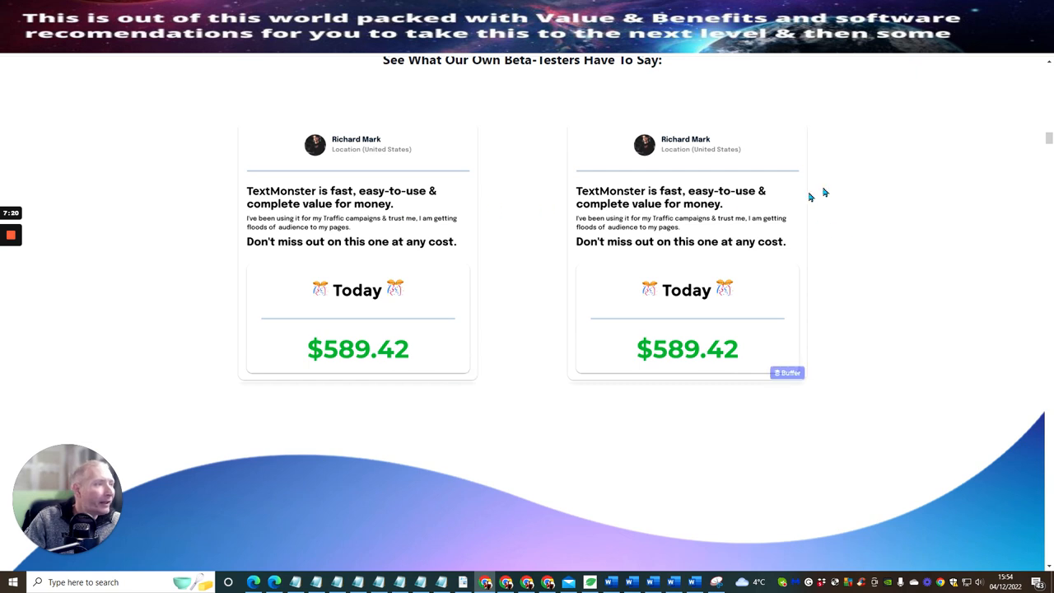
mouse_move(288, 260)
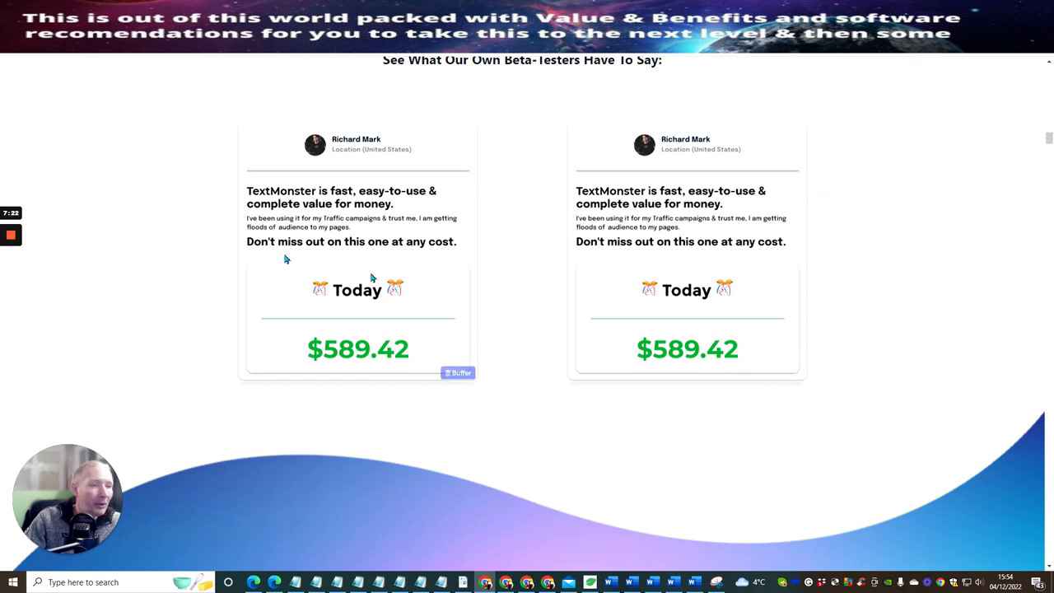
mouse_move(670, 217)
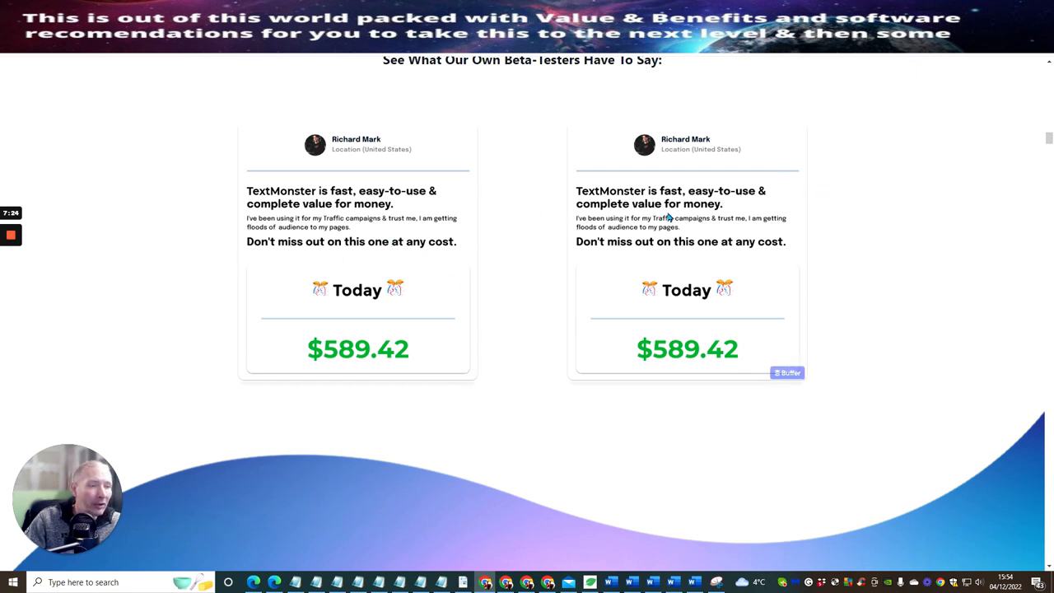
scroll(down, 3)
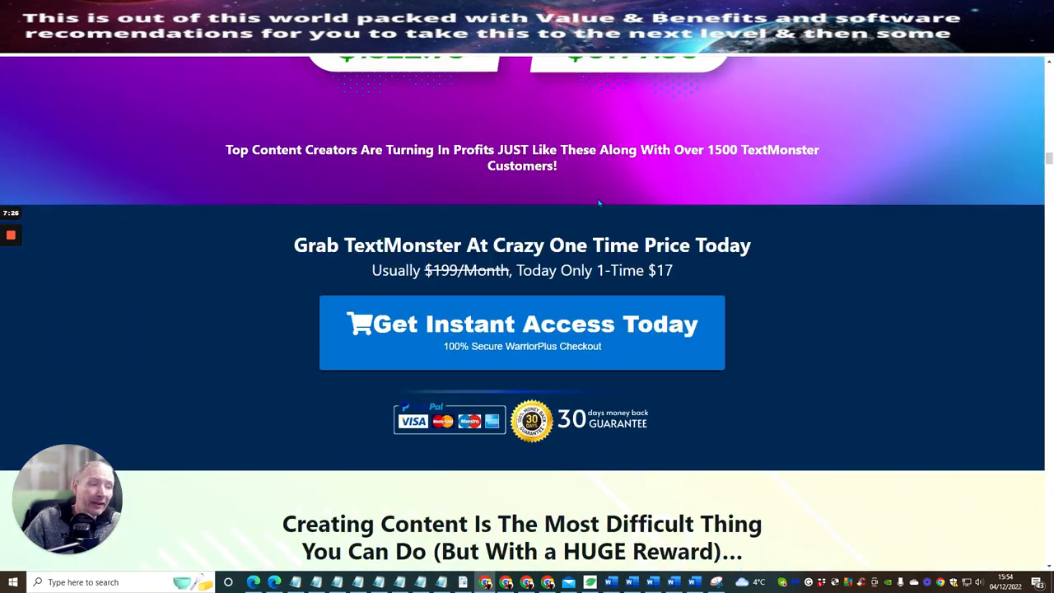
scroll(down, 3)
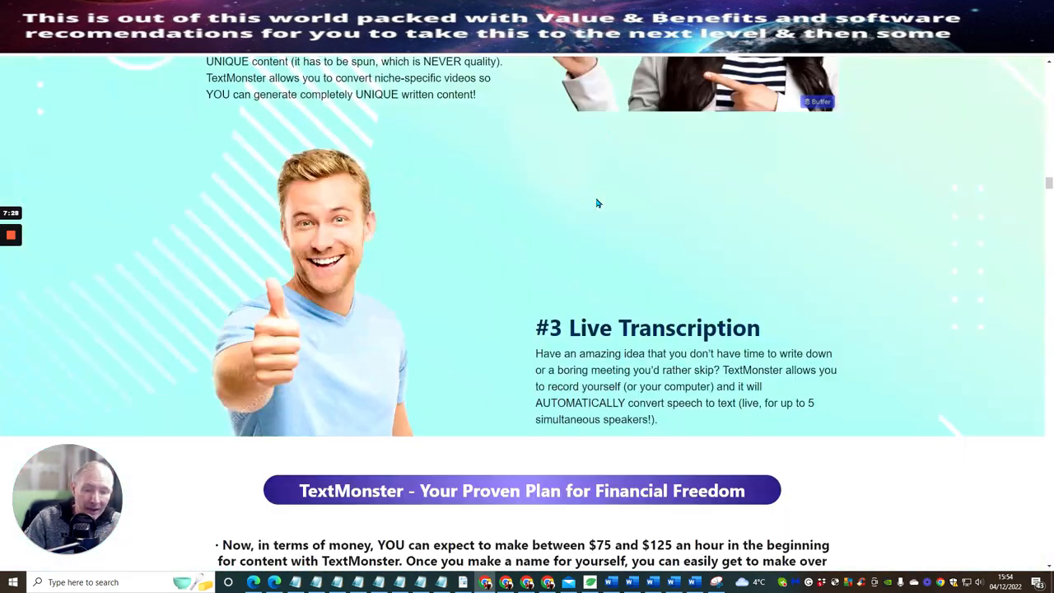
scroll(down, 3)
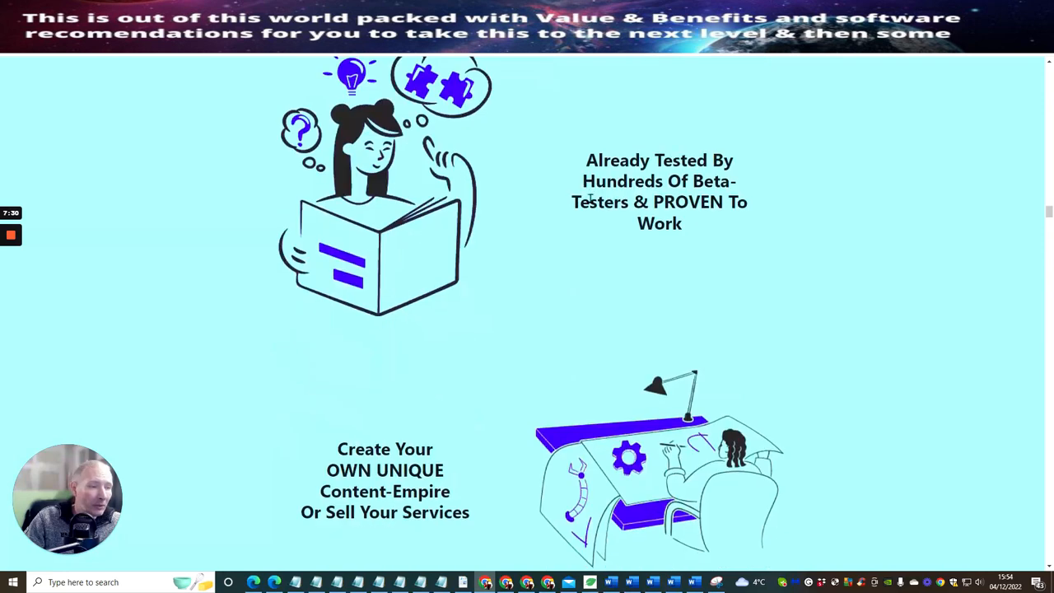
scroll(down, 3)
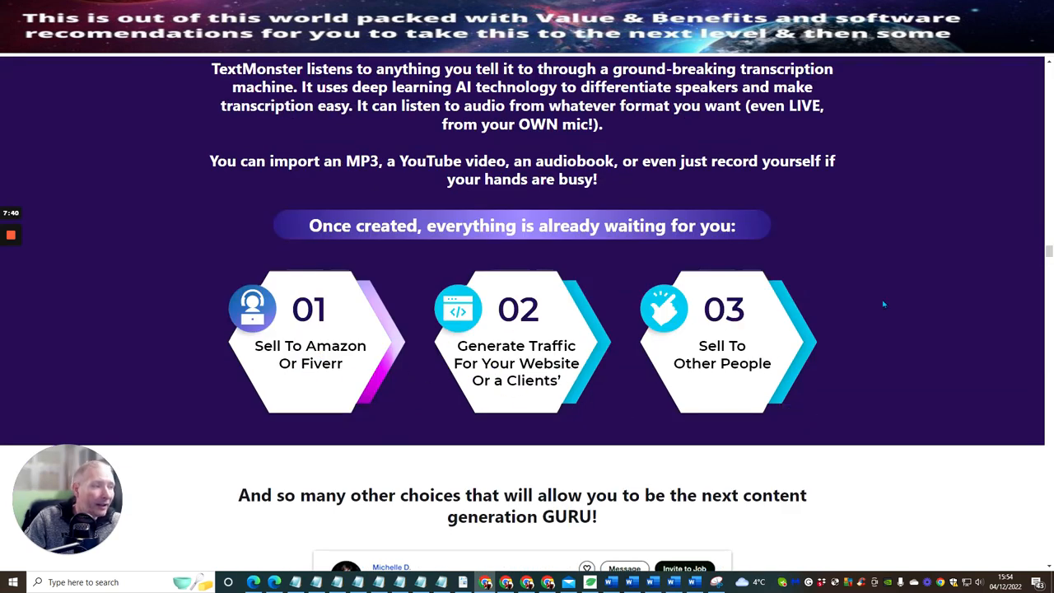
scroll(down, 3)
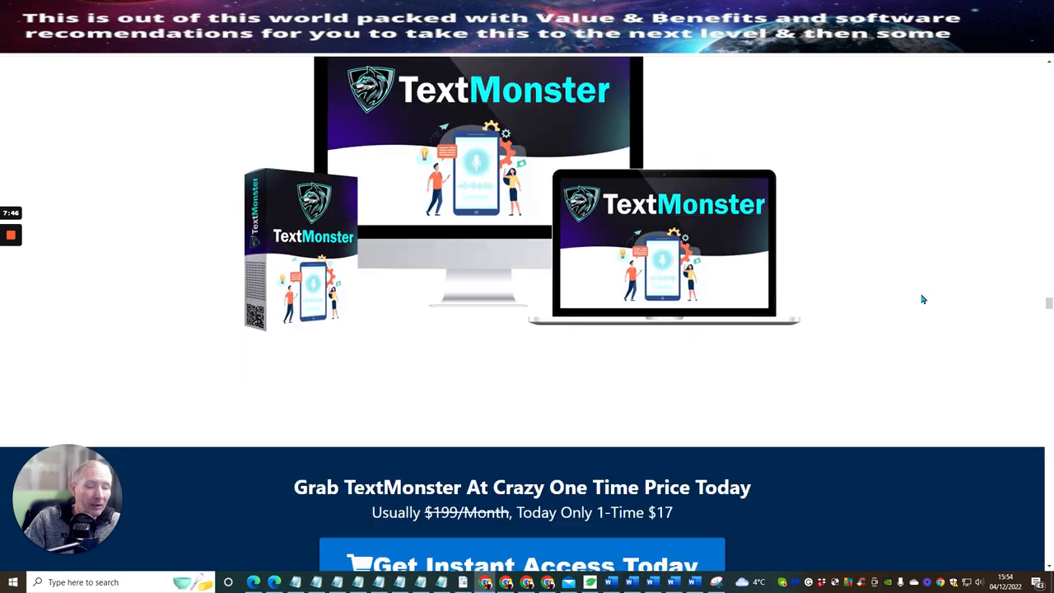
Scroll through the five Pro Upgrade bonuses to the $2,876 total value.
scroll(down, 3)
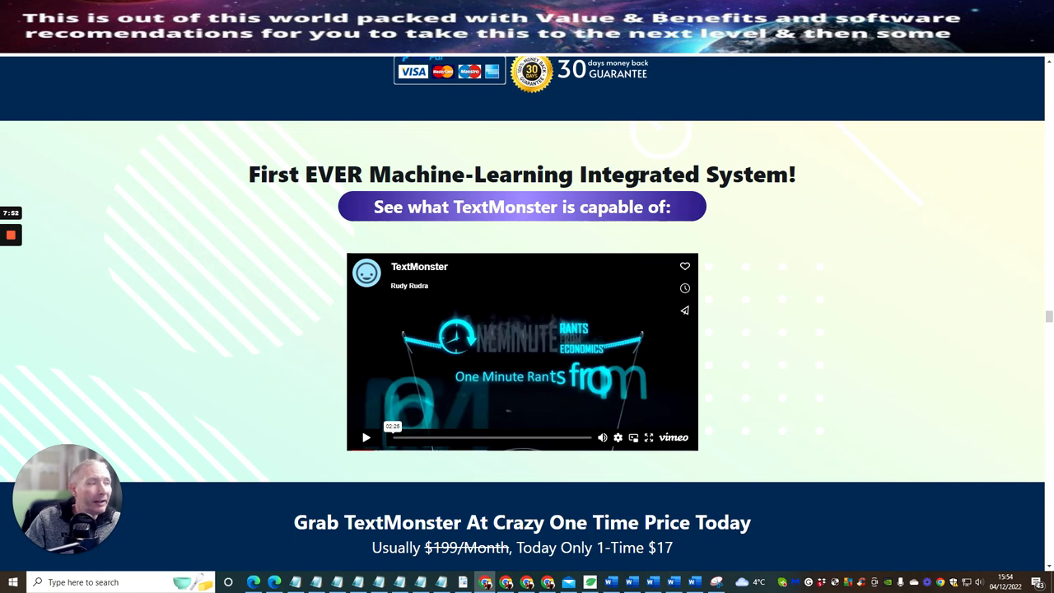
scroll(down, 3)
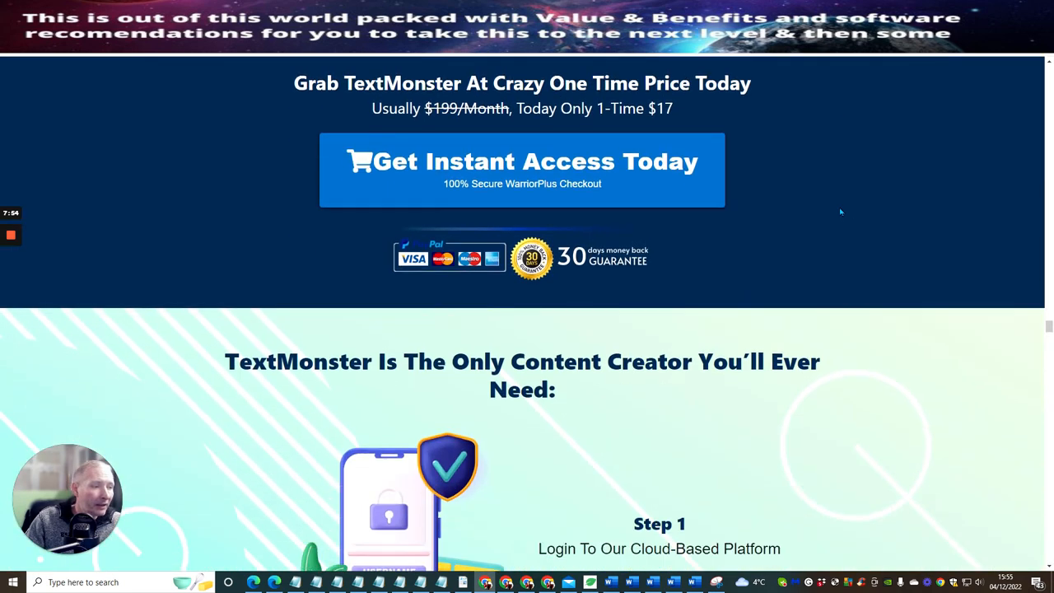
scroll(down, 3)
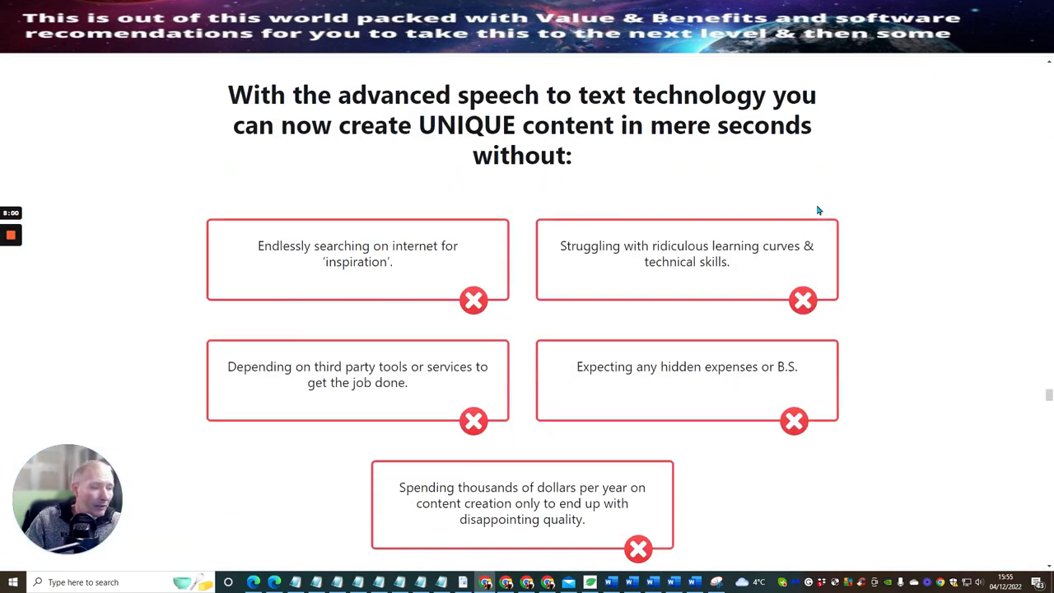
scroll(down, 3)
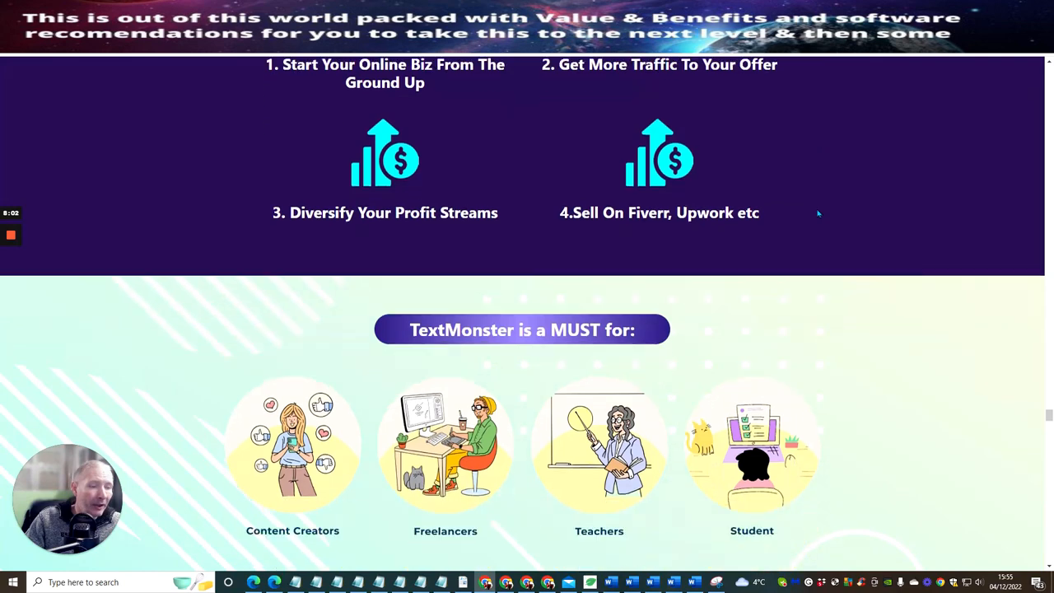
scroll(down, 3)
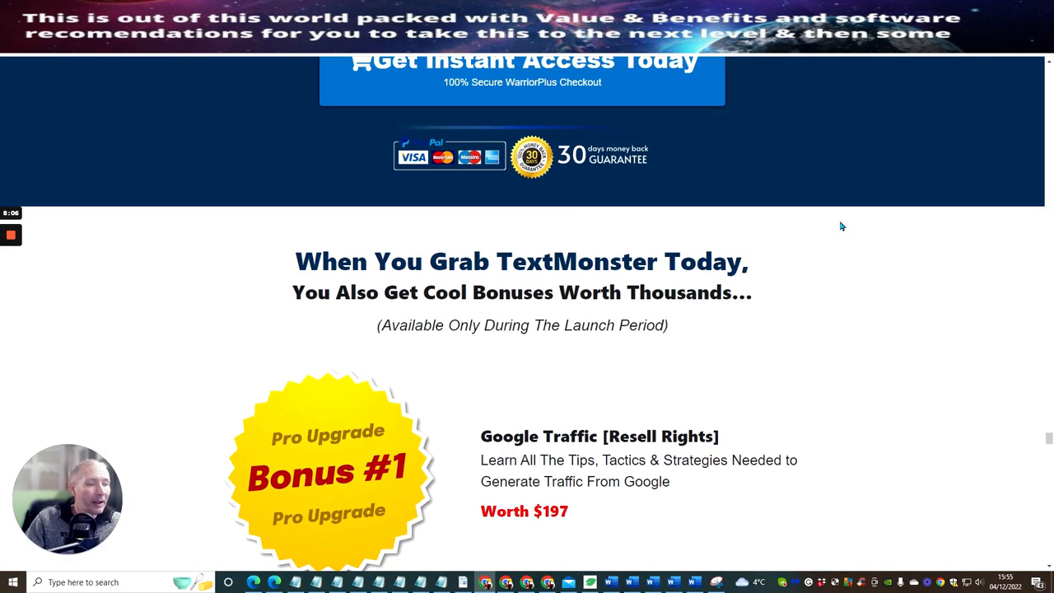
scroll(down, 3)
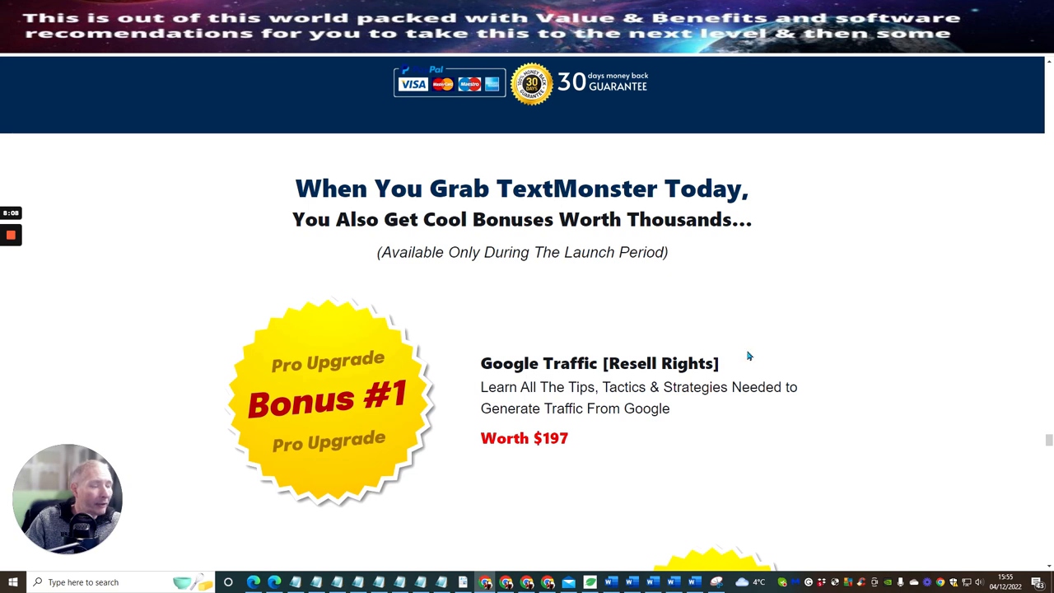
scroll(down, 3)
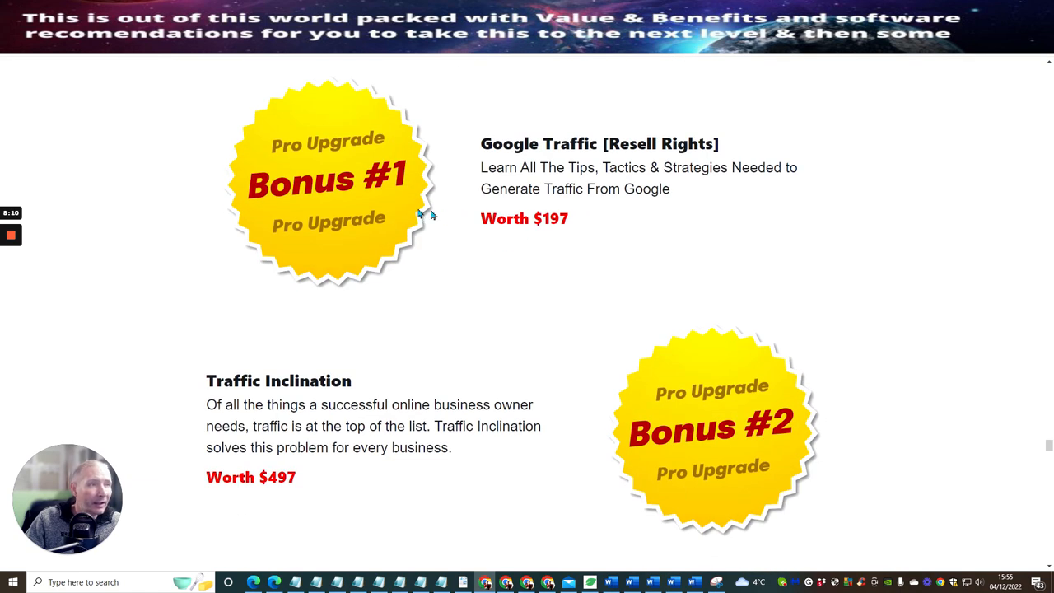
mouse_move(336, 363)
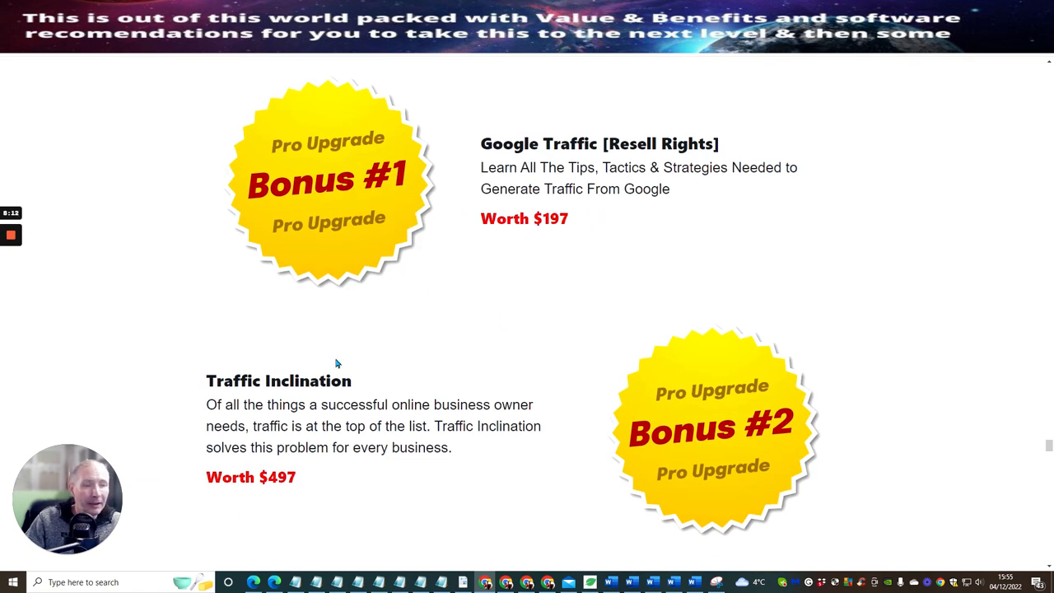
mouse_move(543, 481)
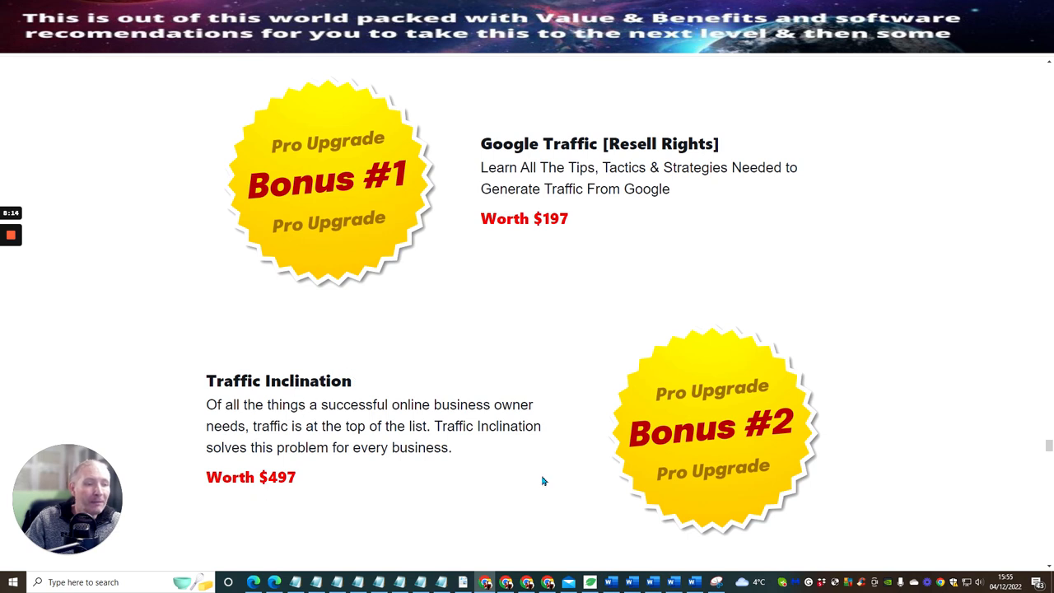
mouse_move(651, 249)
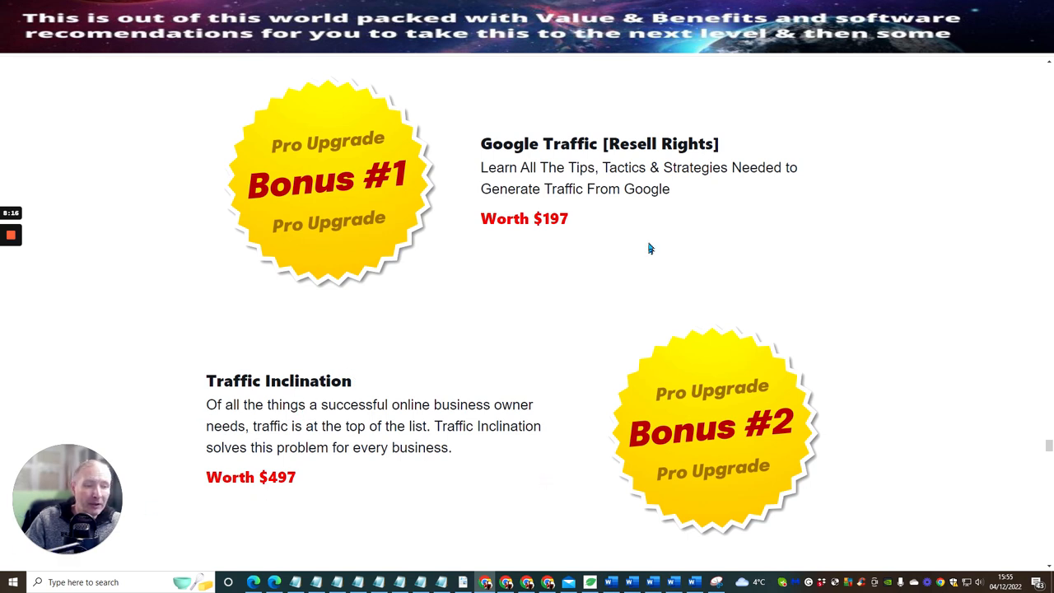
scroll(down, 3)
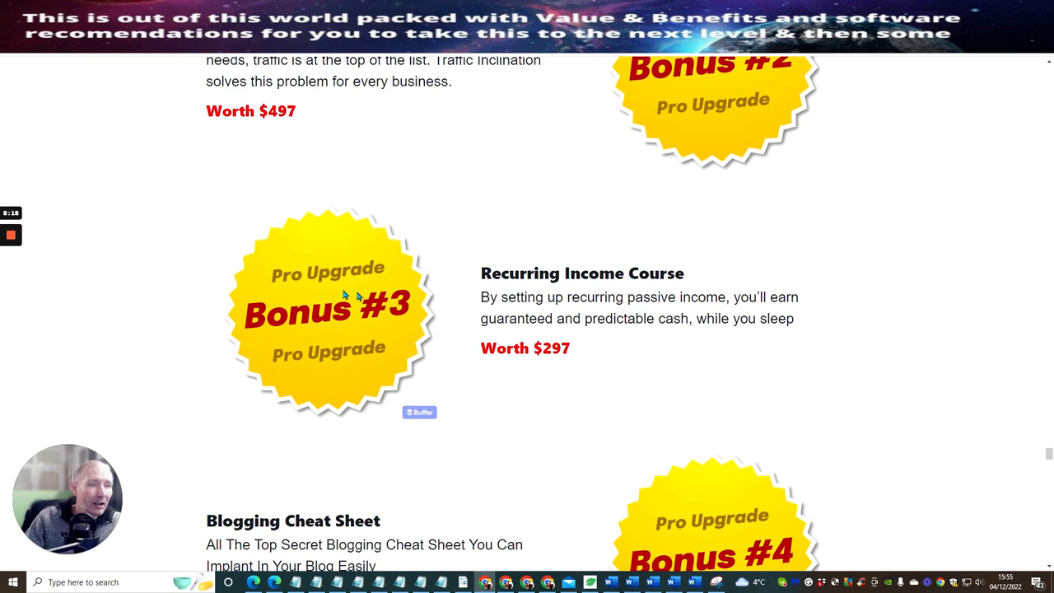
mouse_move(573, 294)
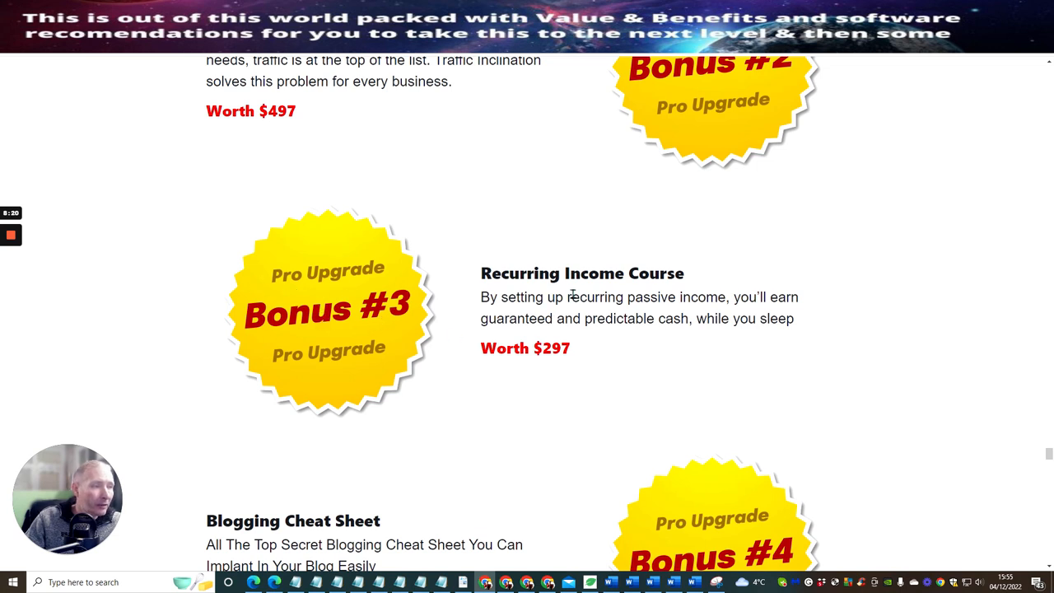
scroll(down, 3)
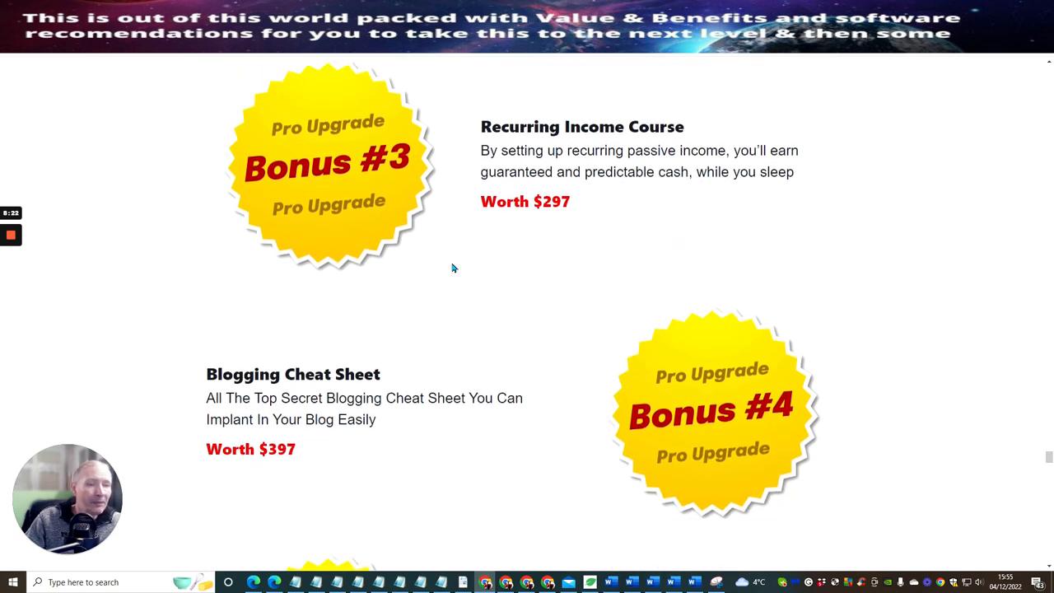
scroll(down, 3)
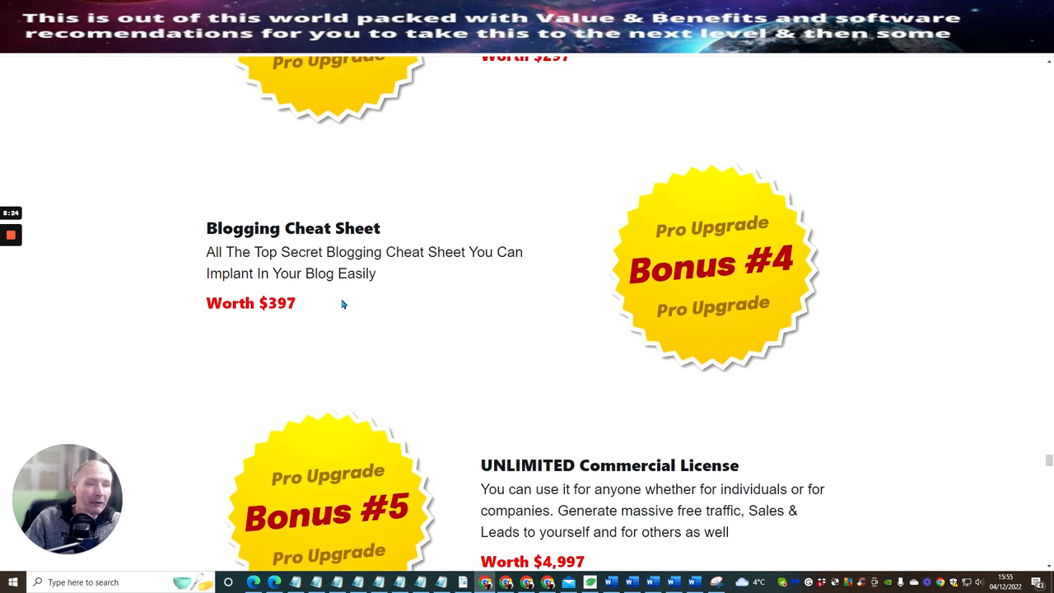
scroll(down, 3)
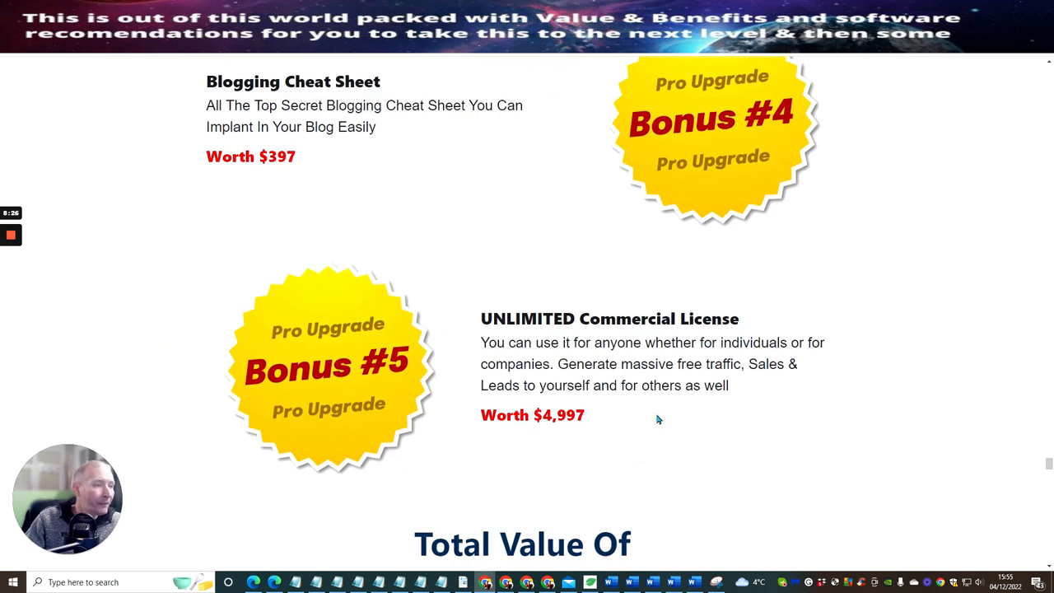
scroll(down, 3)
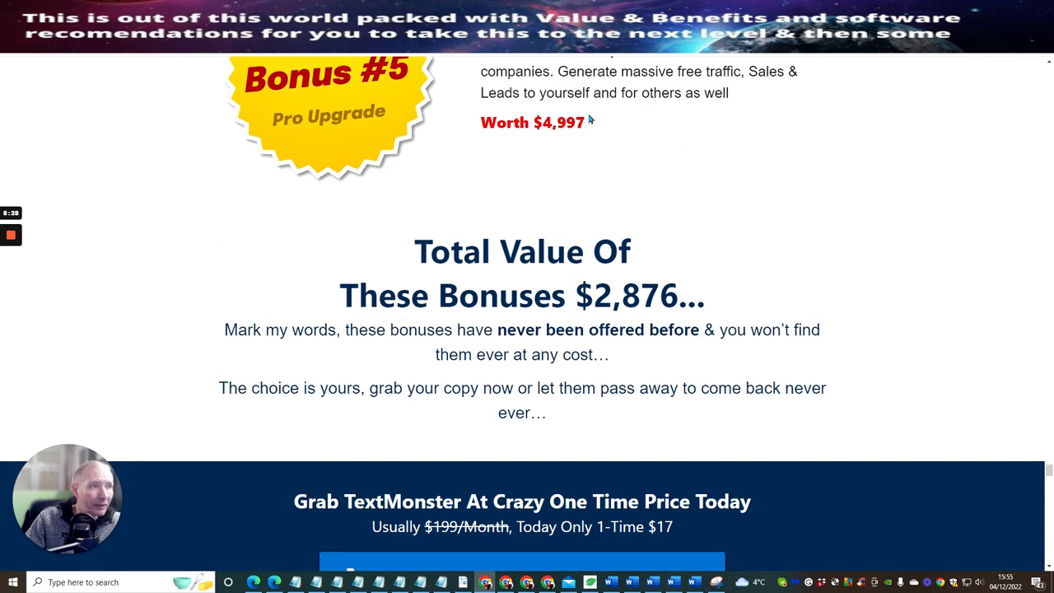
mouse_move(593, 134)
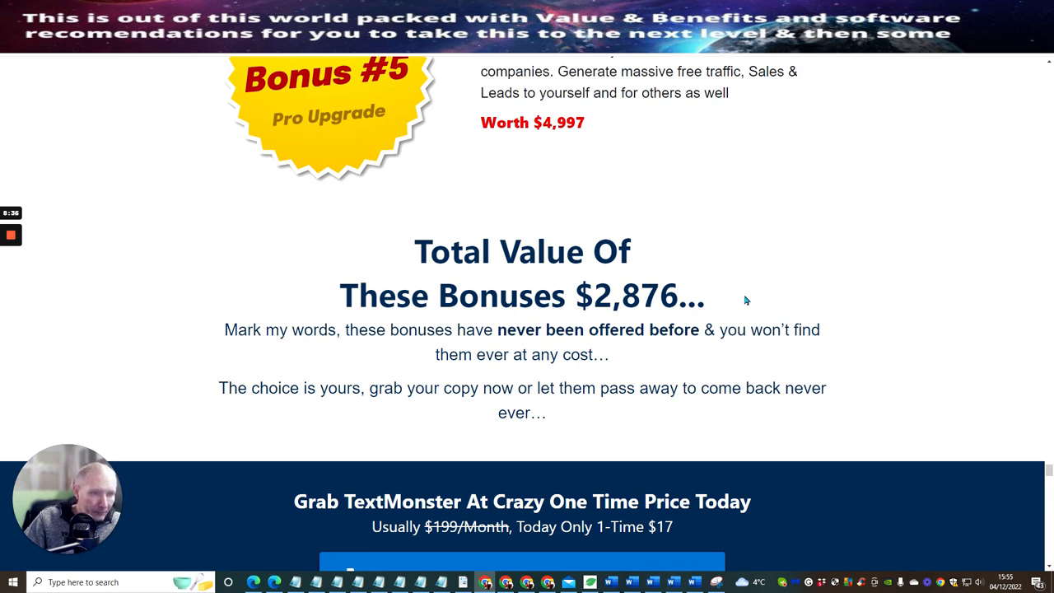
Scroll the 'everything that you get' checklist down to the $17 checkout.
scroll(down, 3)
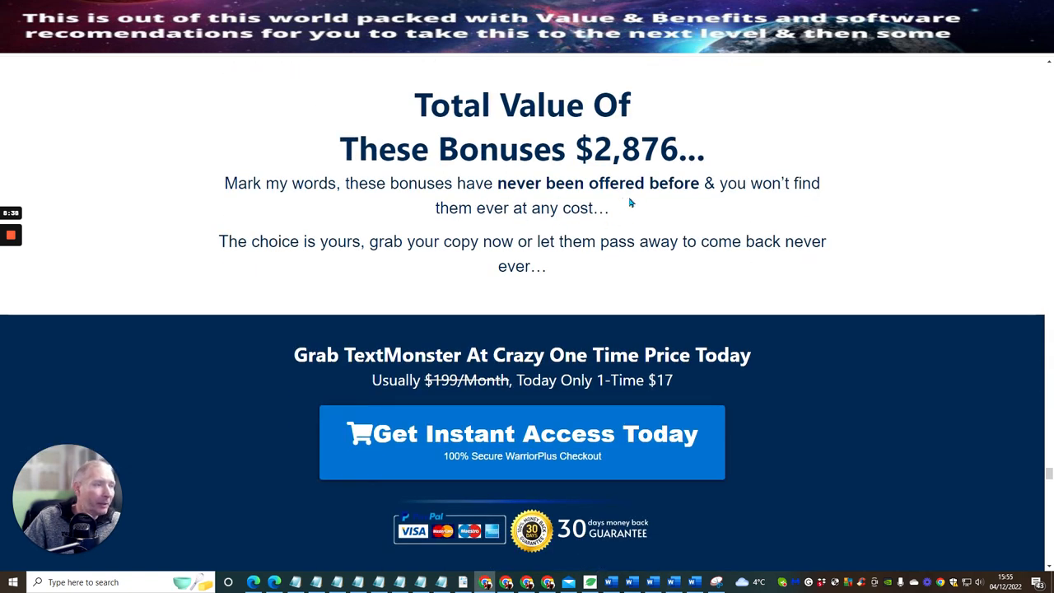
scroll(down, 3)
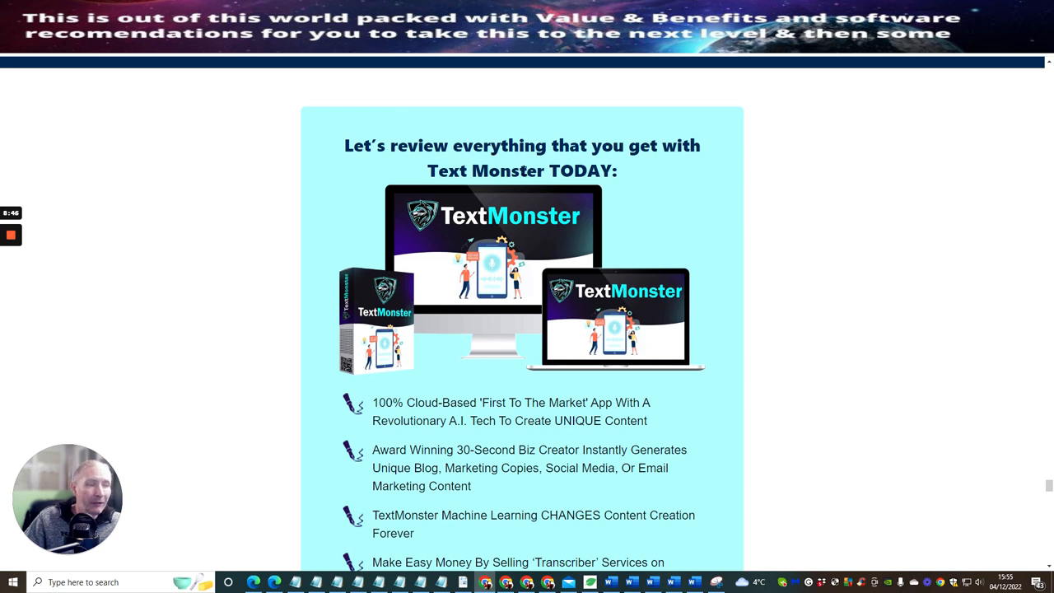
mouse_move(641, 196)
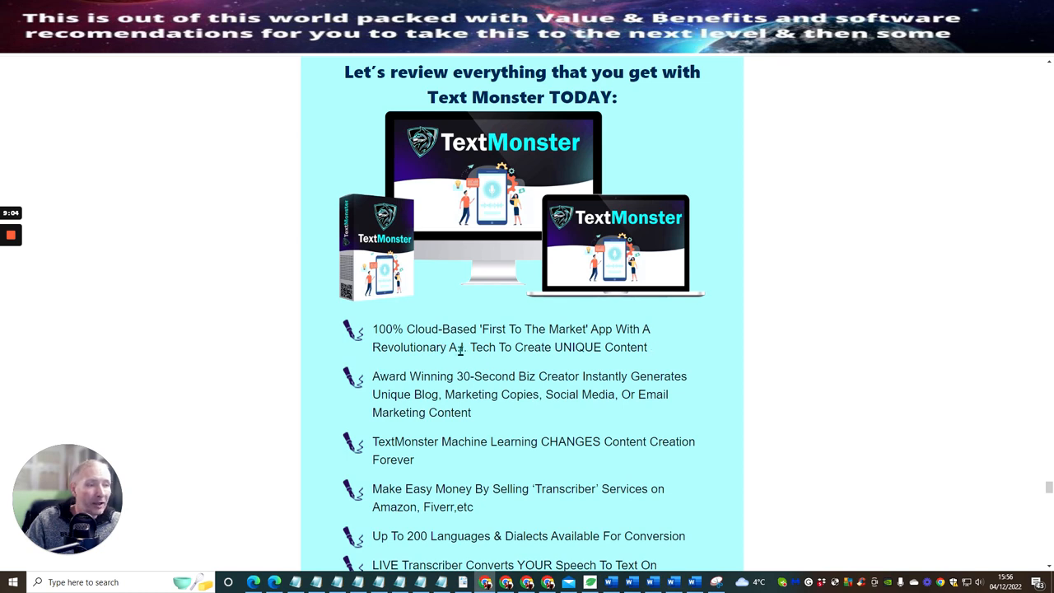
mouse_move(674, 329)
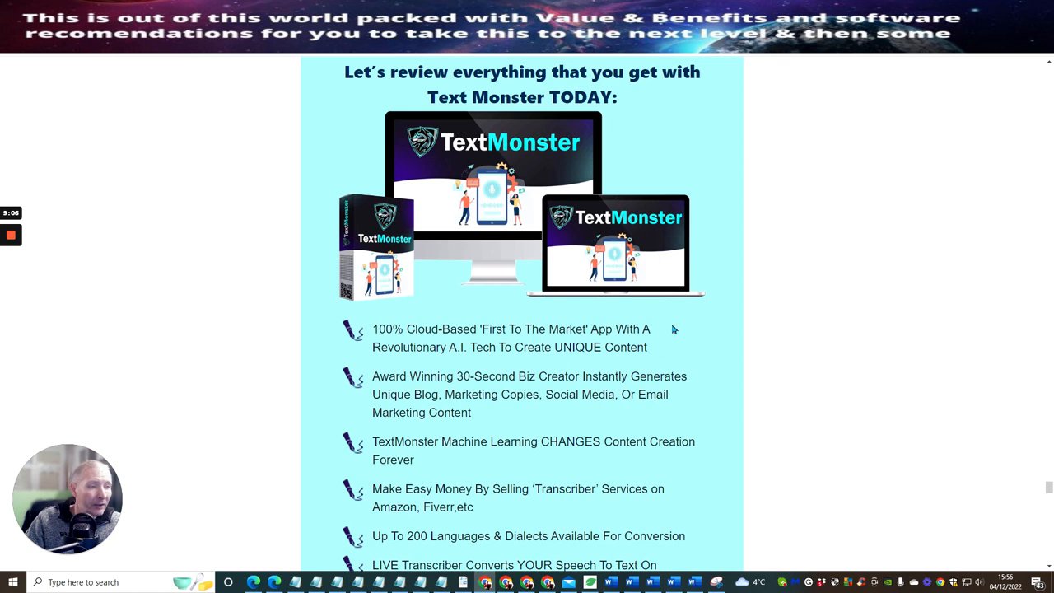
scroll(down, 3)
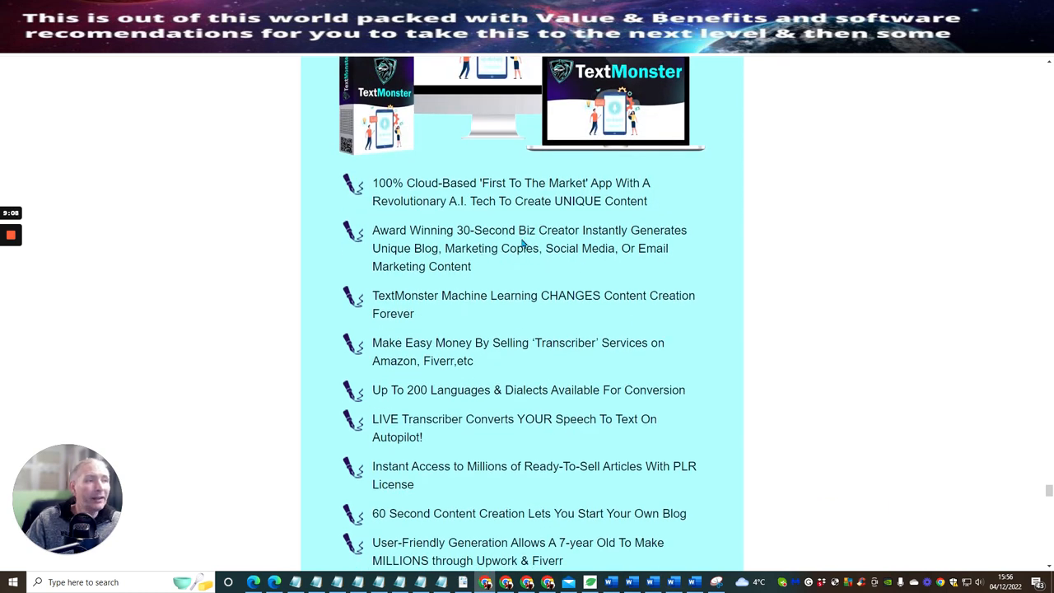
mouse_move(411, 256)
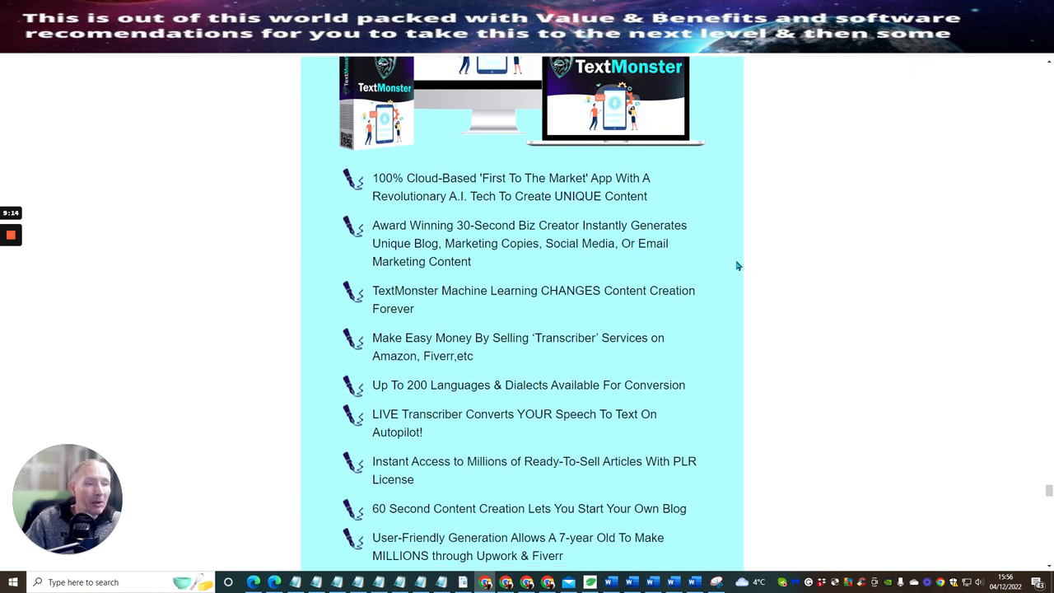
scroll(down, 3)
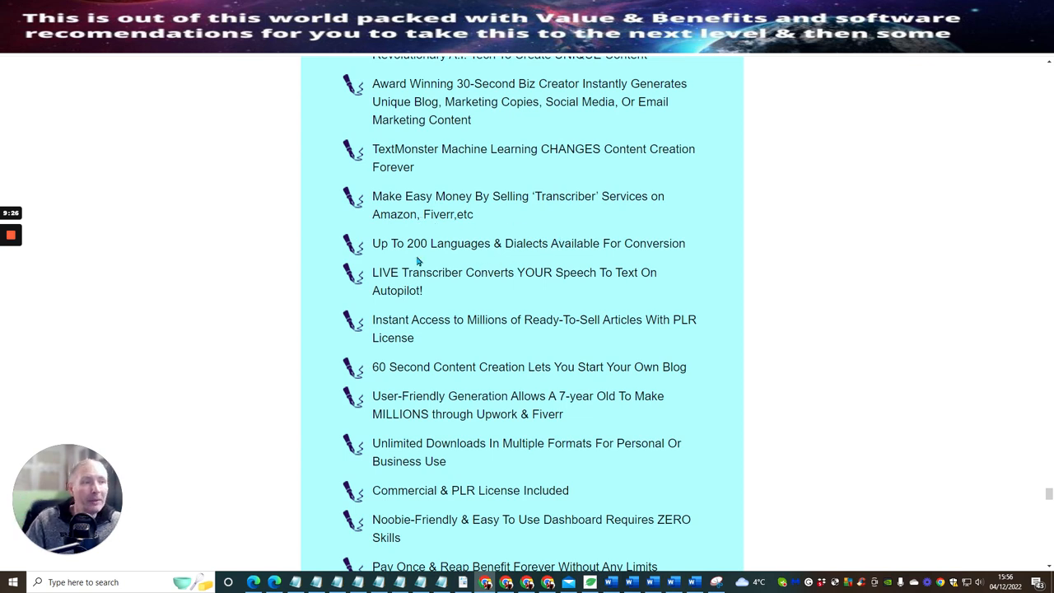
mouse_move(599, 249)
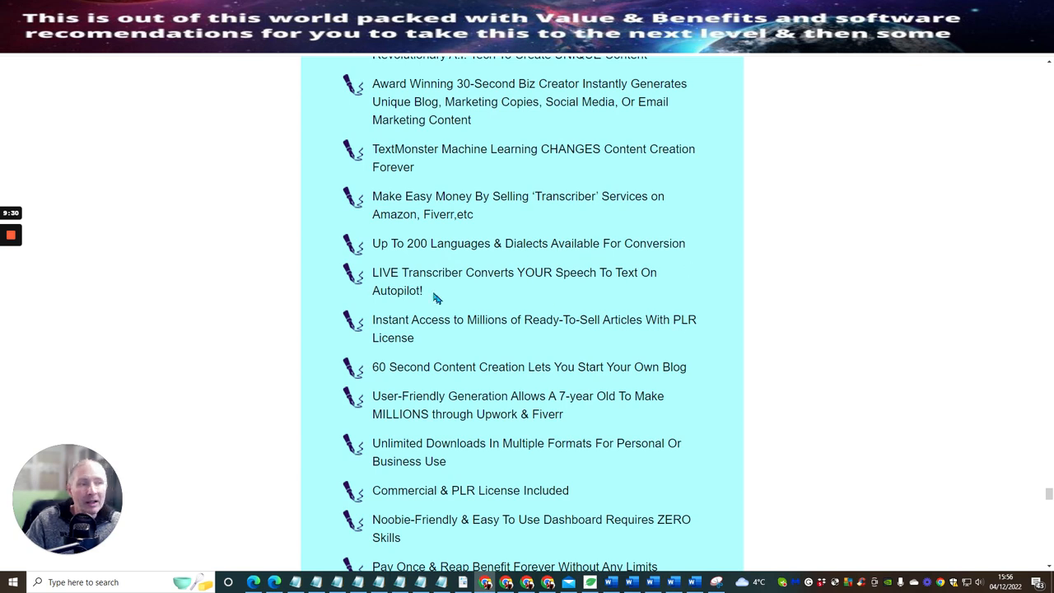
mouse_move(556, 278)
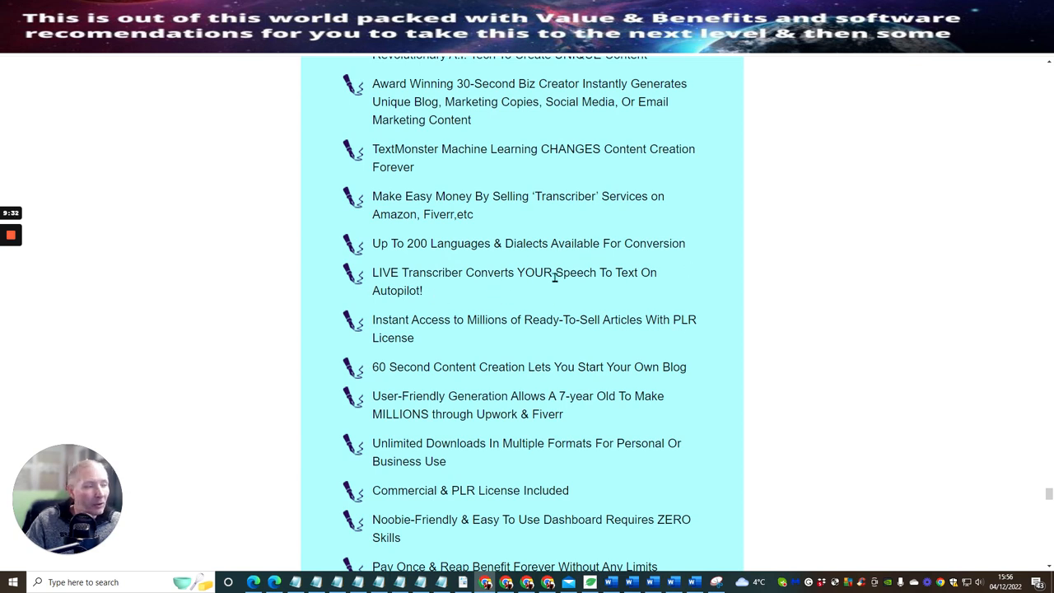
scroll(down, 3)
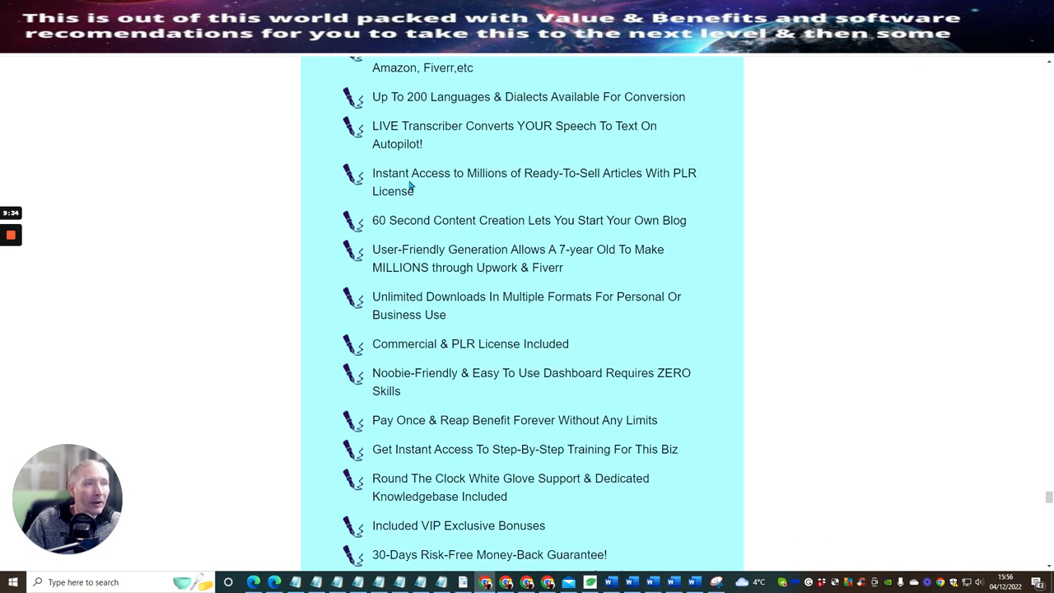
mouse_move(502, 195)
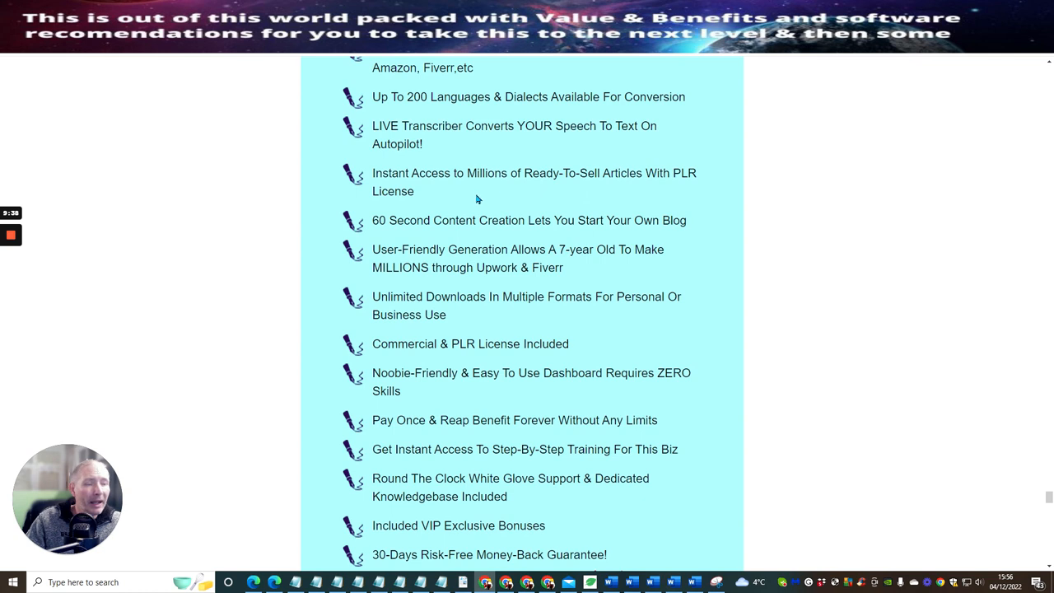
mouse_move(562, 205)
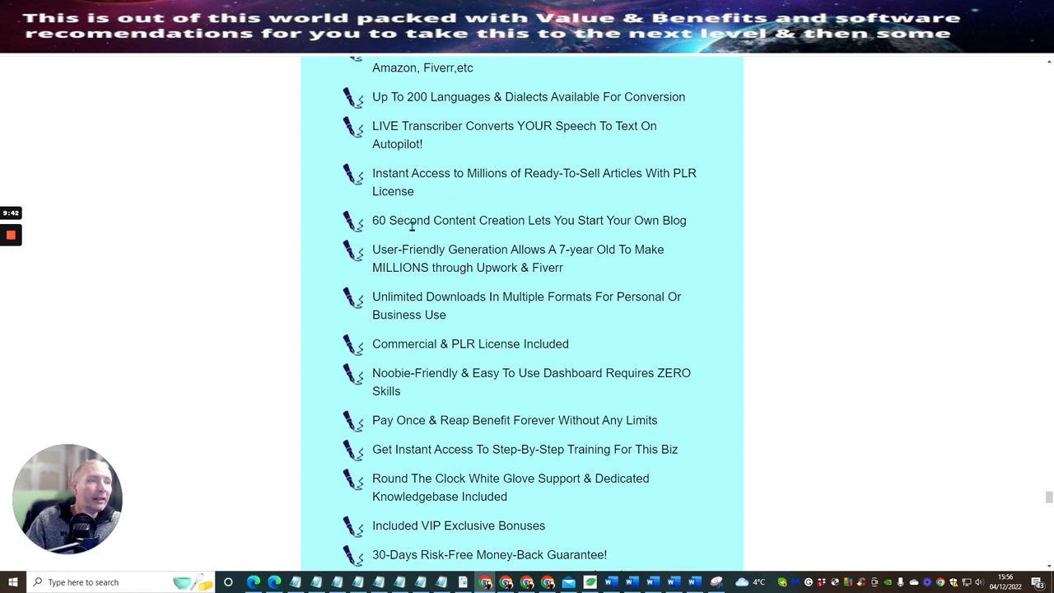
mouse_move(644, 220)
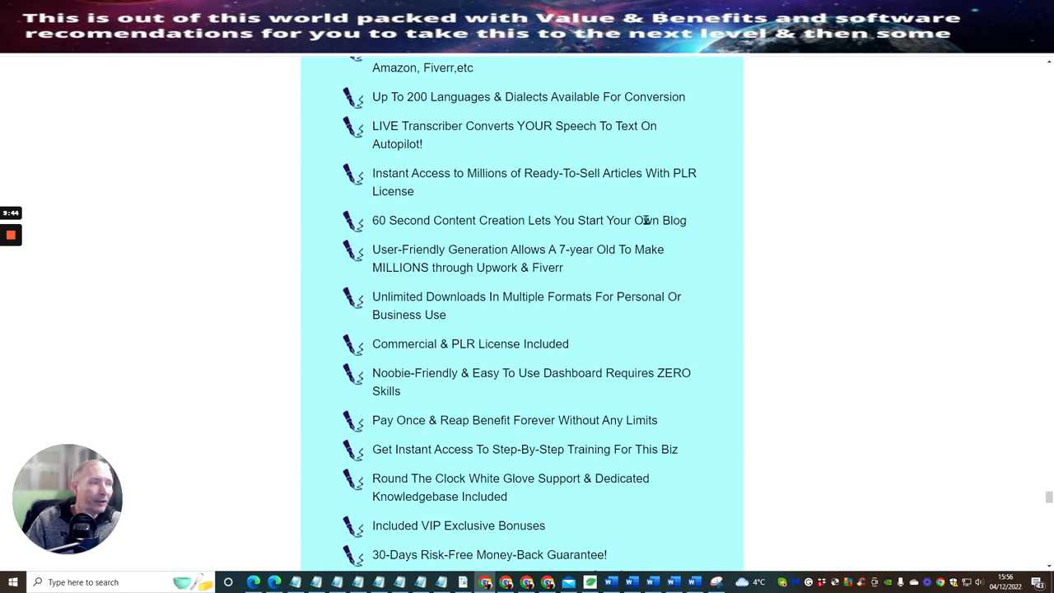
scroll(down, 3)
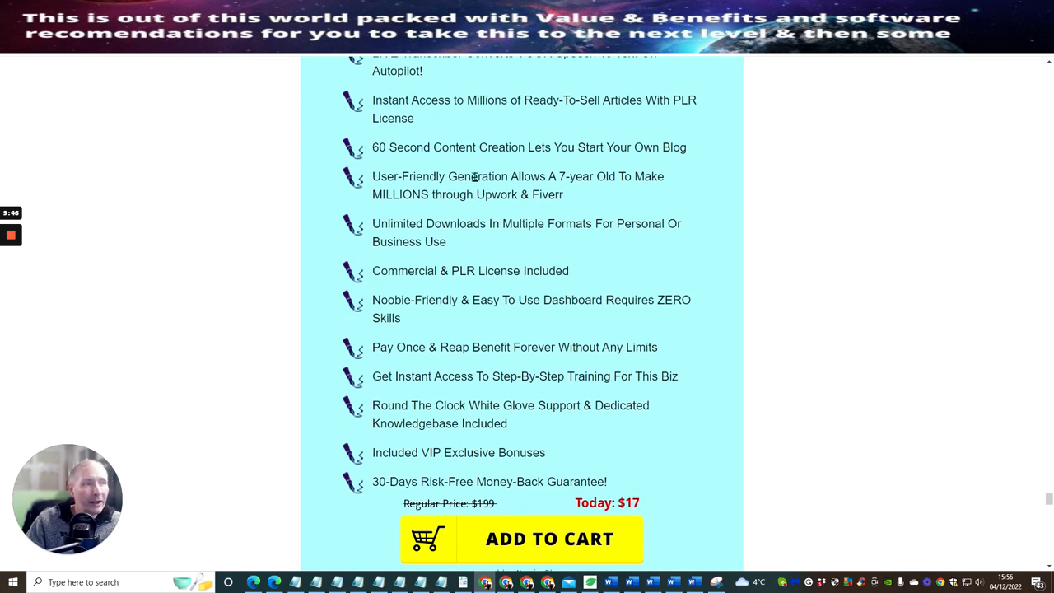
mouse_move(659, 193)
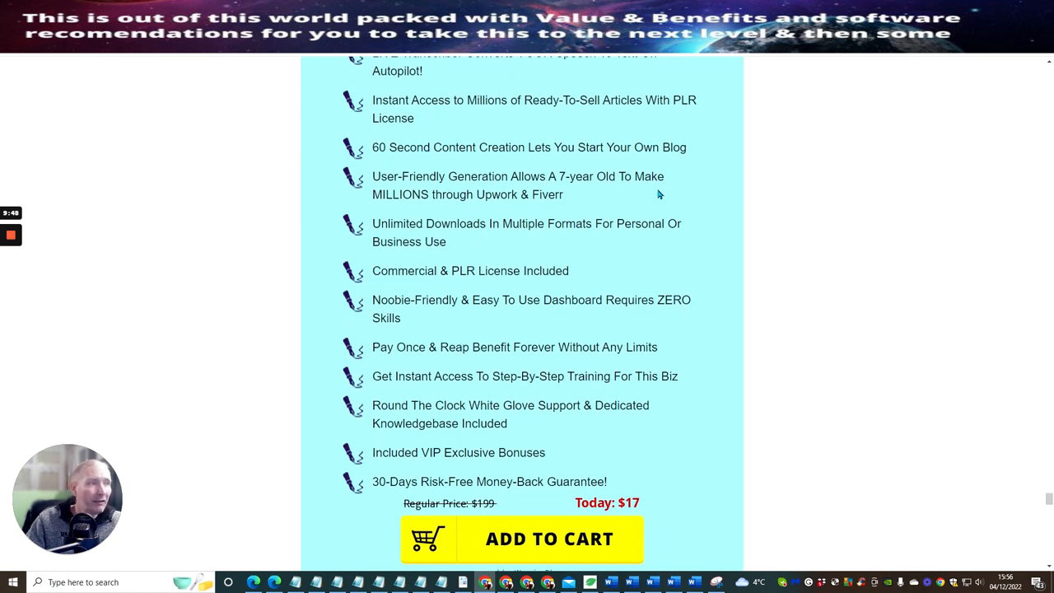
mouse_move(634, 209)
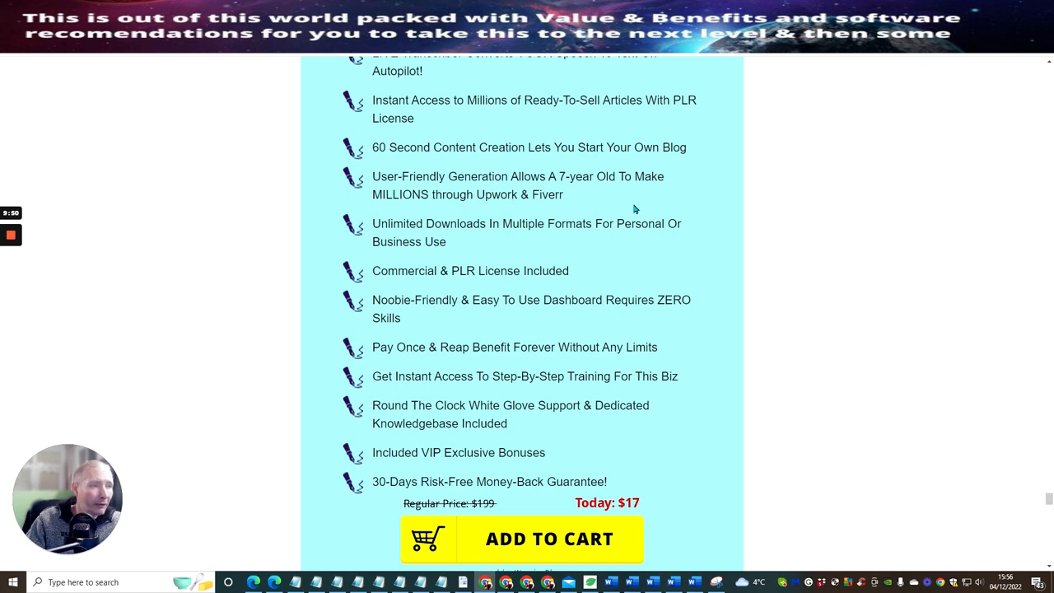
mouse_move(553, 248)
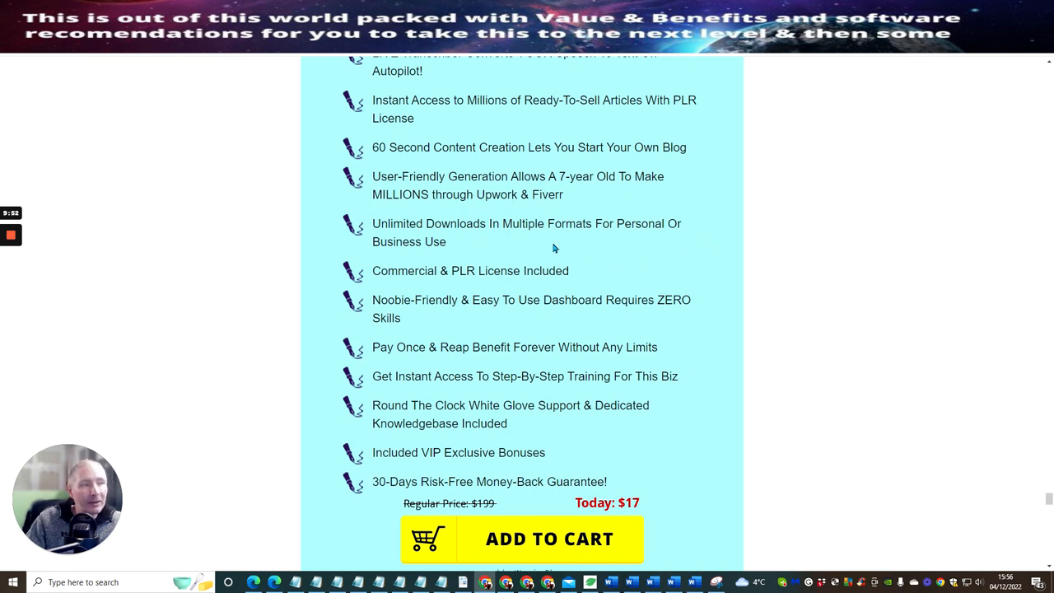
mouse_move(459, 250)
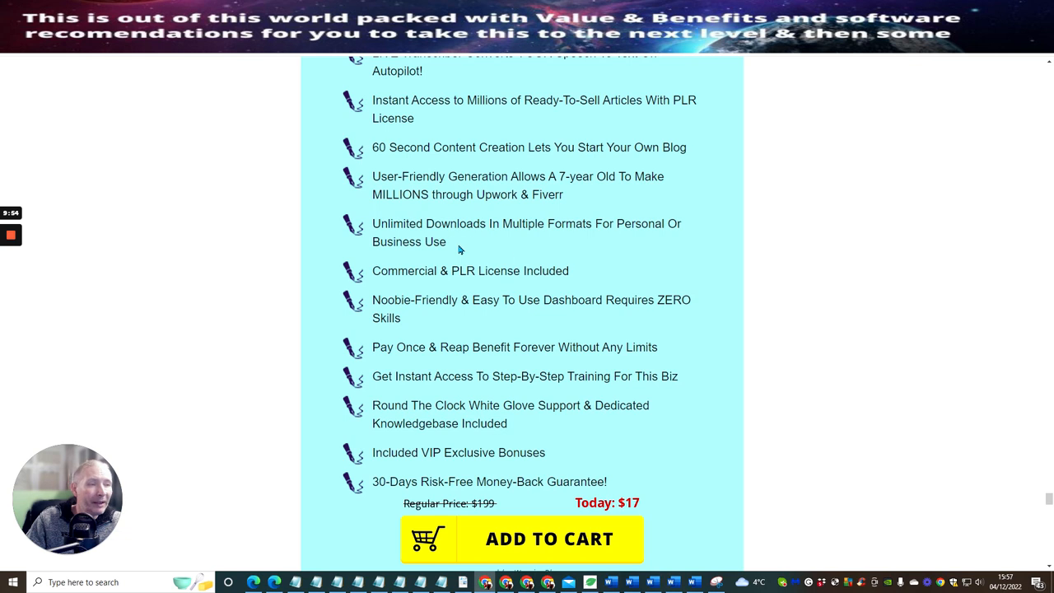
mouse_move(543, 288)
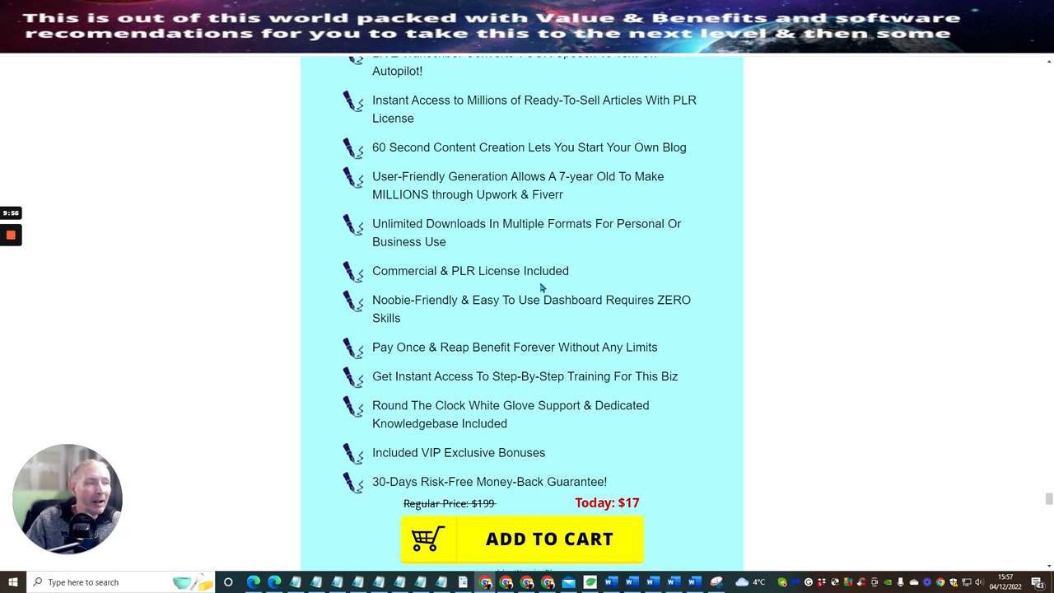
mouse_move(452, 319)
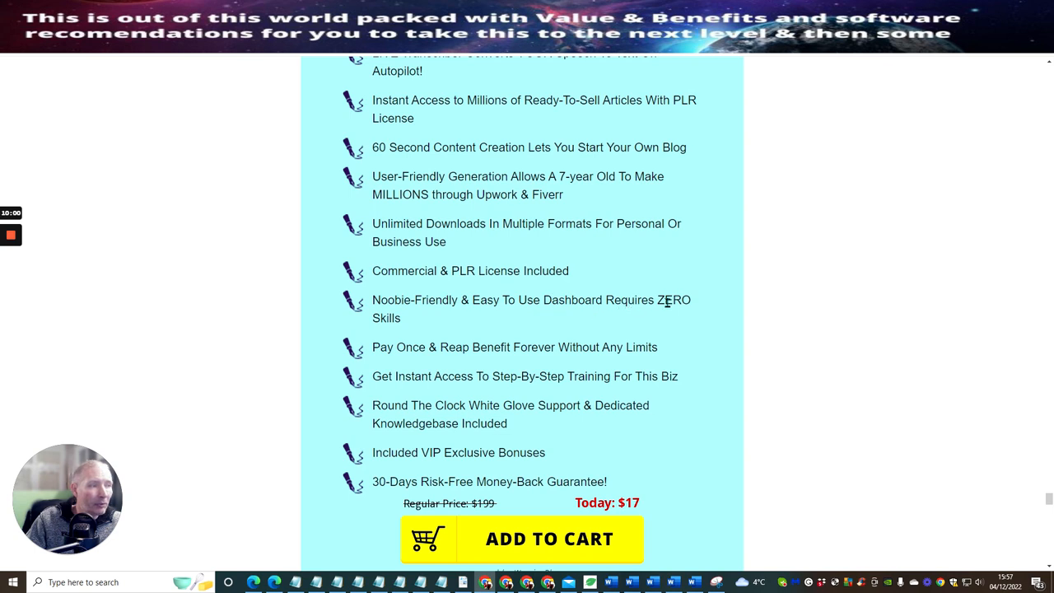
Scroll down to the $17 Add to Cart box, payment logos and 'Grab TextMonster' banner.
scroll(down, 3)
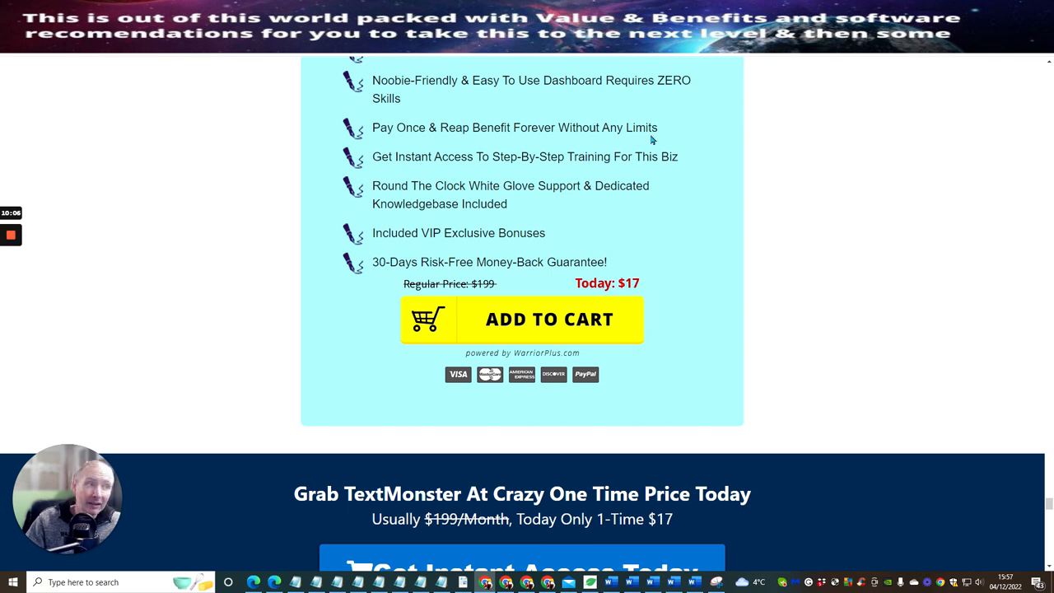
mouse_move(556, 170)
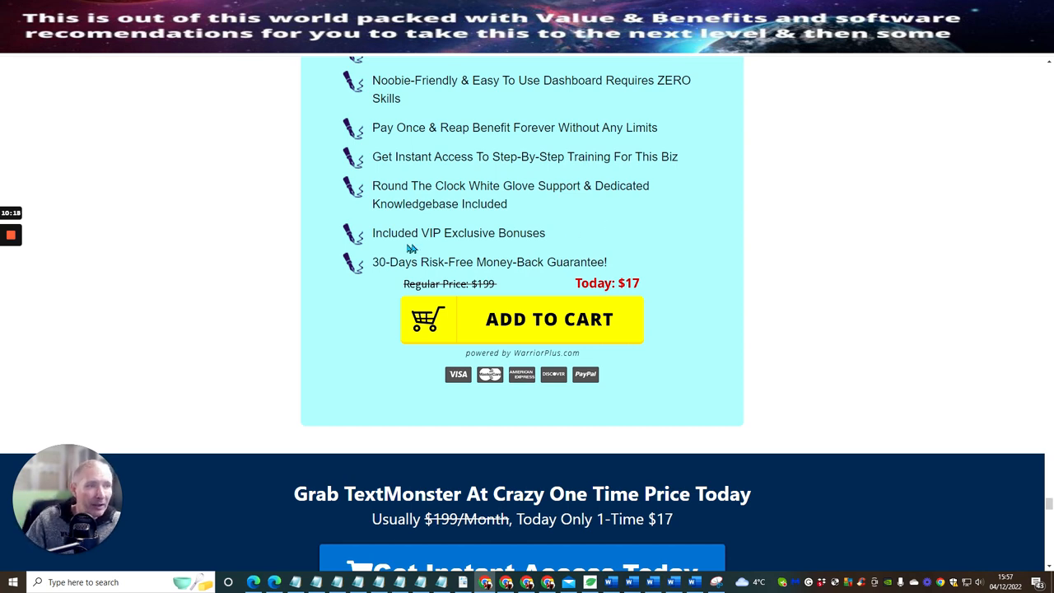
mouse_move(676, 266)
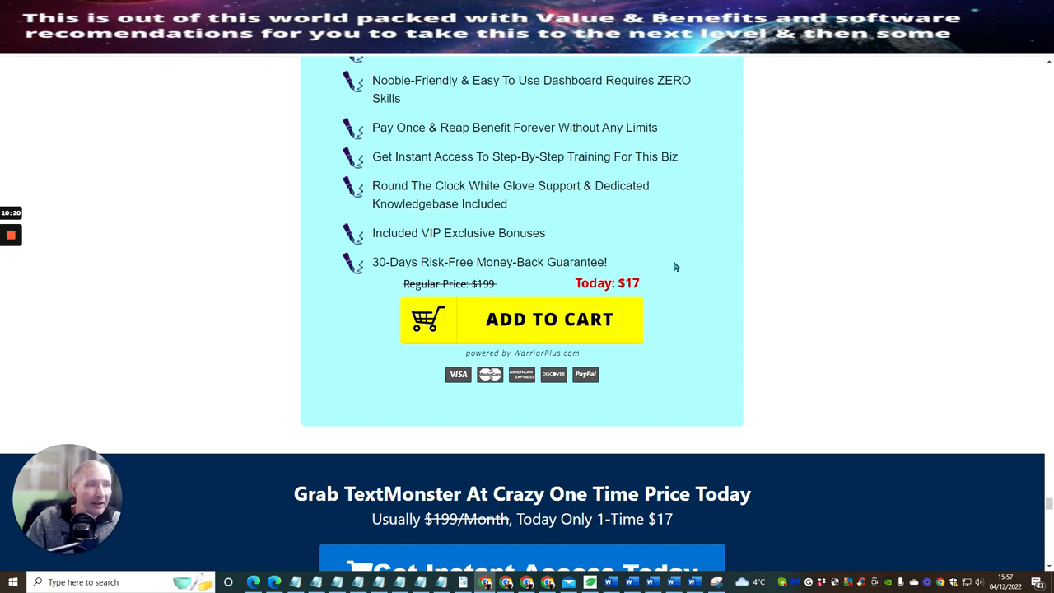
mouse_move(519, 276)
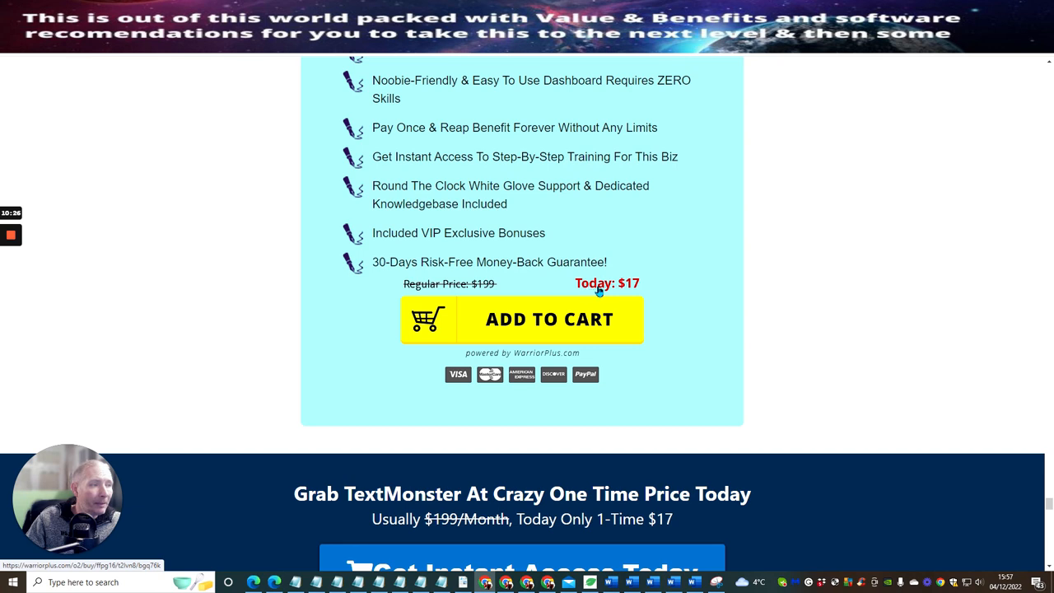
mouse_move(456, 282)
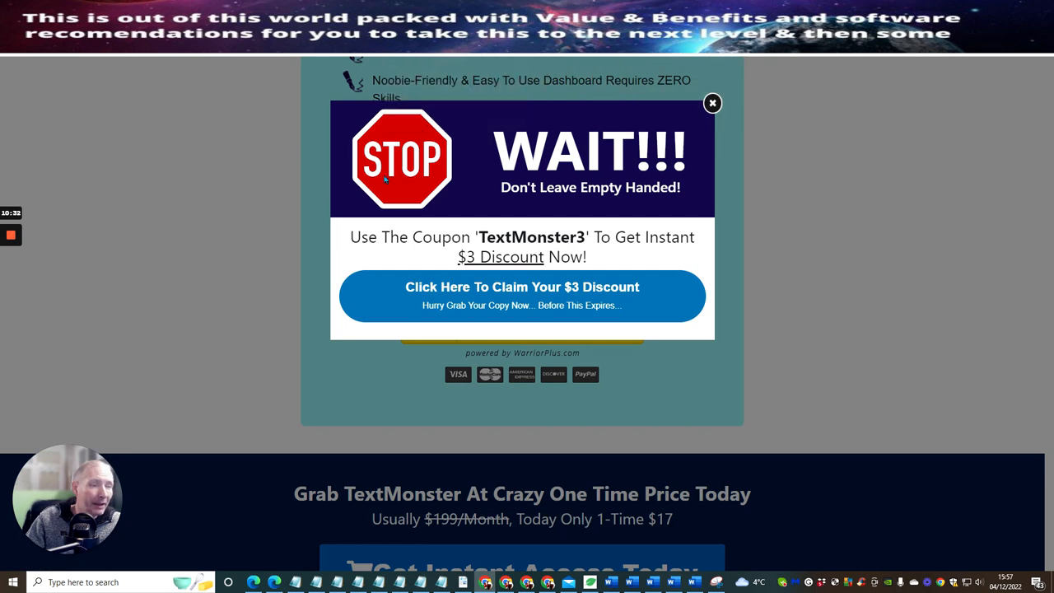
mouse_move(483, 267)
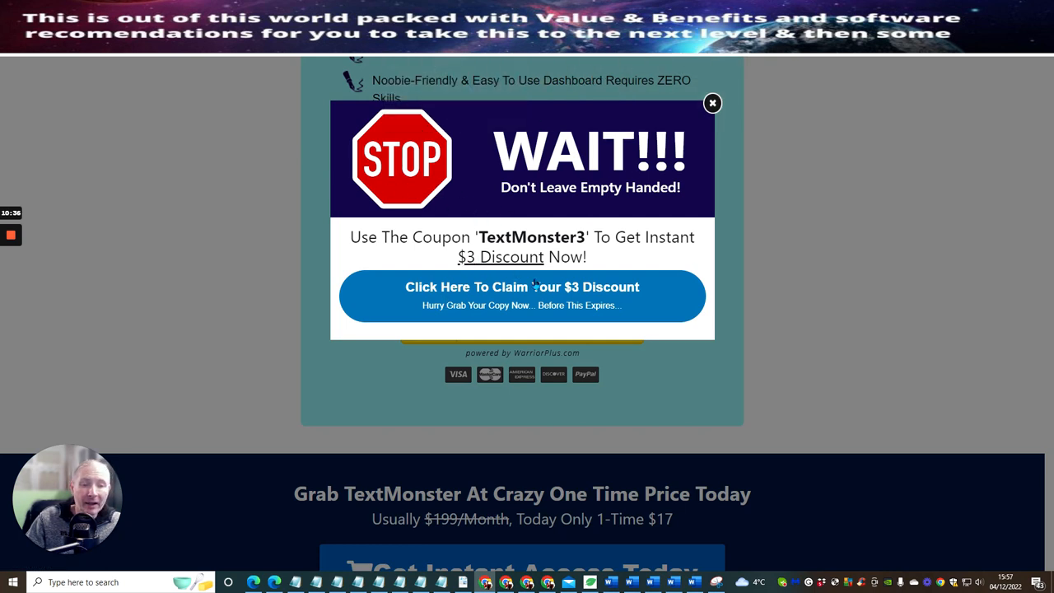
Claim the TextMonster3 $3 discount from the 'WAIT!!!' exit popup.
click(712, 103)
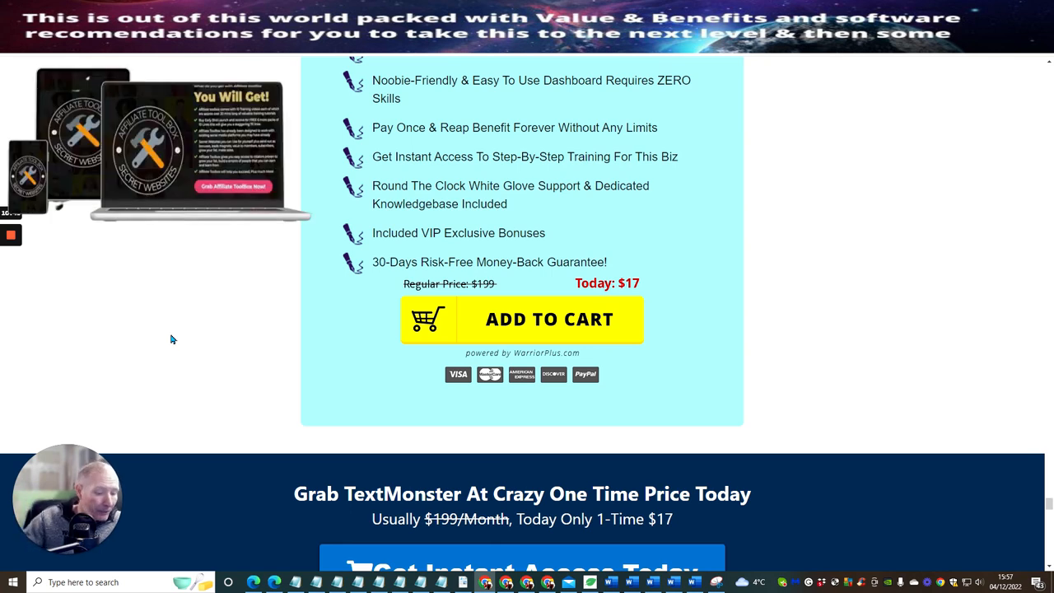
mouse_move(165, 362)
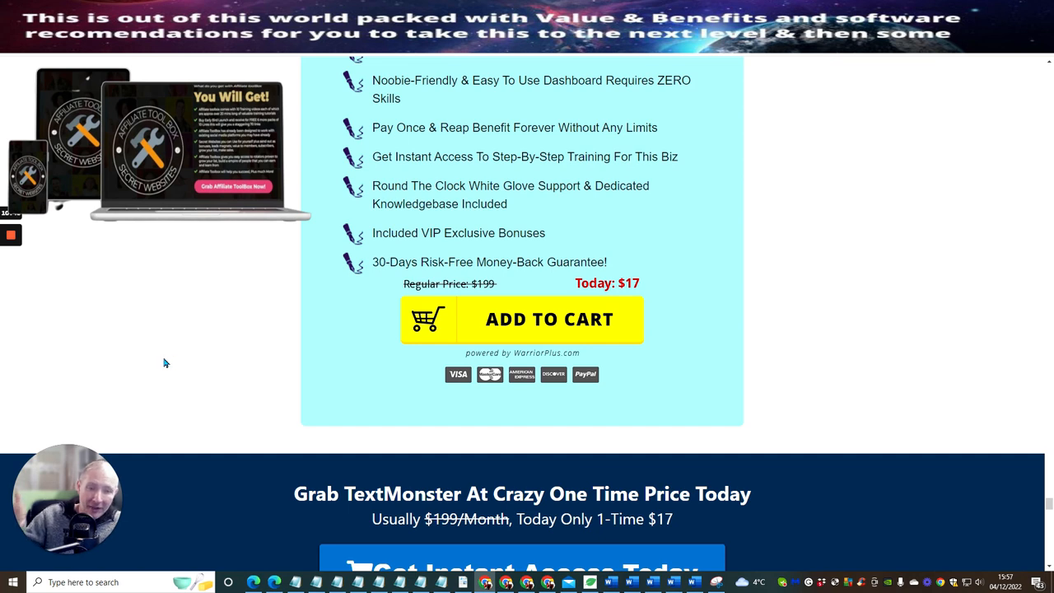